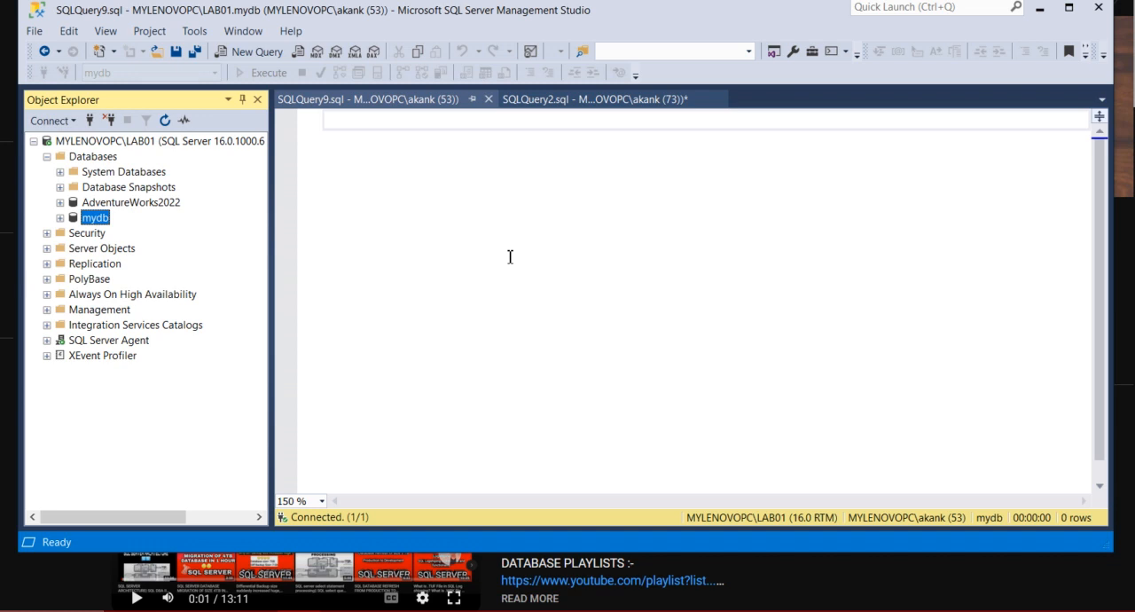
{"action": "mouse_move", "coordinate": [60, 222]}
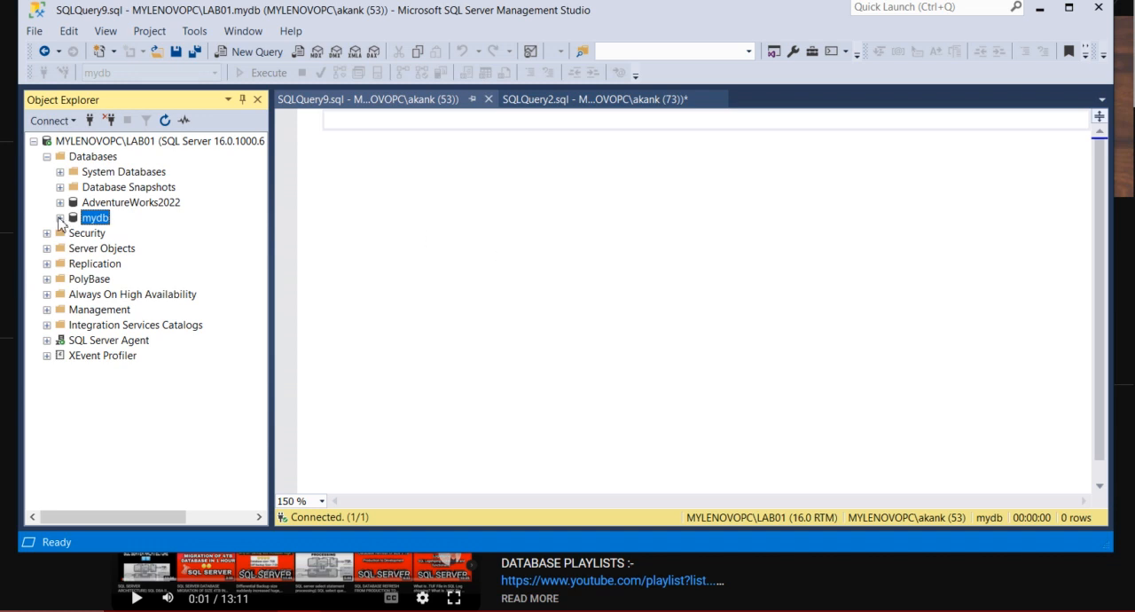
Step: Expand mydb and its Query Store node to list the available reports
{"action": "left_click", "coordinate": [46, 156]}
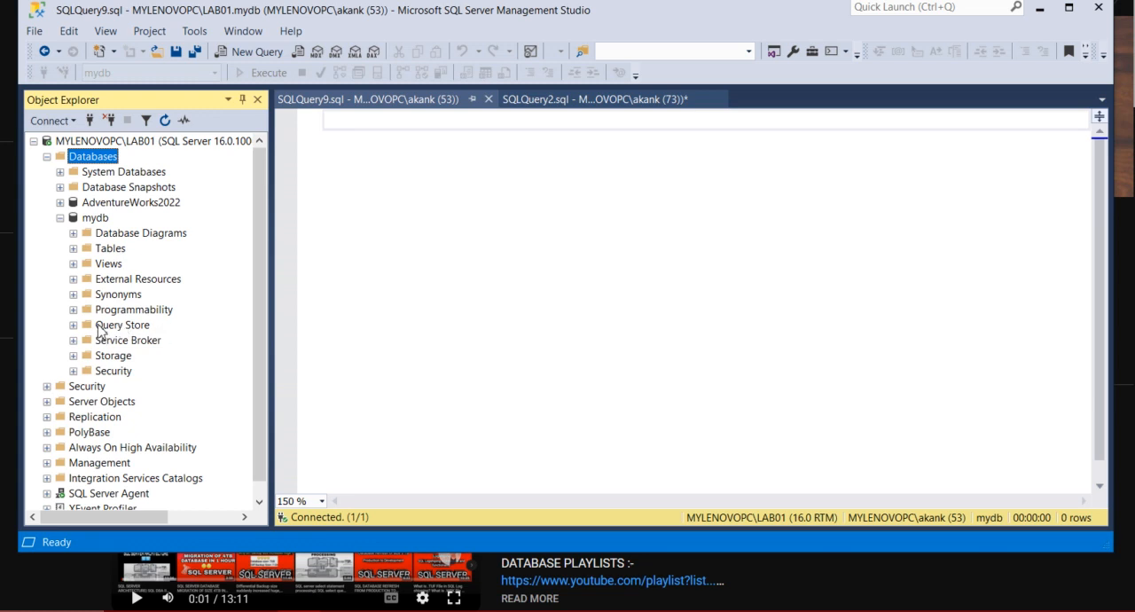
{"action": "mouse_move", "coordinate": [97, 330]}
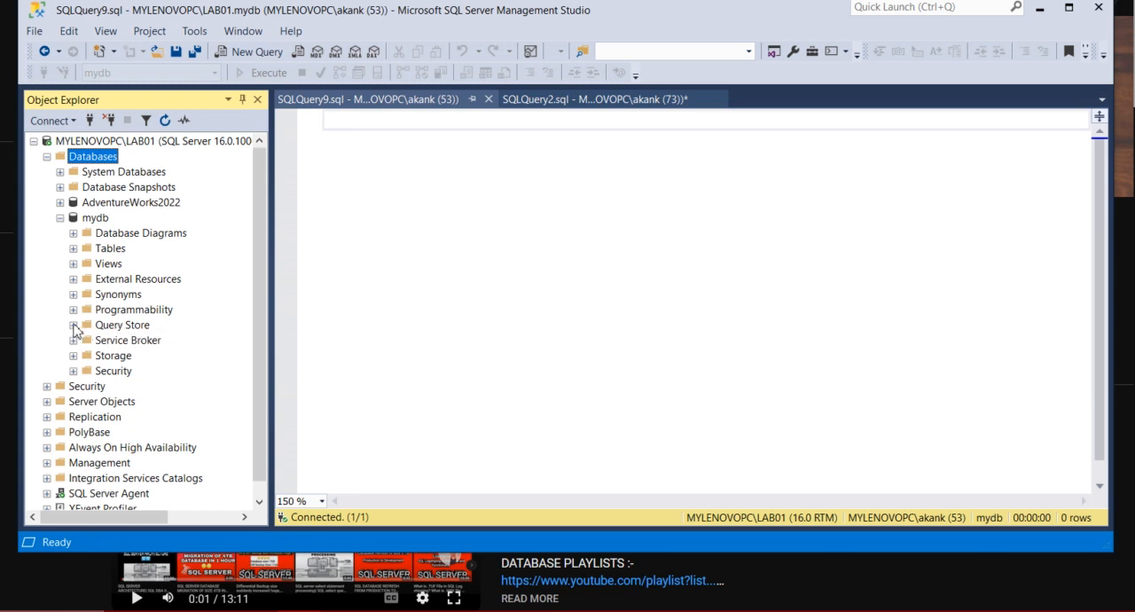
{"action": "left_click", "coordinate": [75, 325]}
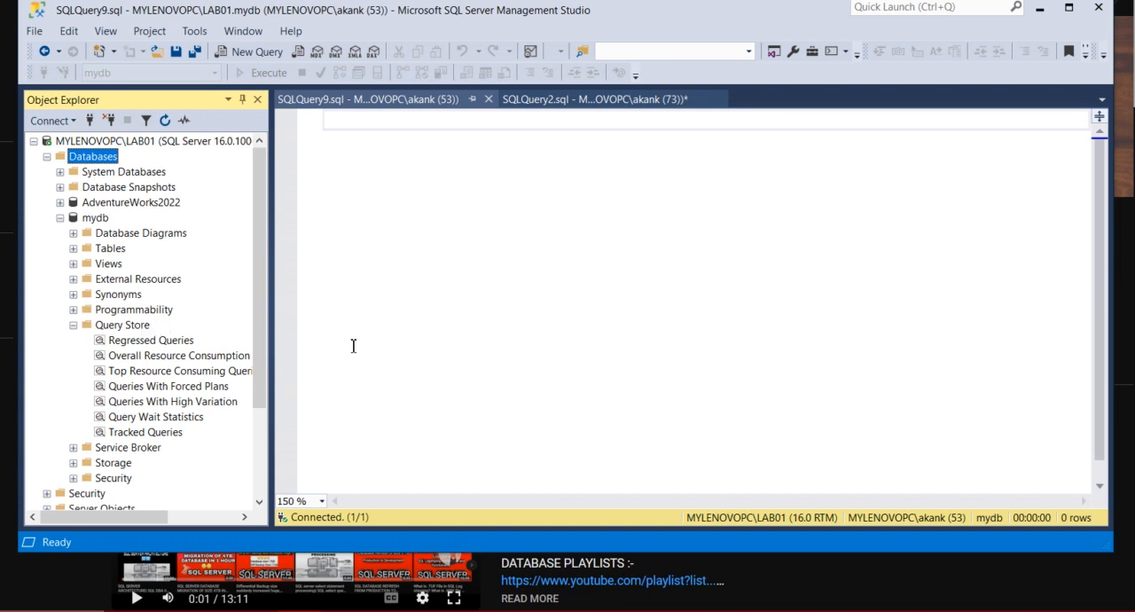
{"action": "mouse_move", "coordinate": [177, 345]}
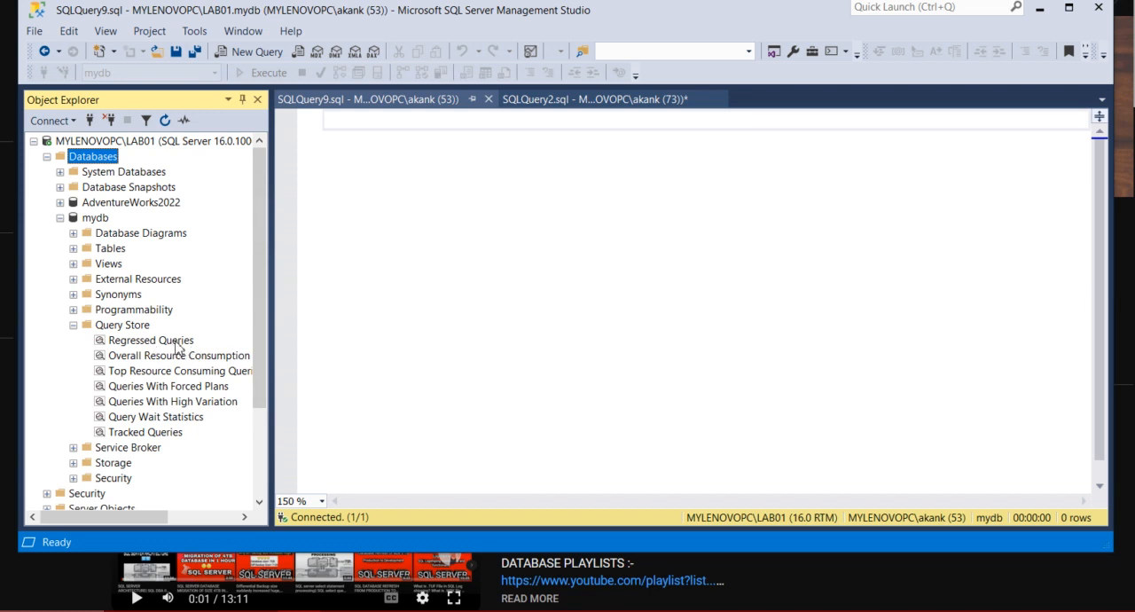
{"action": "mouse_move", "coordinate": [227, 368]}
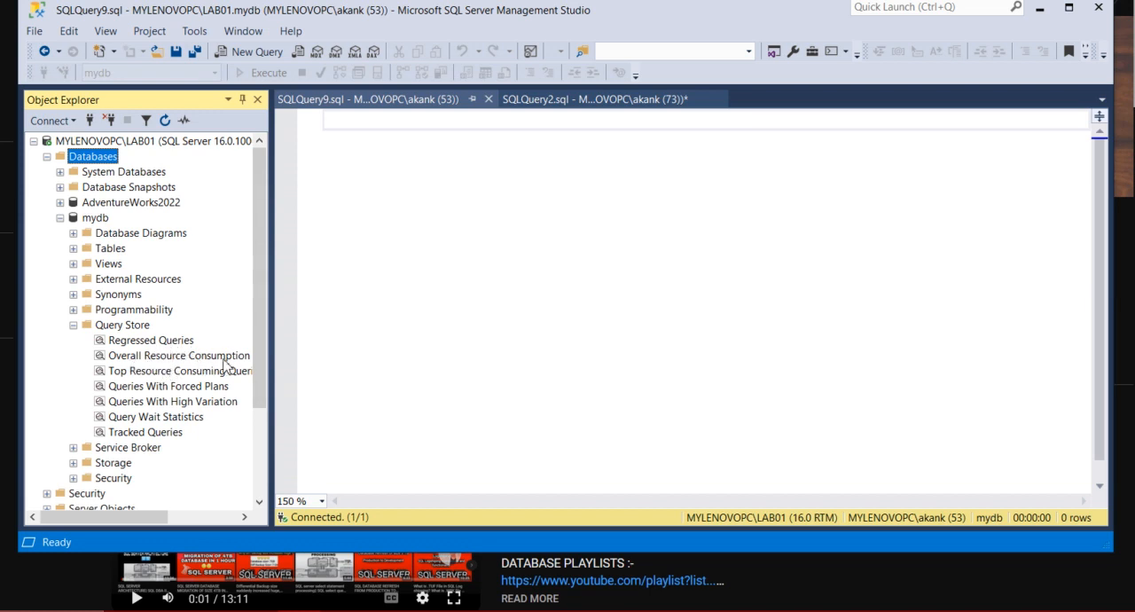
{"action": "mouse_move", "coordinate": [185, 383]}
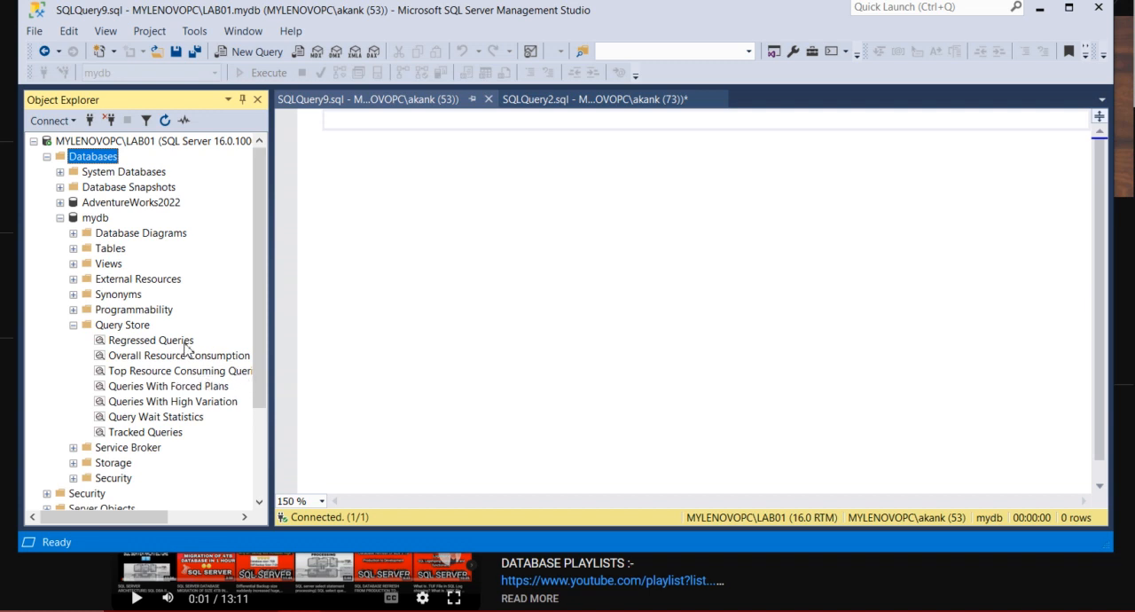
Step: View the Regressed Queries, Overall Resource Consumption and Top Resource Consuming Queries reports for mydb
{"action": "right_click", "coordinate": [149, 340]}
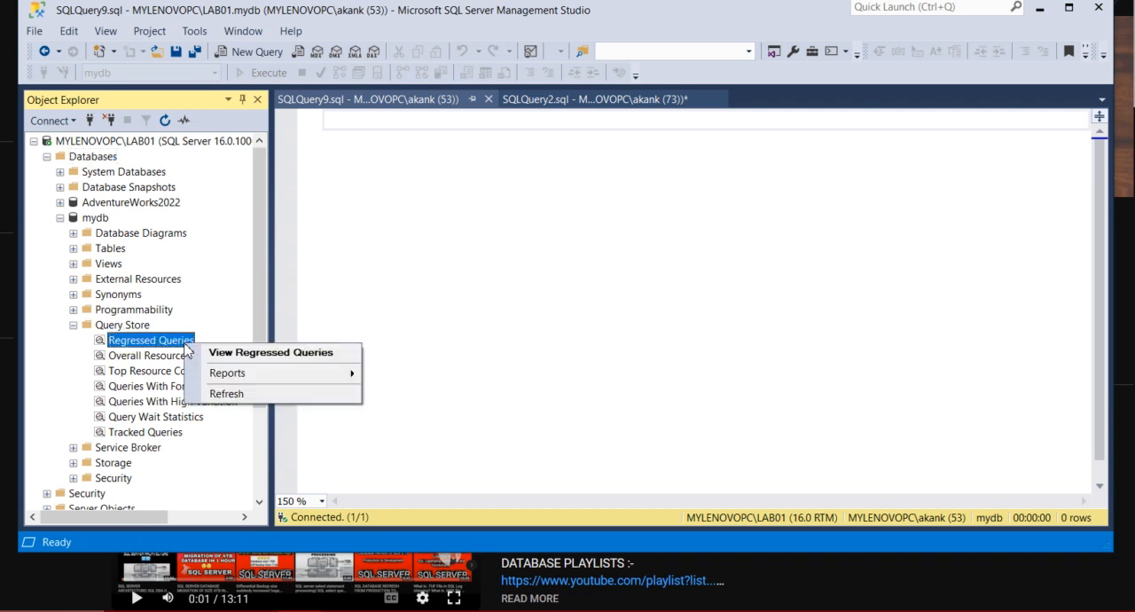
{"action": "mouse_move", "coordinate": [270, 353]}
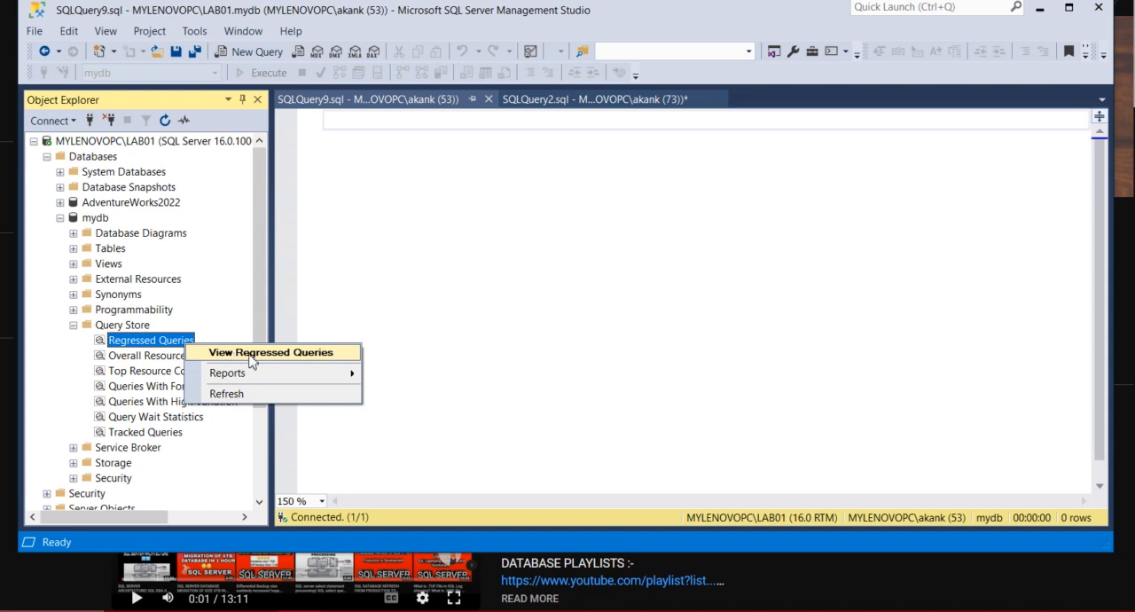
{"action": "left_click", "coordinate": [270, 353]}
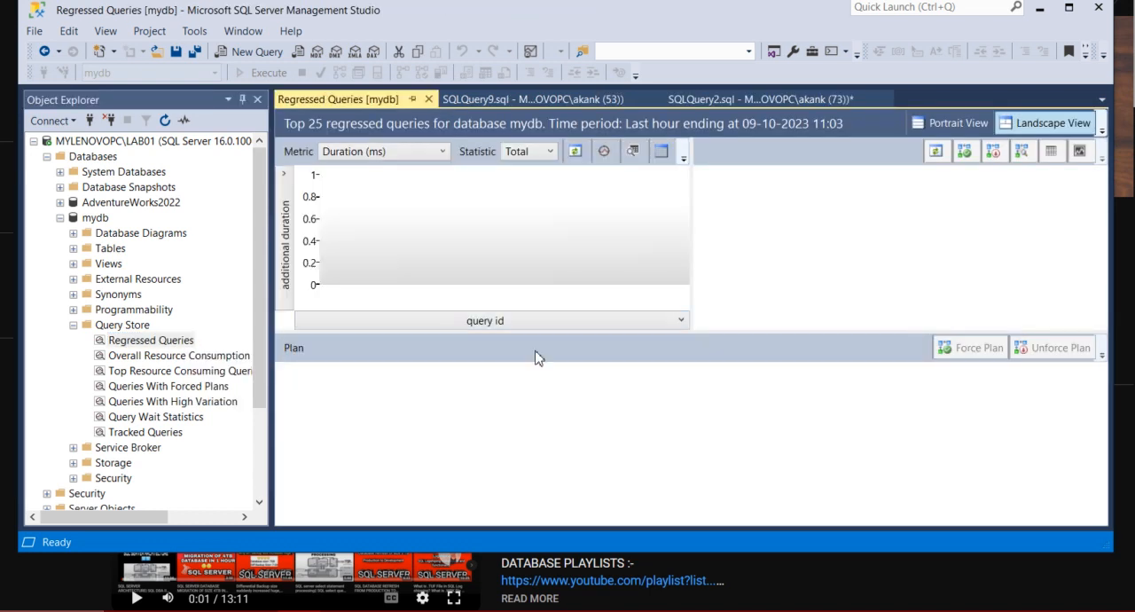
{"action": "right_click", "coordinate": [177, 355]}
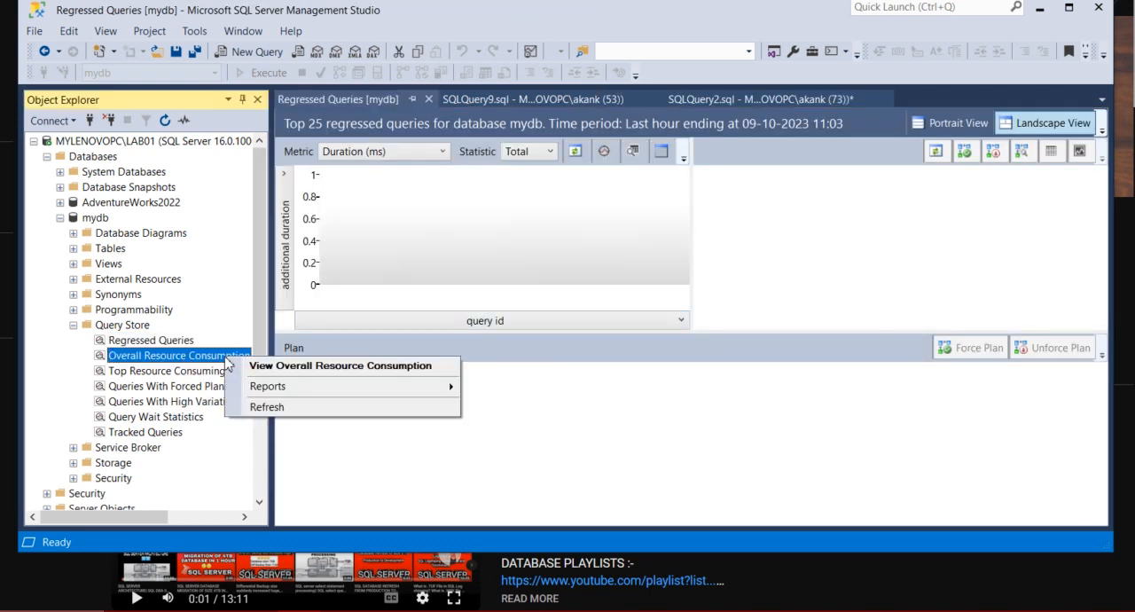
{"action": "left_click", "coordinate": [341, 365]}
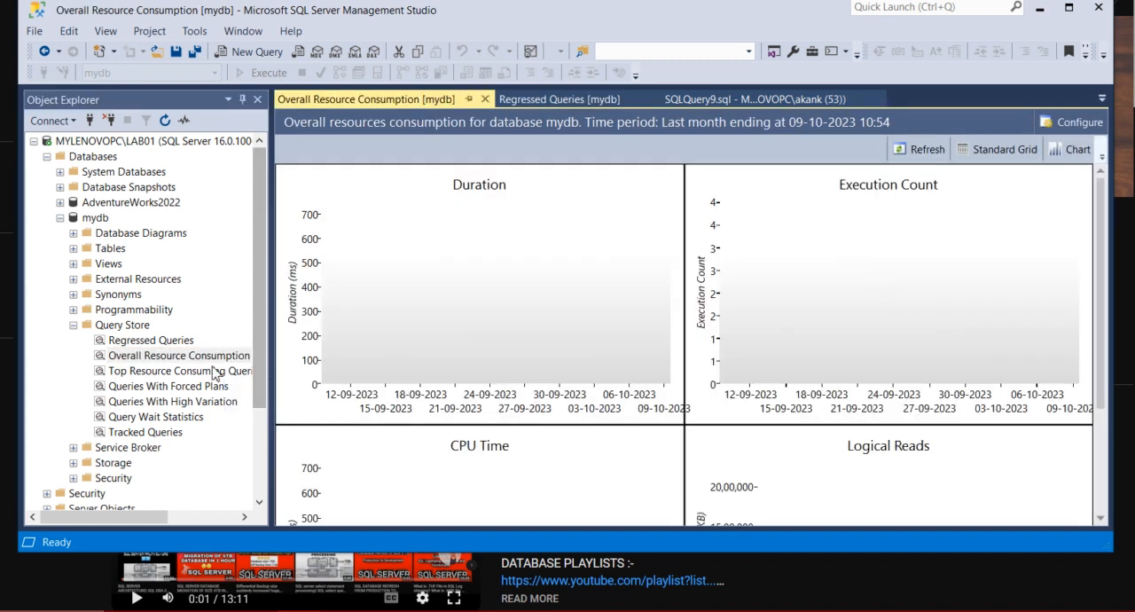
{"action": "right_click", "coordinate": [174, 371]}
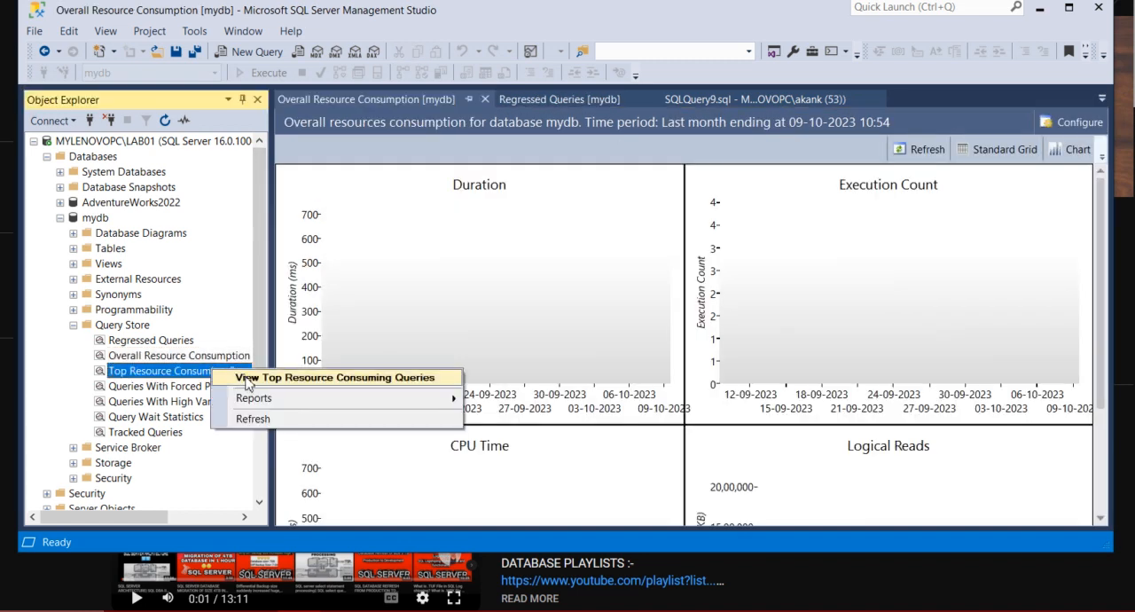
{"action": "left_click", "coordinate": [340, 376]}
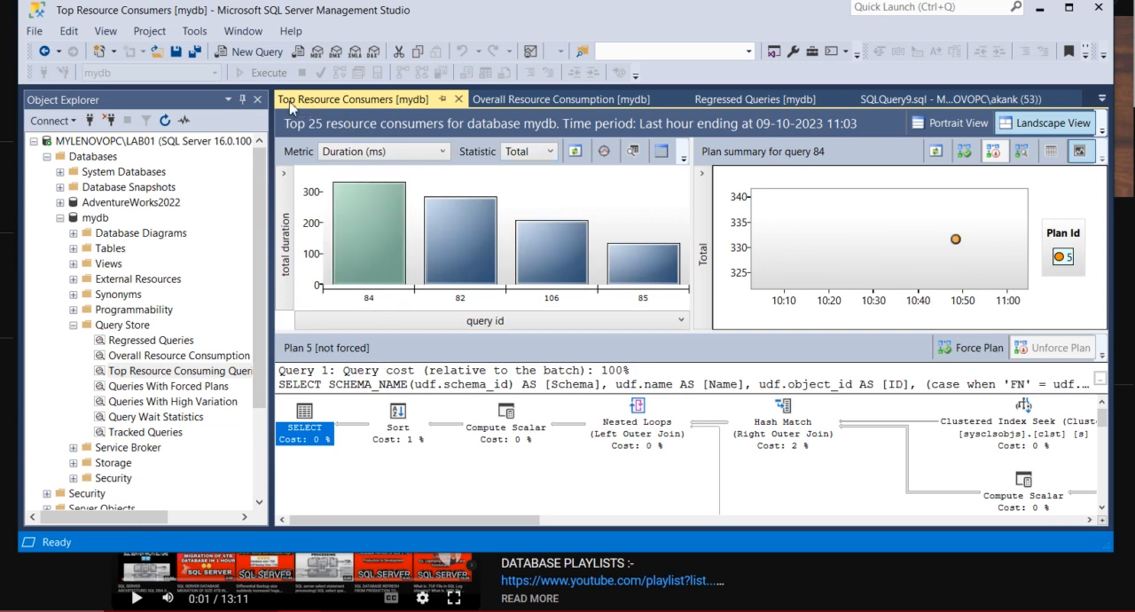
{"action": "mouse_move", "coordinate": [310, 120]}
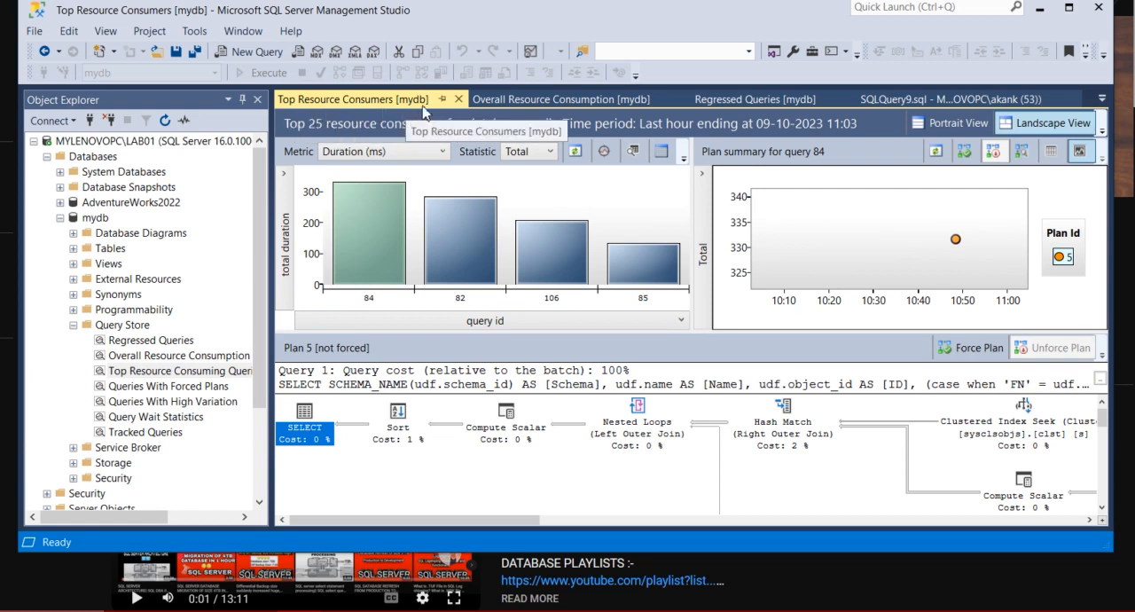
{"action": "mouse_move", "coordinate": [346, 128]}
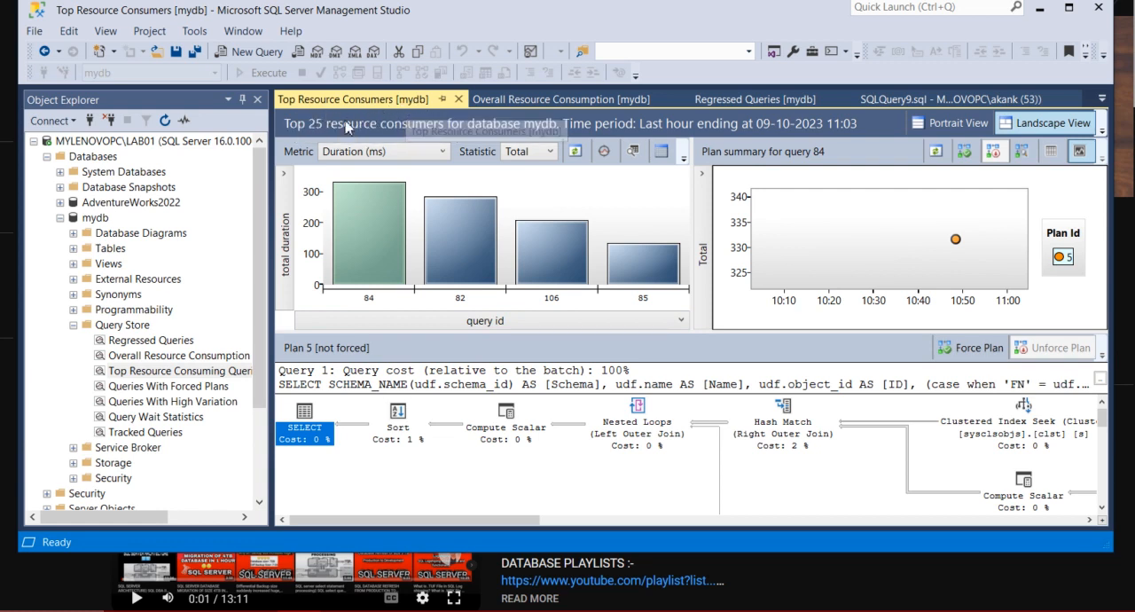
{"action": "mouse_move", "coordinate": [434, 420]}
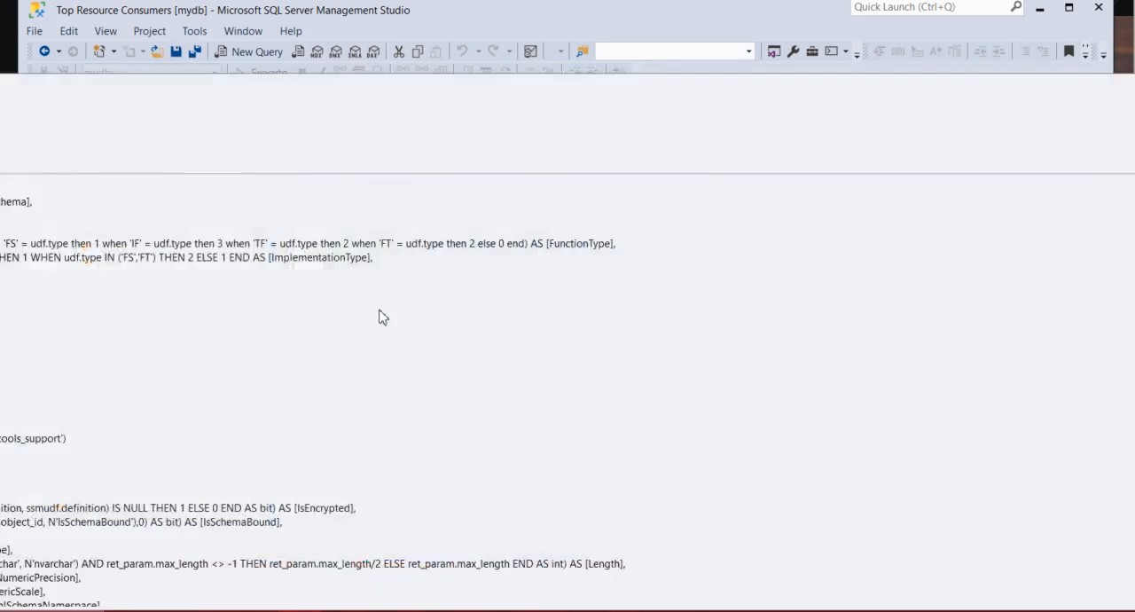
{"action": "mouse_move", "coordinate": [372, 207]}
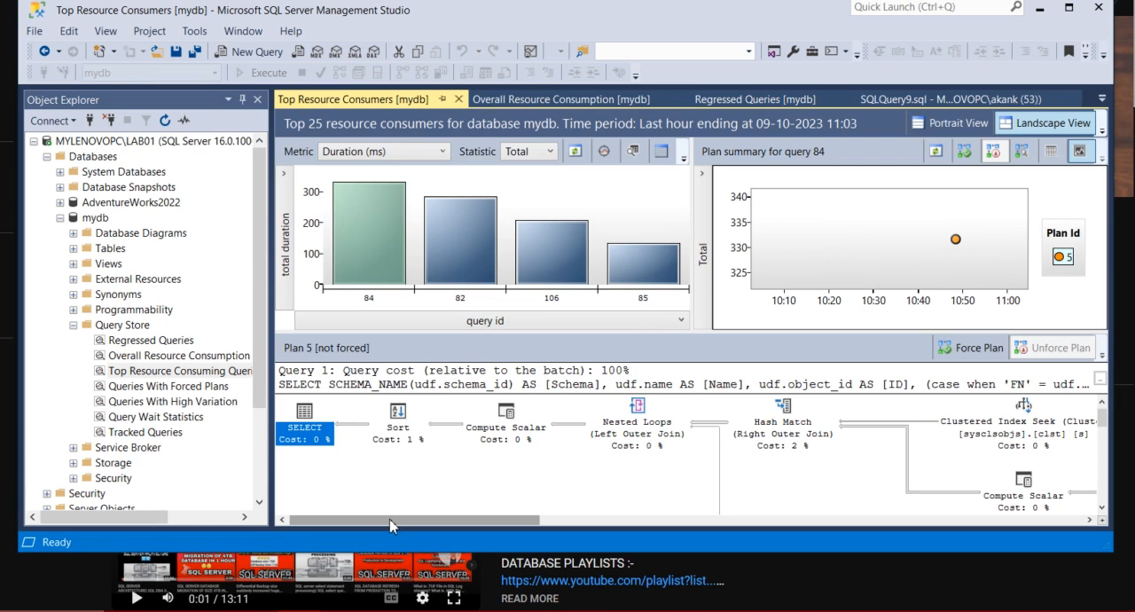
{"action": "mouse_move", "coordinate": [1025, 426]}
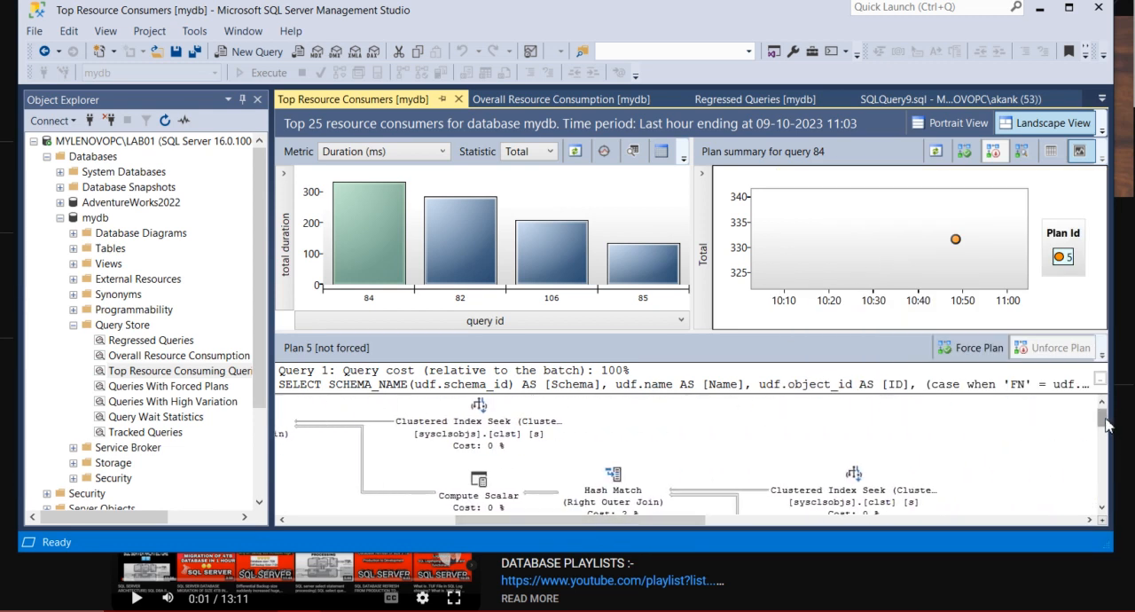
Step: Review query 84's text and bring up the execution plan's context actions
{"action": "scroll", "scroll_direction": "down", "scroll_amount": 3}
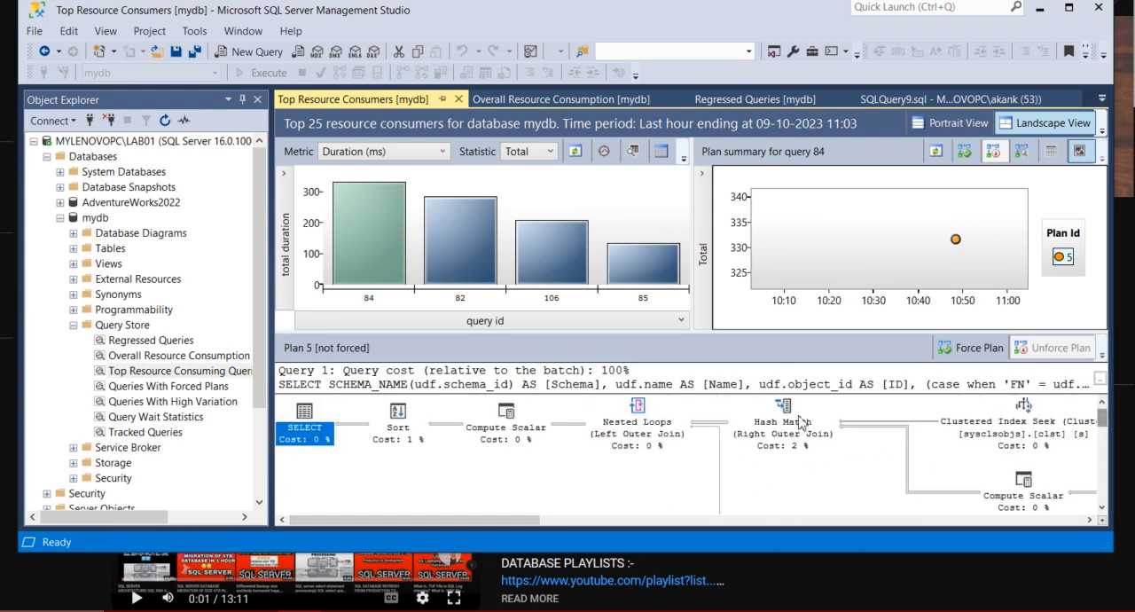
{"action": "right_click", "coordinate": [528, 457]}
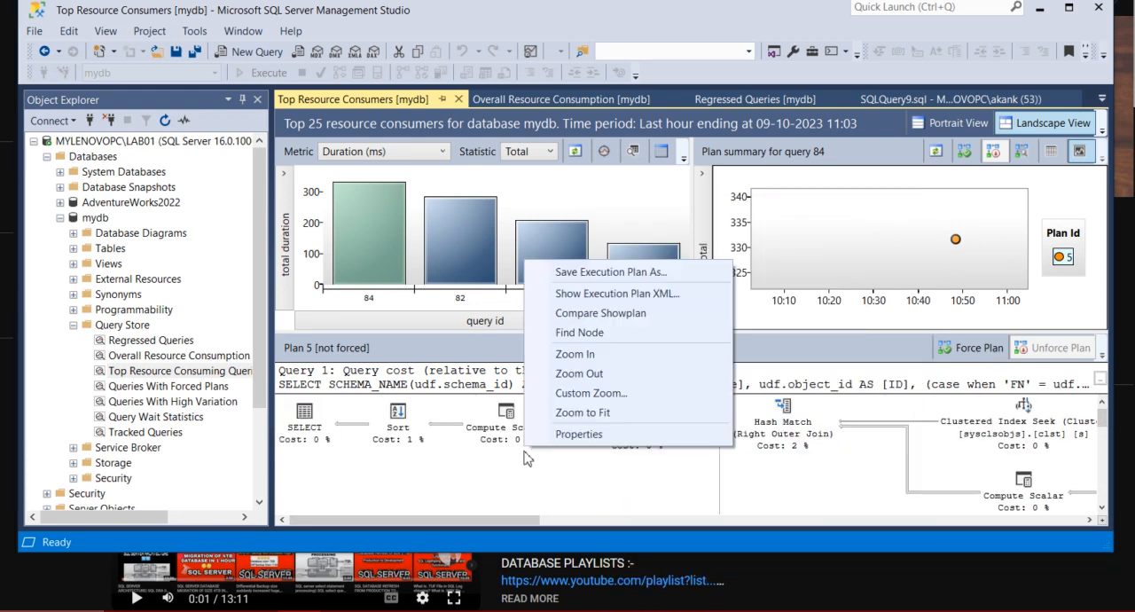
{"action": "mouse_move", "coordinate": [633, 271]}
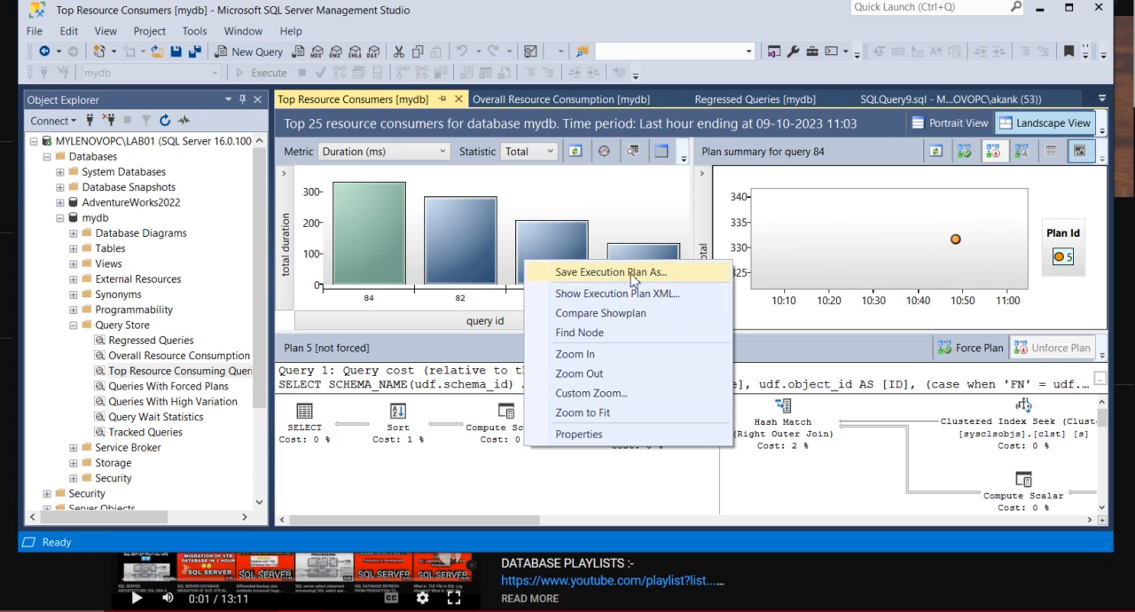
{"action": "mouse_move", "coordinate": [600, 312]}
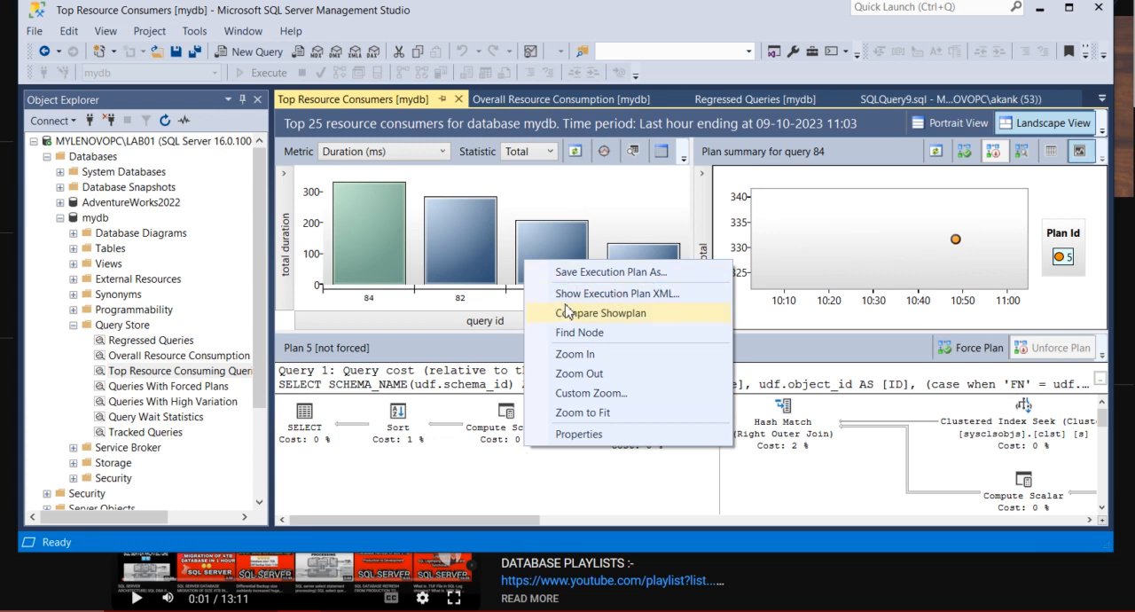
{"action": "mouse_move", "coordinate": [617, 294]}
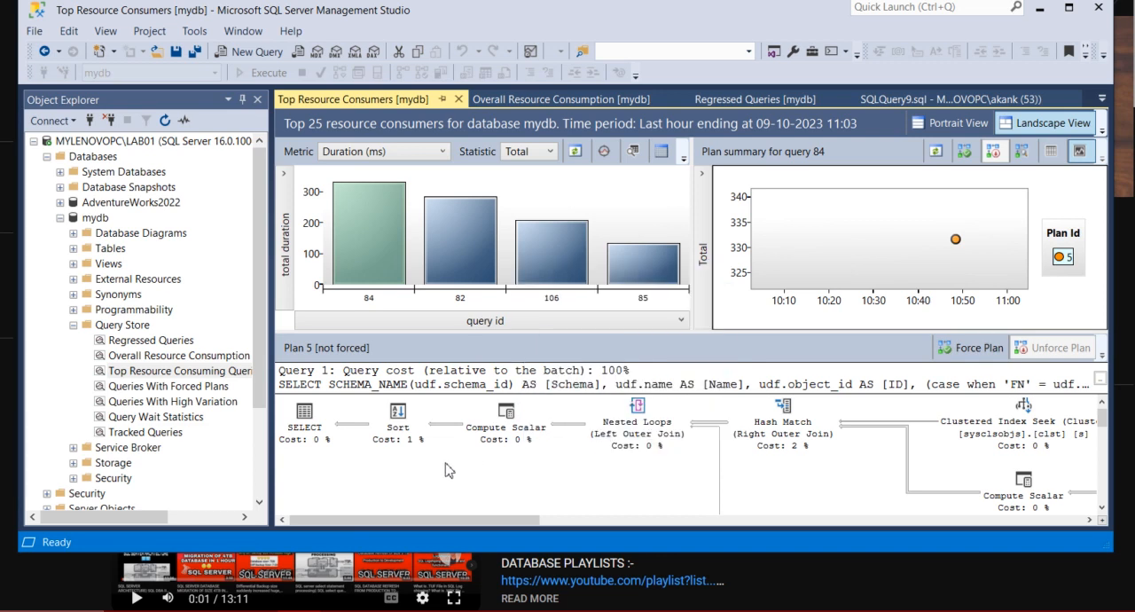
{"action": "mouse_move", "coordinate": [316, 393]}
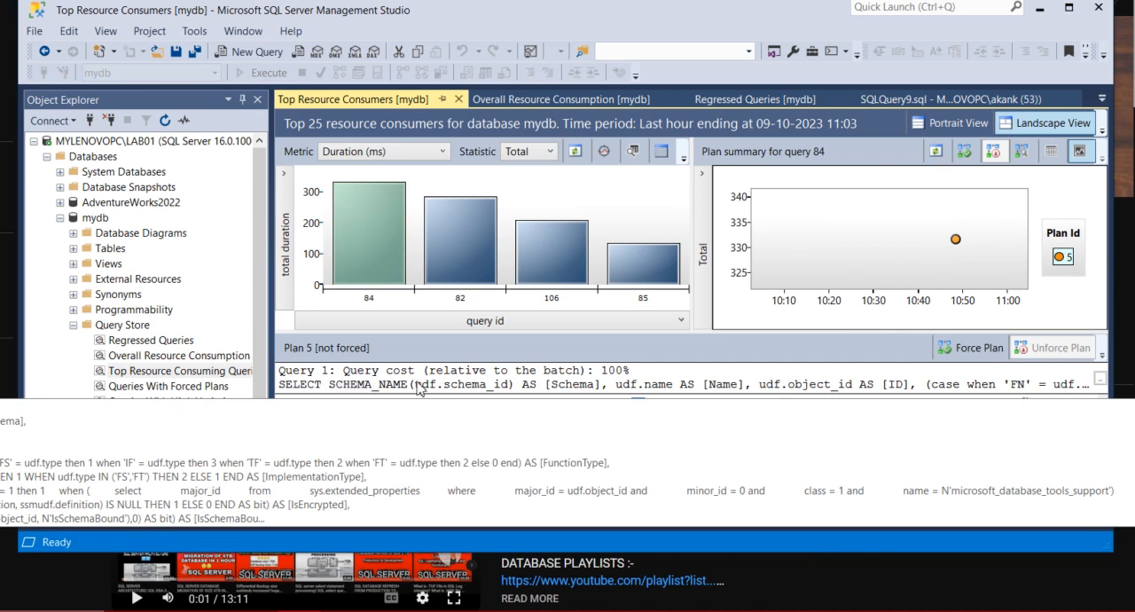
{"action": "mouse_move", "coordinate": [536, 398]}
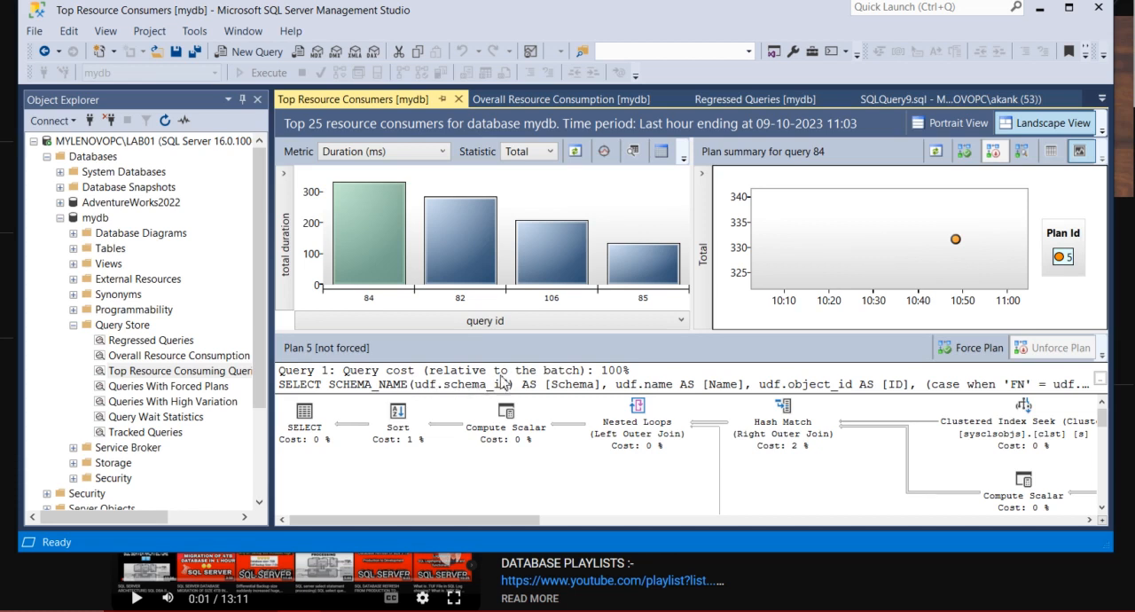
{"action": "mouse_move", "coordinate": [812, 386]}
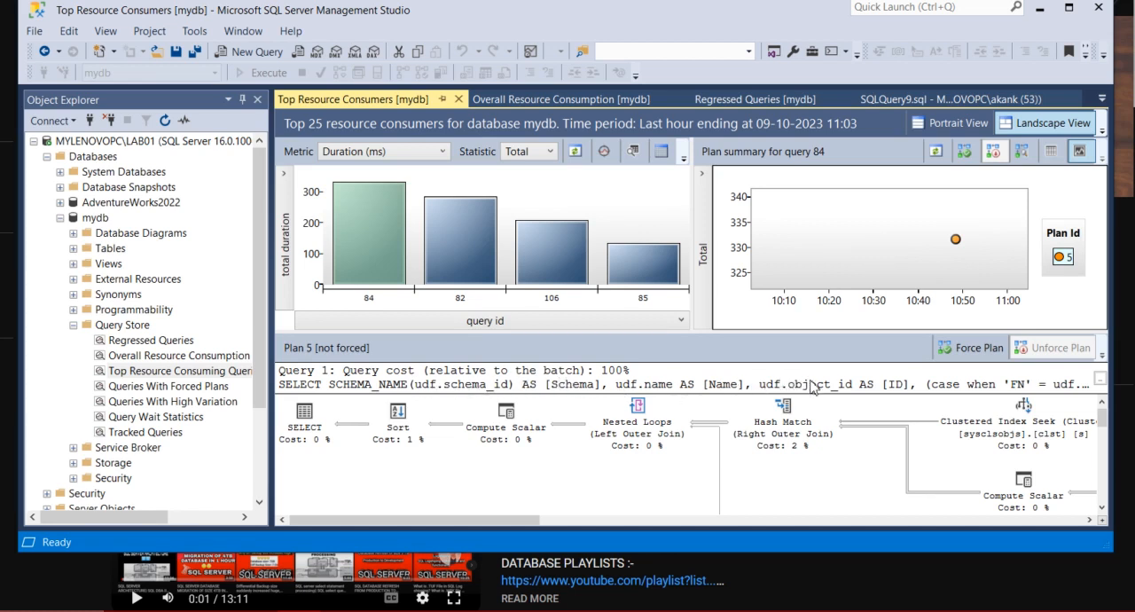
{"action": "mouse_move", "coordinate": [518, 390]}
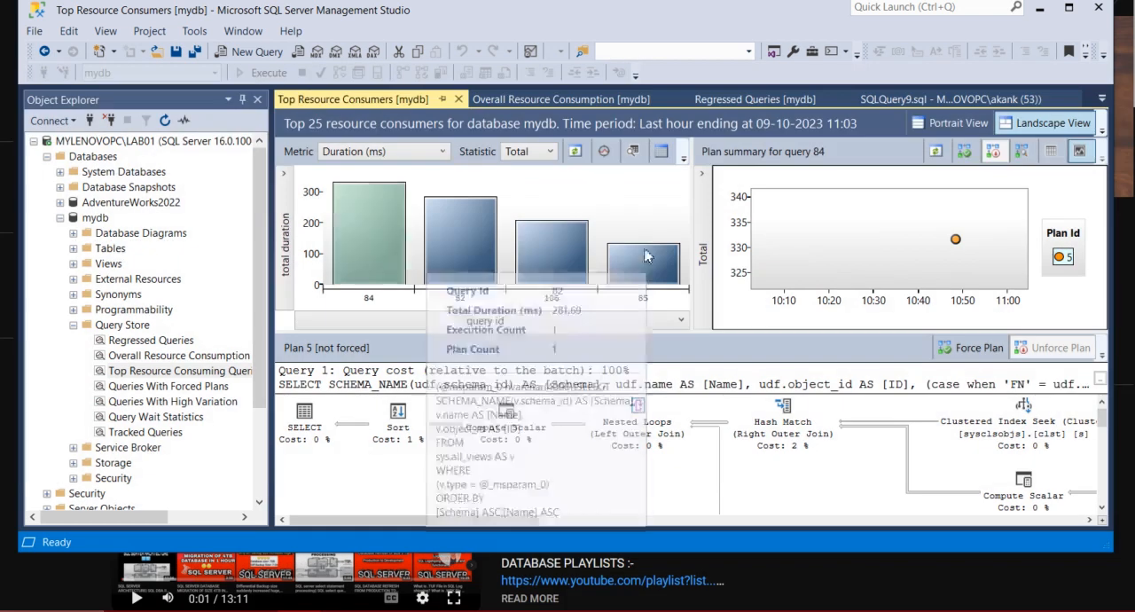
{"action": "mouse_move", "coordinate": [659, 170]}
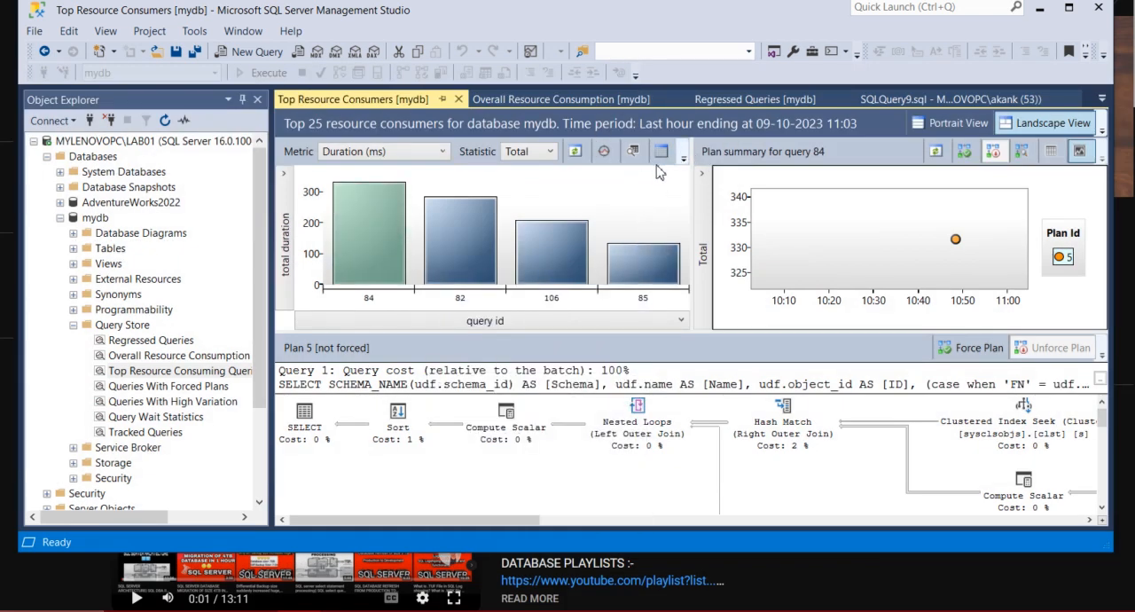
Step: View the top consumers as a table, return to the bar chart and show query 106's plan summary
{"action": "left_click", "coordinate": [663, 150]}
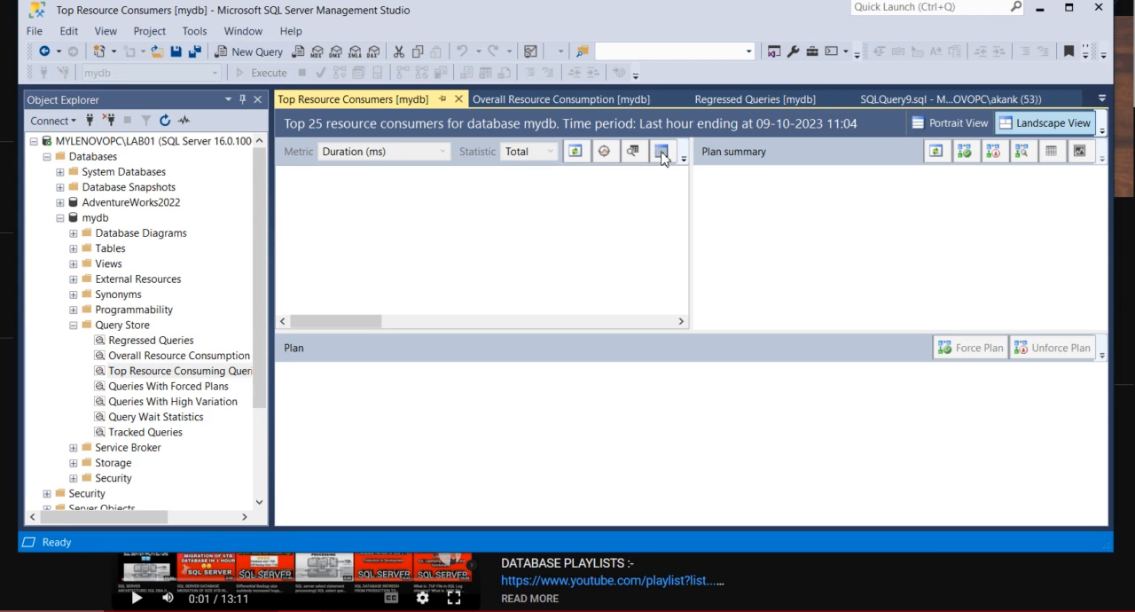
{"action": "left_click", "coordinate": [663, 151]}
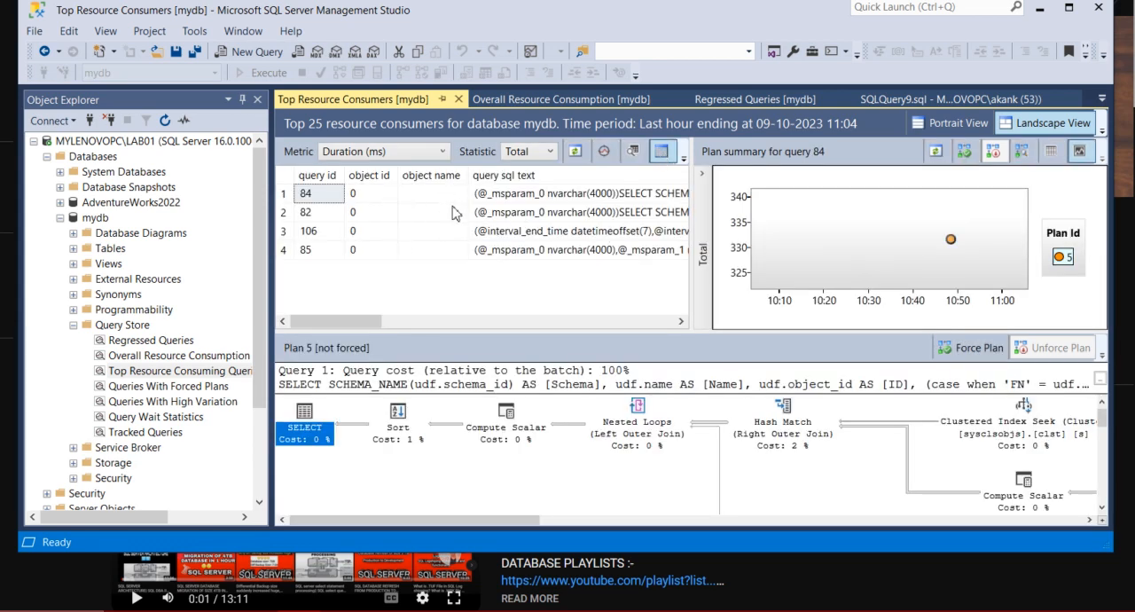
{"action": "mouse_move", "coordinate": [663, 151]}
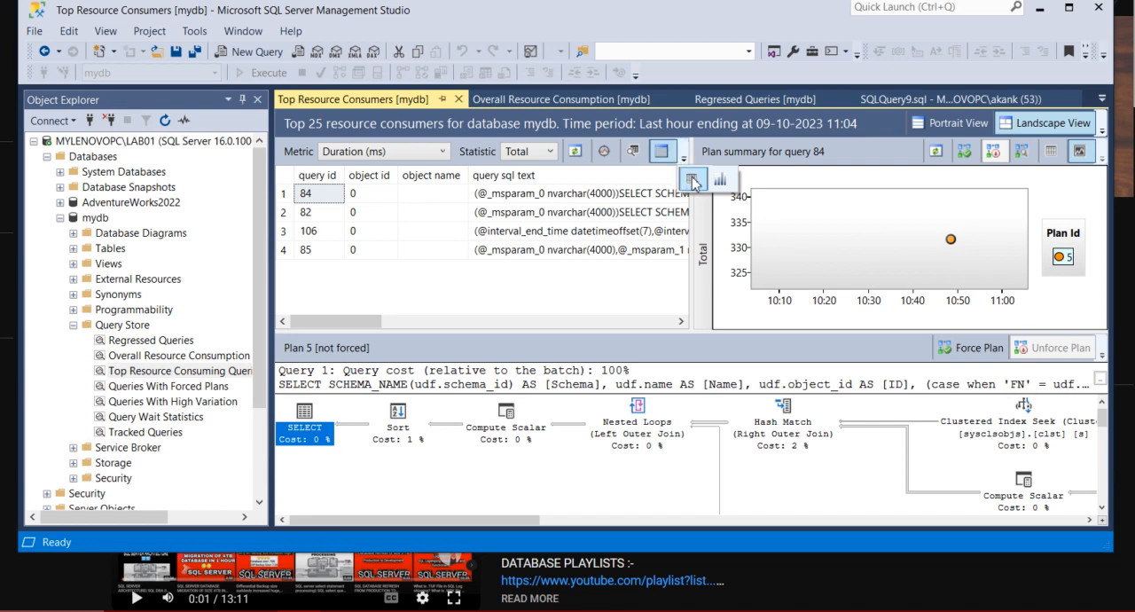
{"action": "mouse_move", "coordinate": [694, 179]}
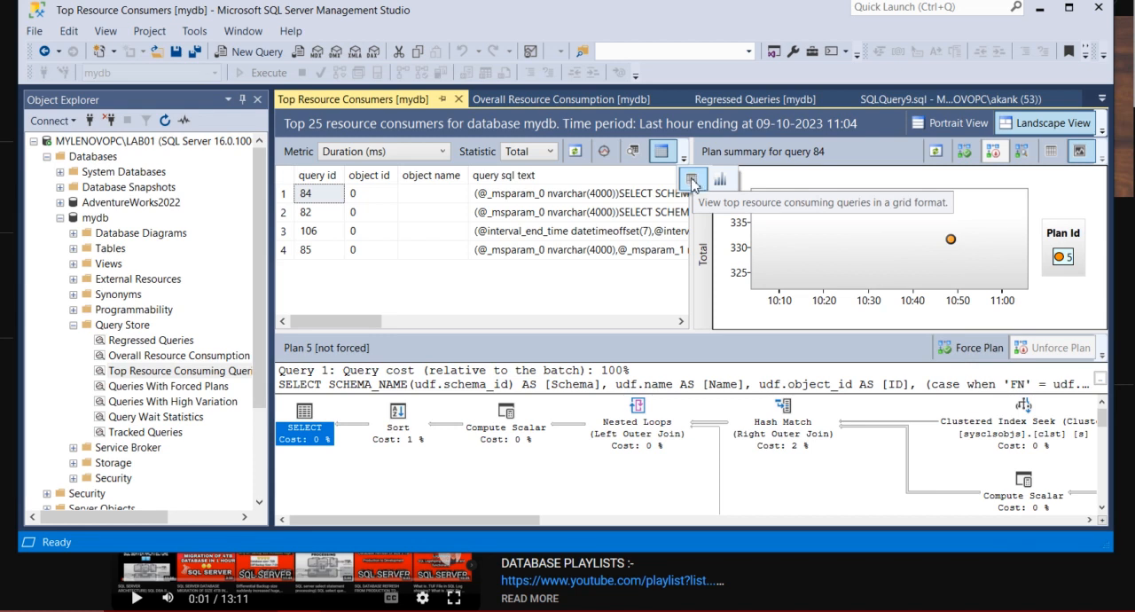
{"action": "mouse_move", "coordinate": [568, 211]}
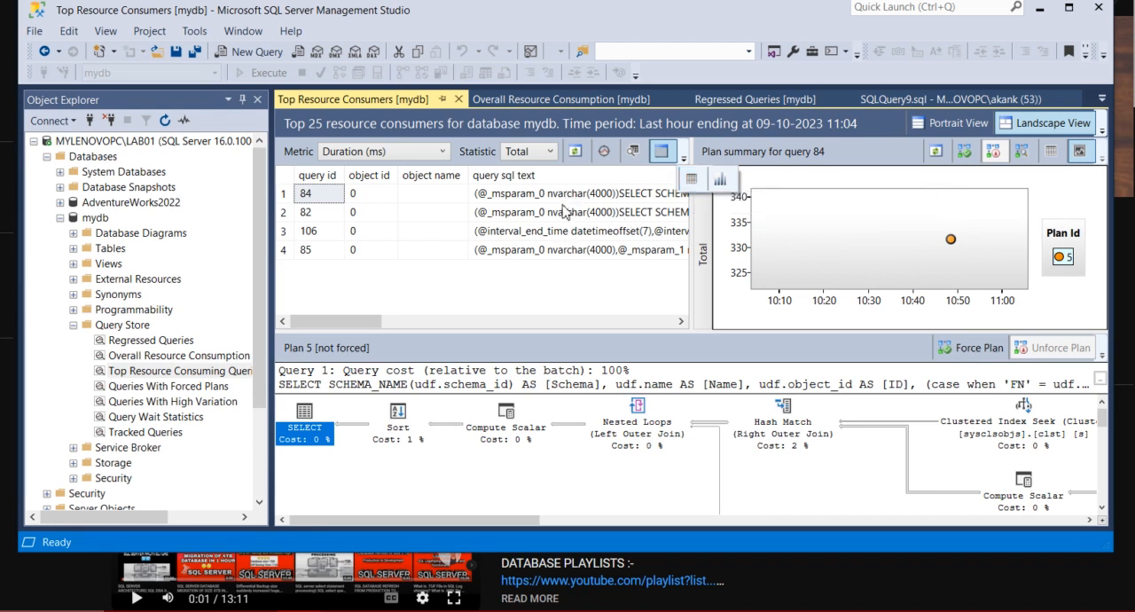
{"action": "mouse_move", "coordinate": [542, 301]}
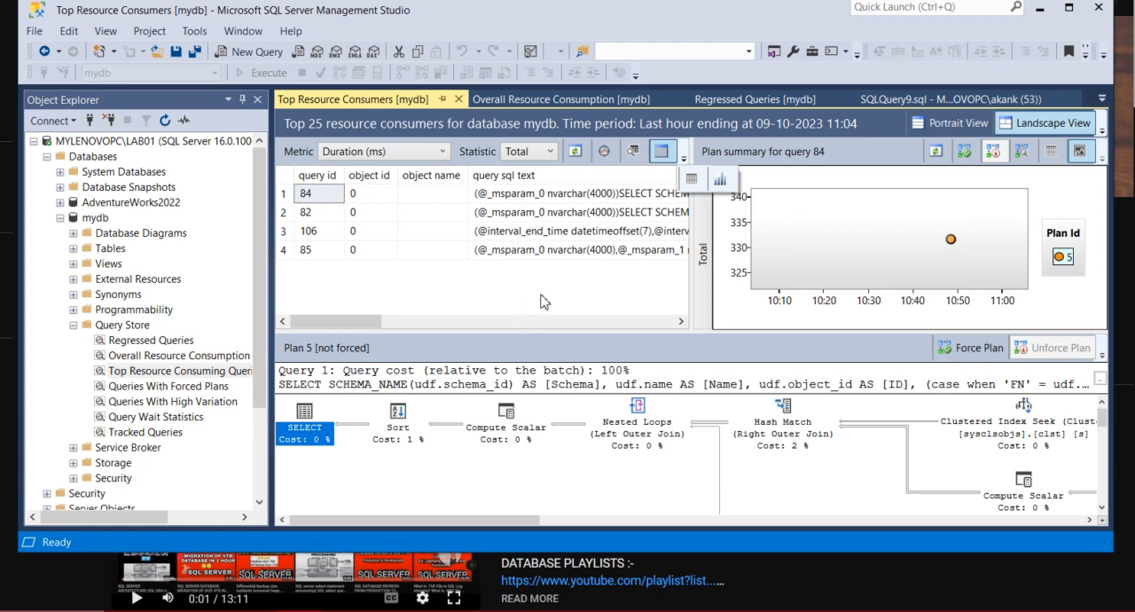
{"action": "left_click", "coordinate": [720, 177]}
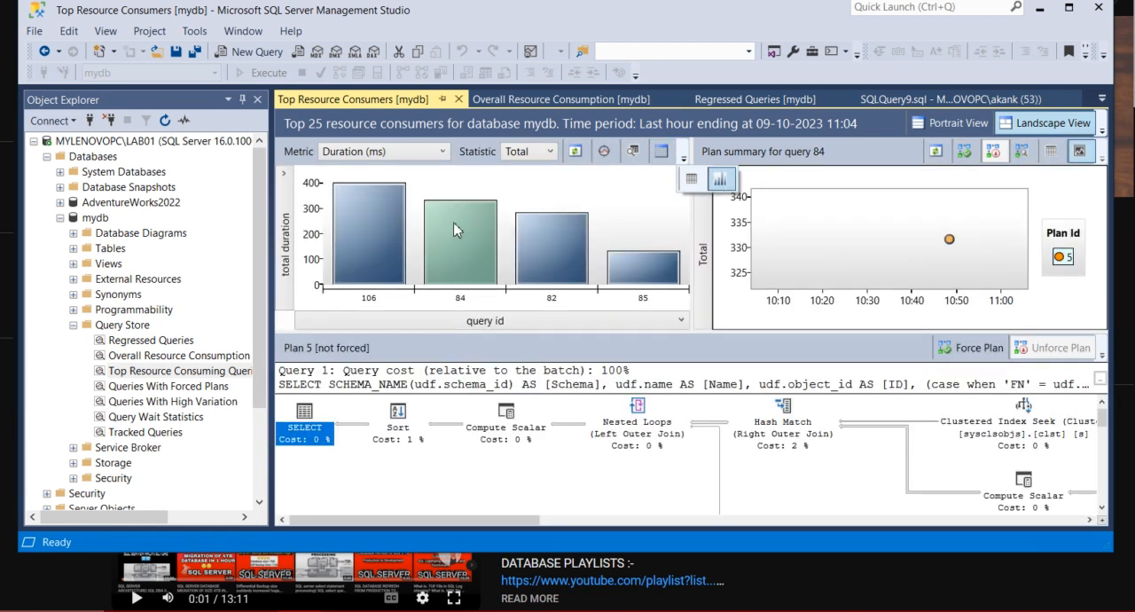
{"action": "left_click", "coordinate": [369, 240]}
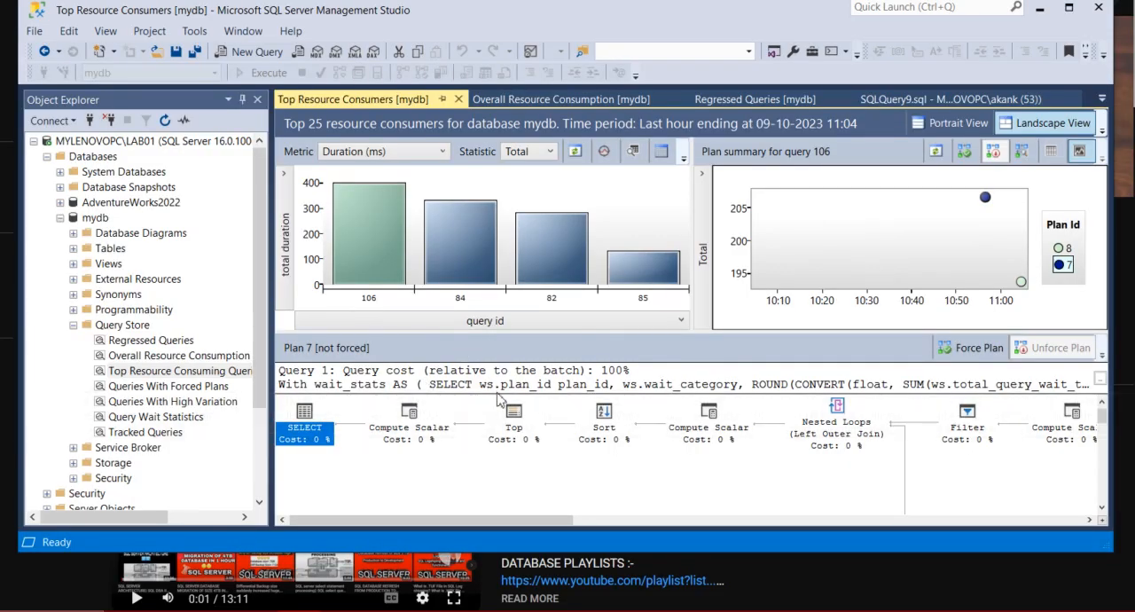
{"action": "mouse_move", "coordinate": [649, 500]}
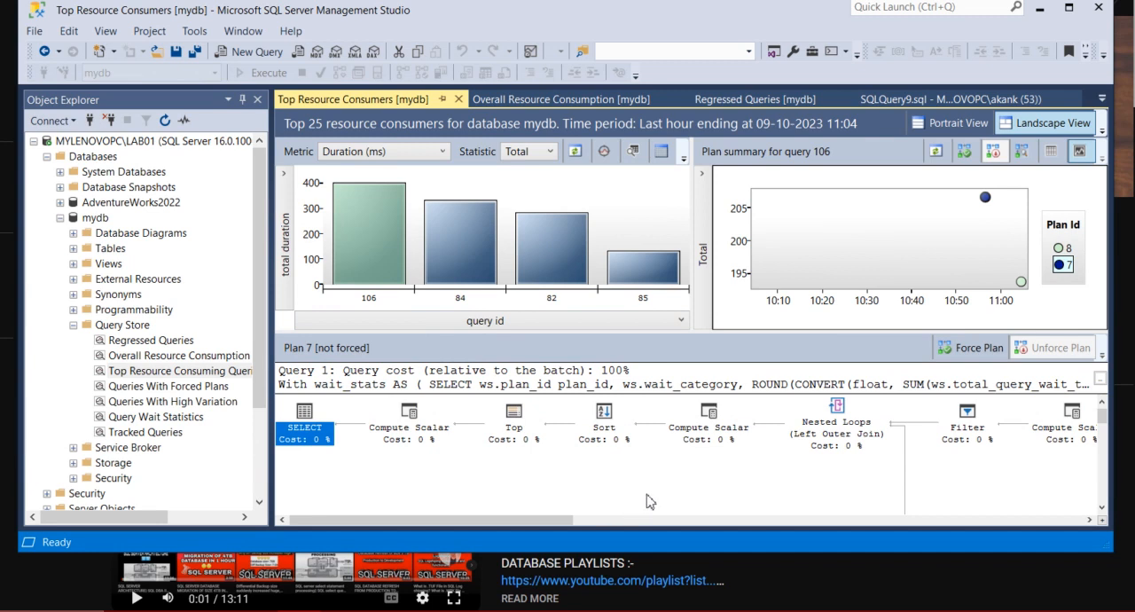
{"action": "mouse_move", "coordinate": [867, 247]}
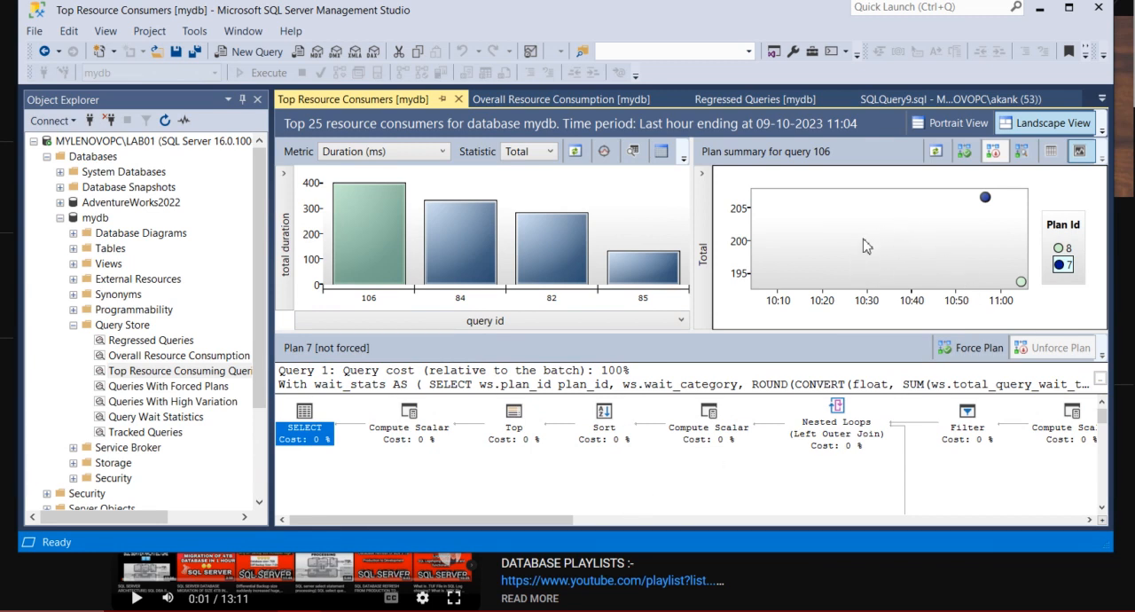
{"action": "mouse_move", "coordinate": [867, 260]}
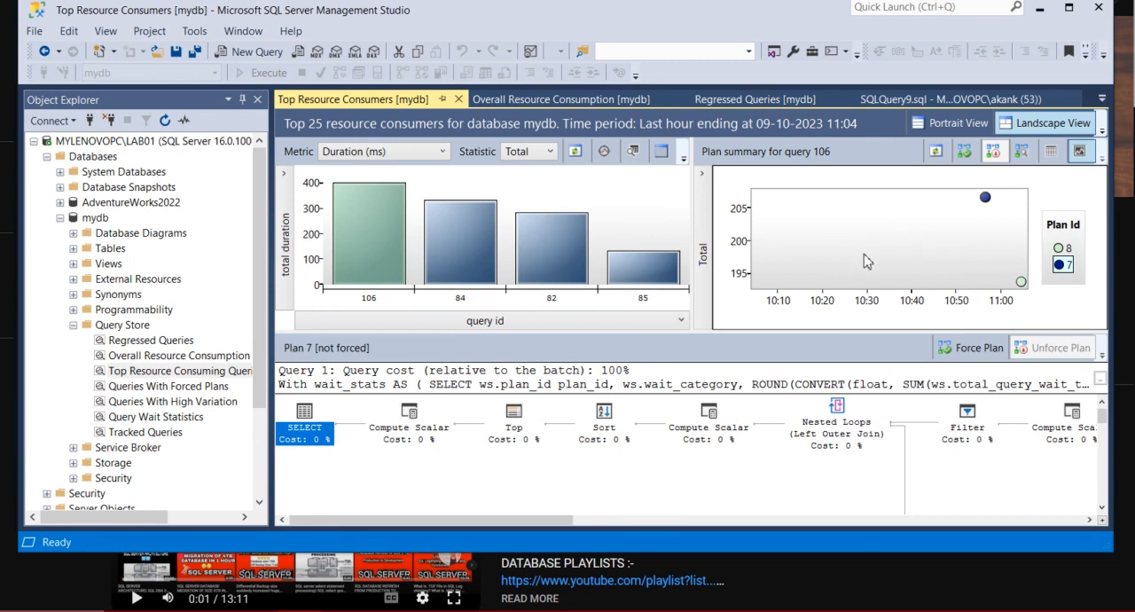
{"action": "mouse_move", "coordinate": [816, 241]}
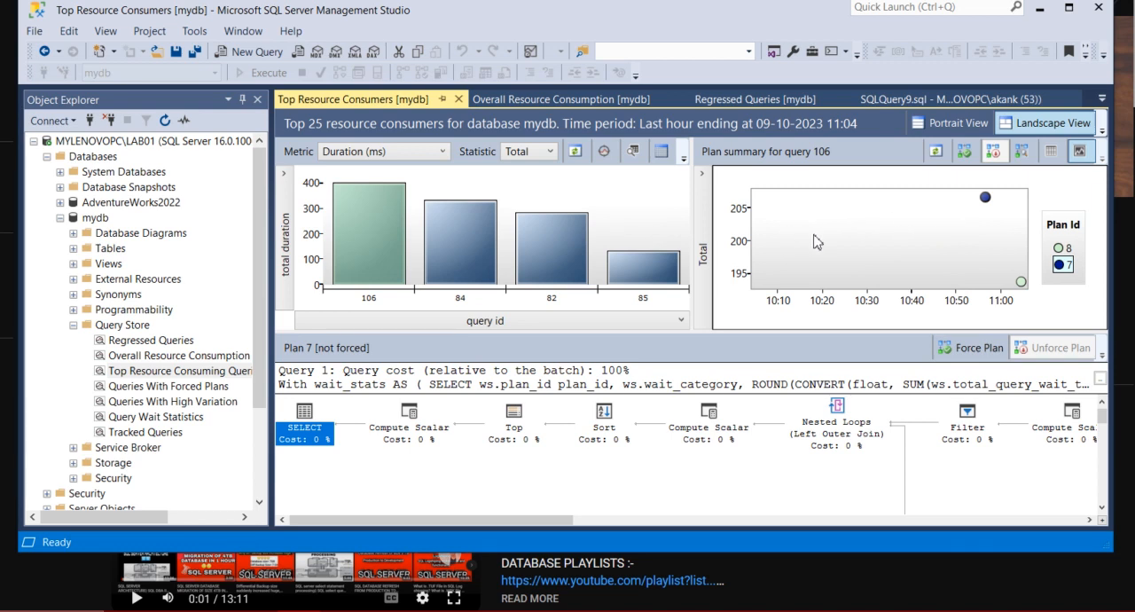
{"action": "mouse_move", "coordinate": [914, 241]}
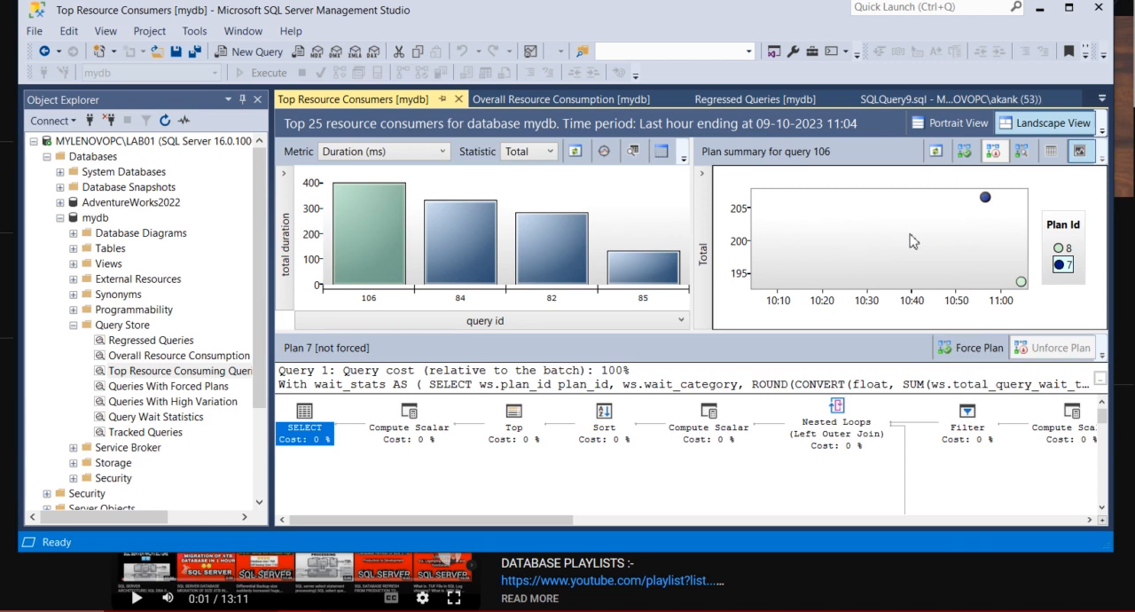
{"action": "mouse_move", "coordinate": [866, 259]}
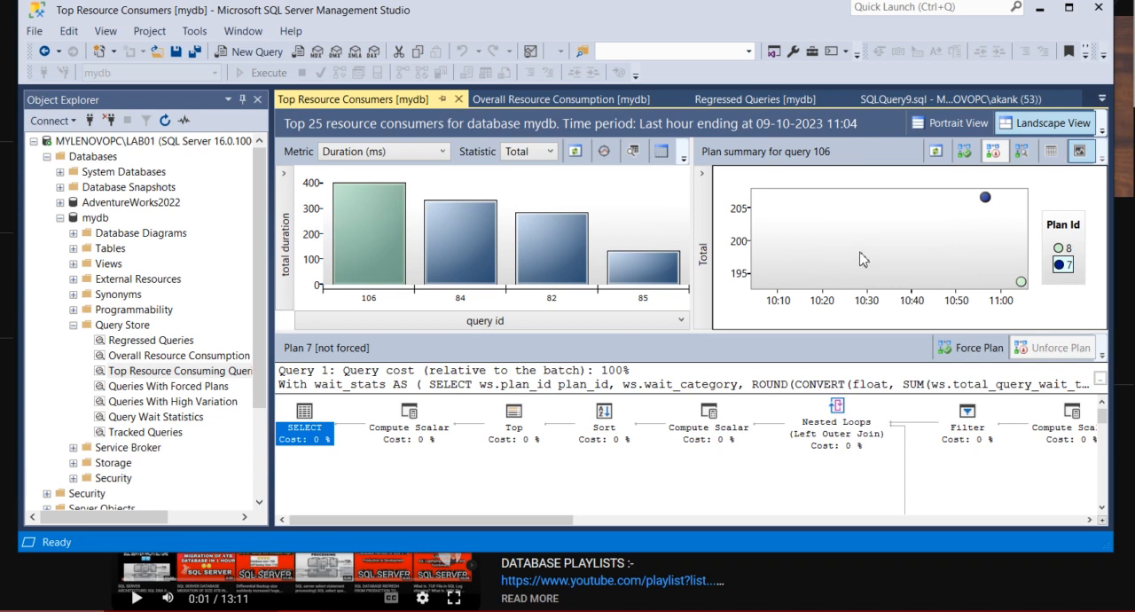
{"action": "mouse_move", "coordinate": [982, 259]}
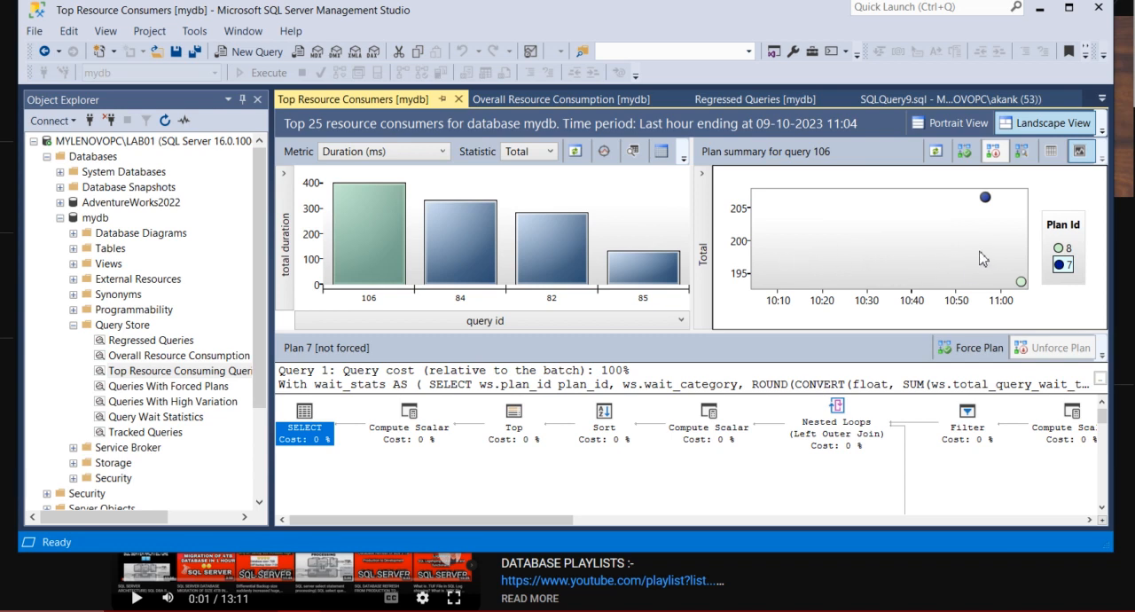
{"action": "mouse_move", "coordinate": [873, 245]}
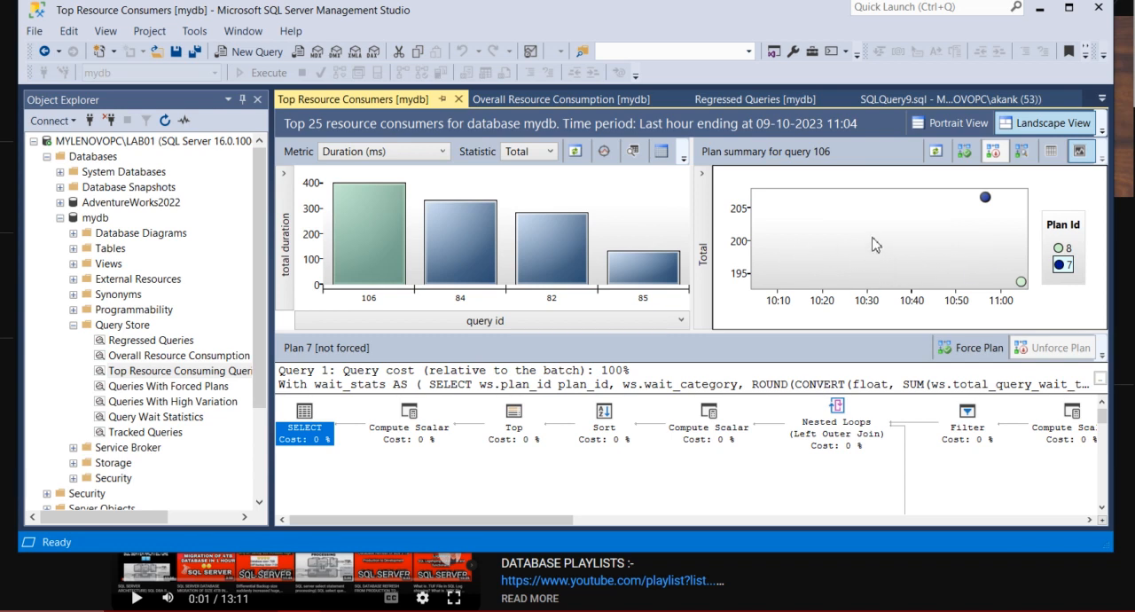
{"action": "mouse_move", "coordinate": [842, 266]}
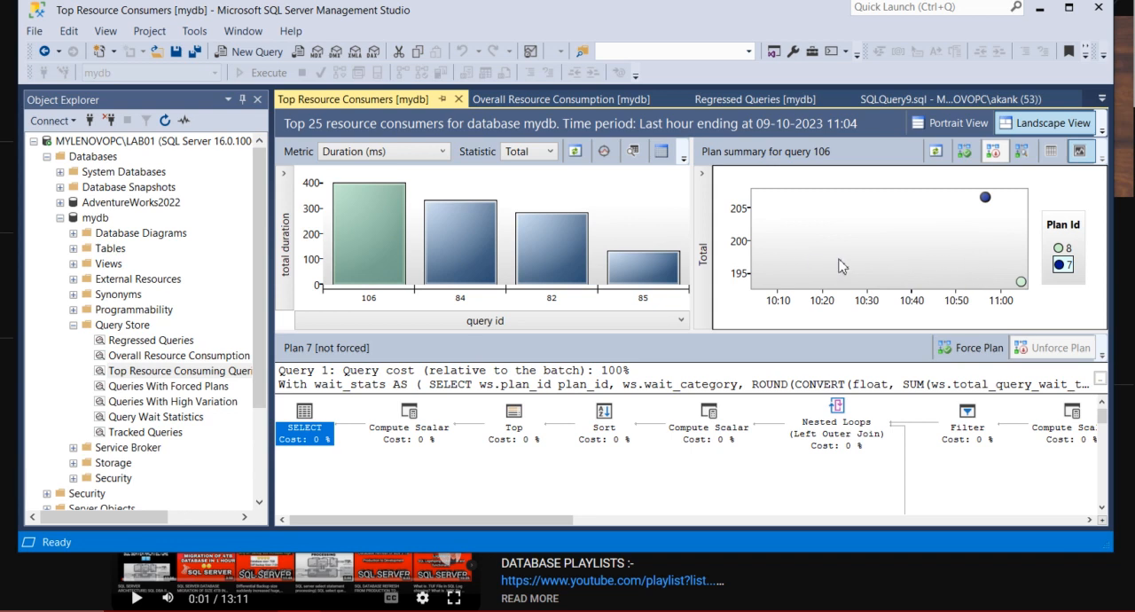
{"action": "mouse_move", "coordinate": [860, 334]}
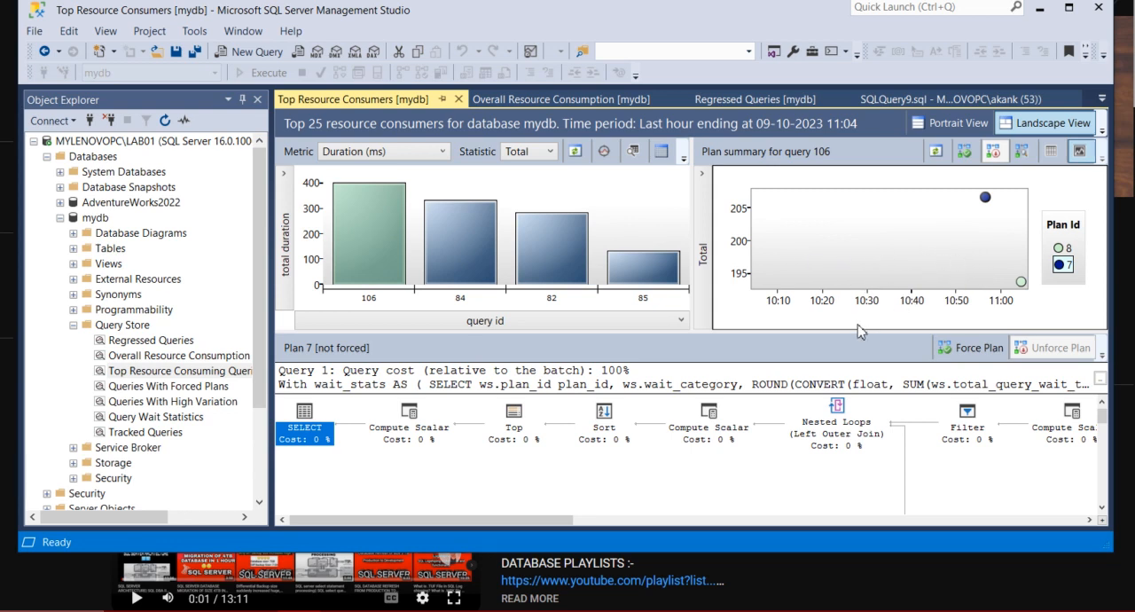
{"action": "mouse_move", "coordinate": [947, 242]}
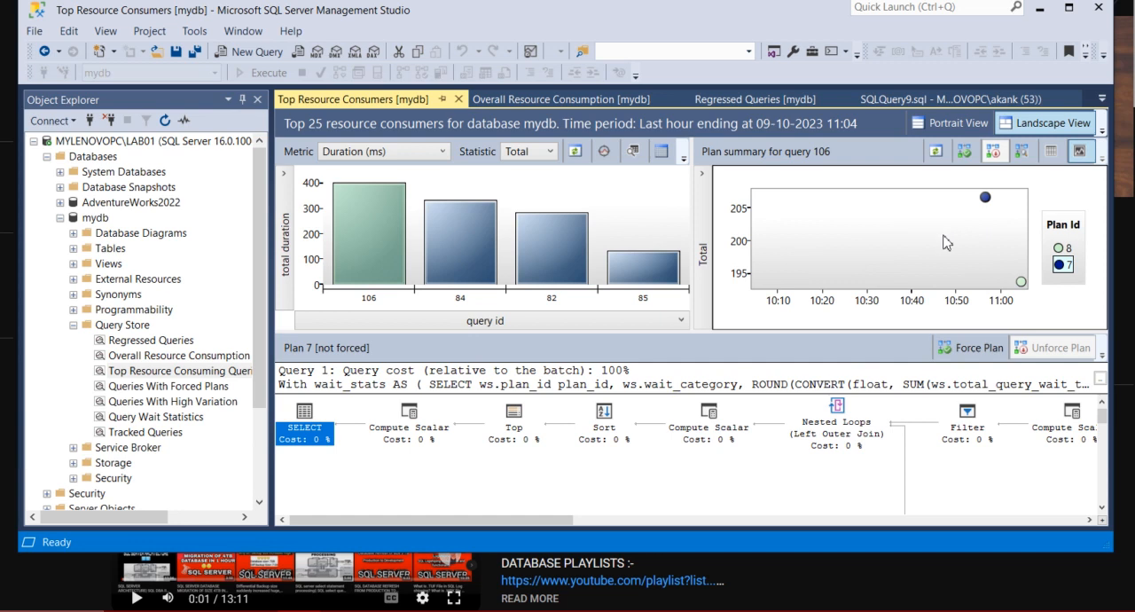
{"action": "mouse_move", "coordinate": [883, 318]}
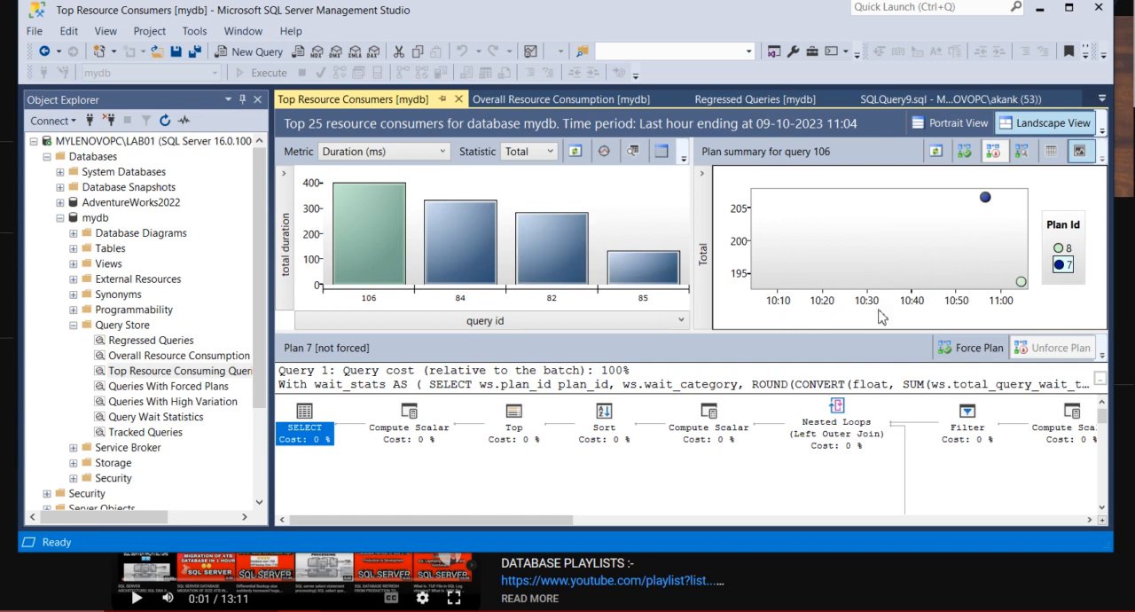
{"action": "mouse_move", "coordinate": [890, 319]}
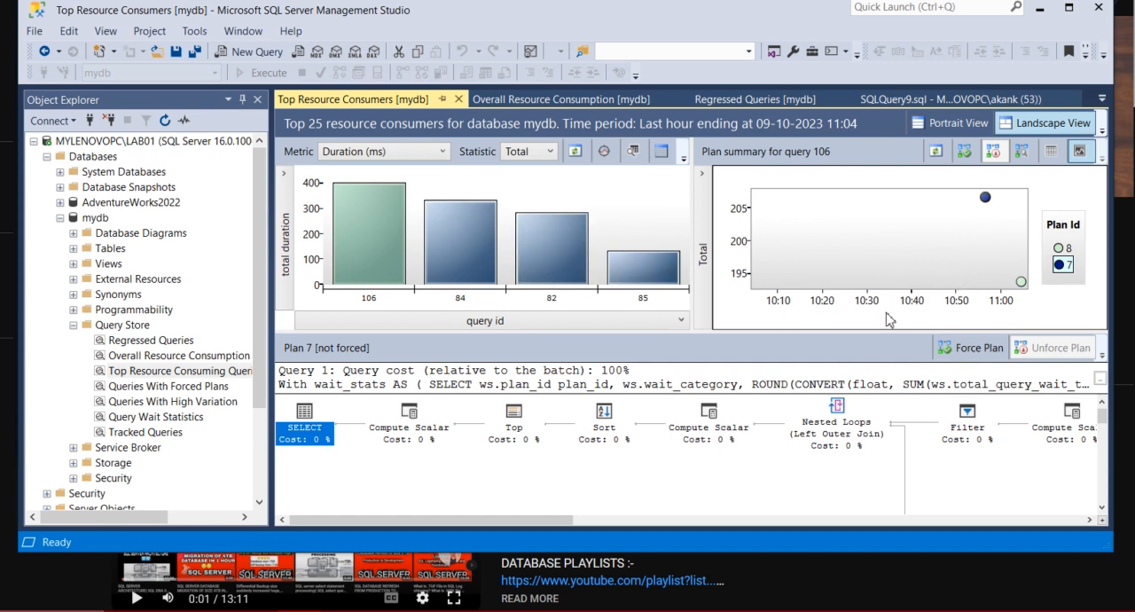
{"action": "mouse_move", "coordinate": [972, 348]}
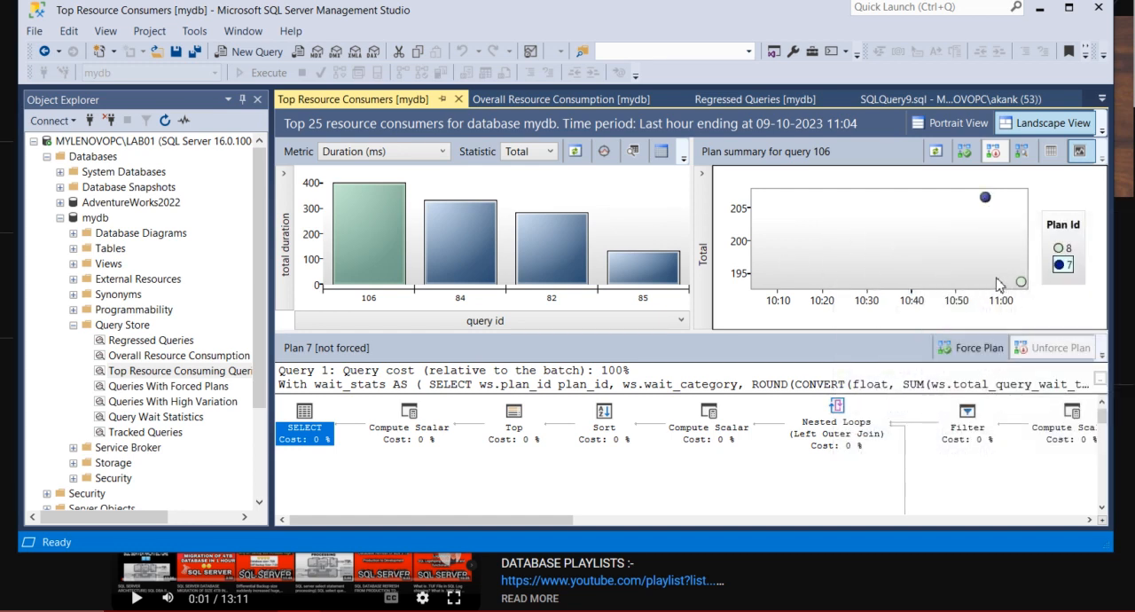
{"action": "mouse_move", "coordinate": [1032, 293]}
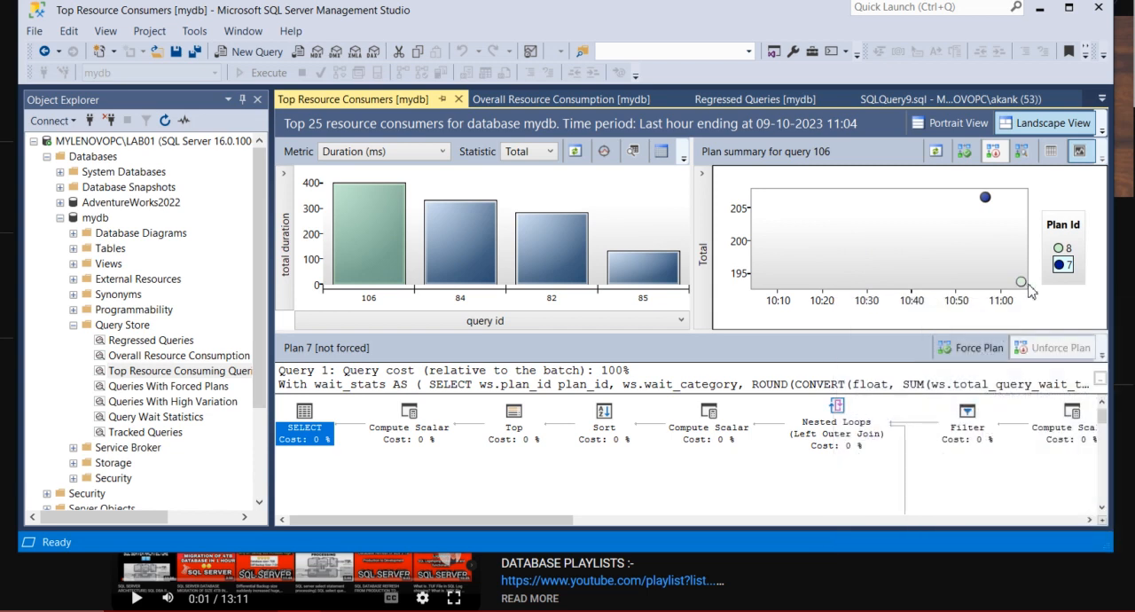
{"action": "mouse_move", "coordinate": [759, 319]}
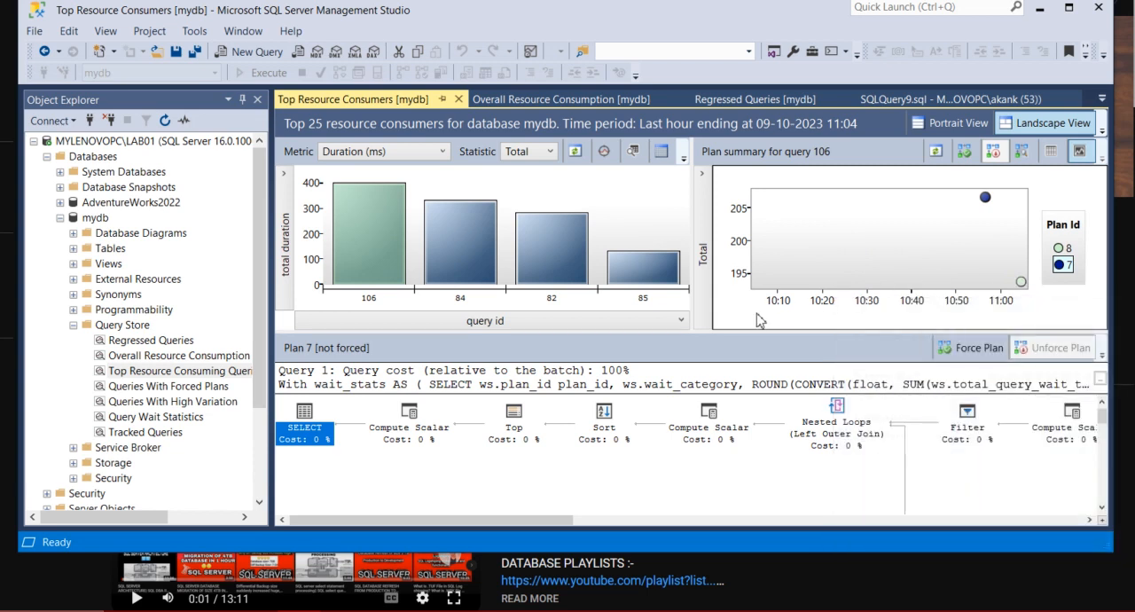
{"action": "mouse_move", "coordinate": [938, 293]}
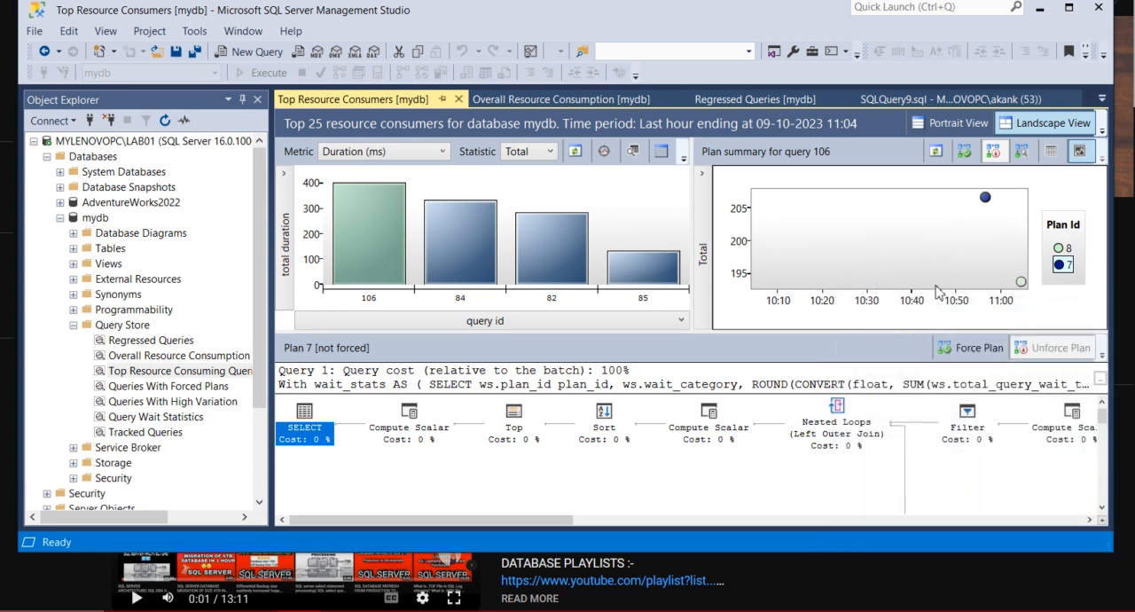
{"action": "mouse_move", "coordinate": [947, 307]}
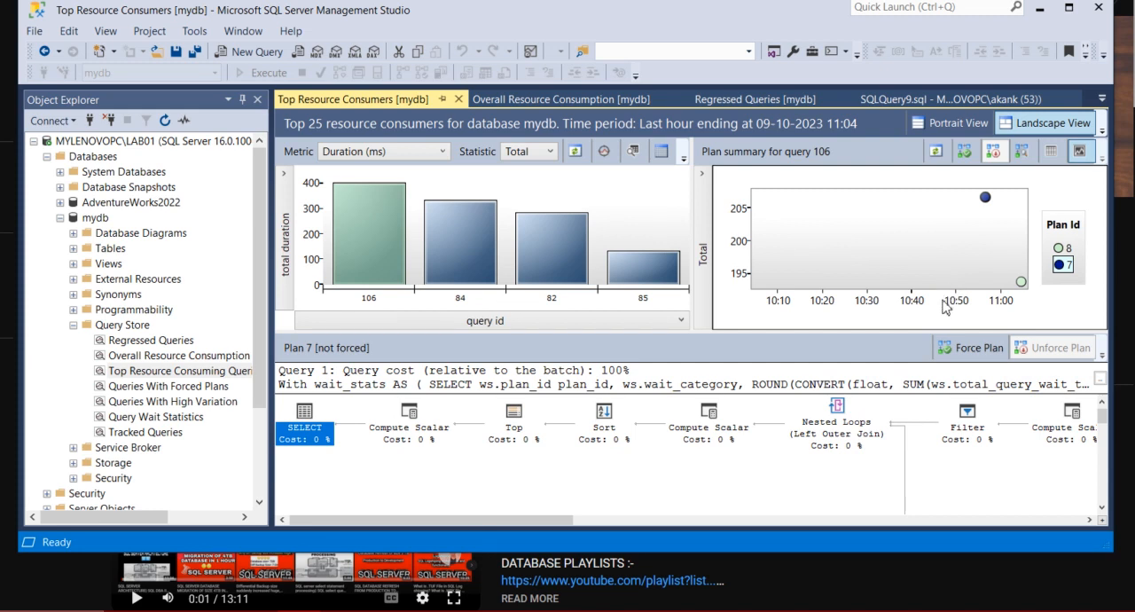
{"action": "mouse_move", "coordinate": [969, 347]}
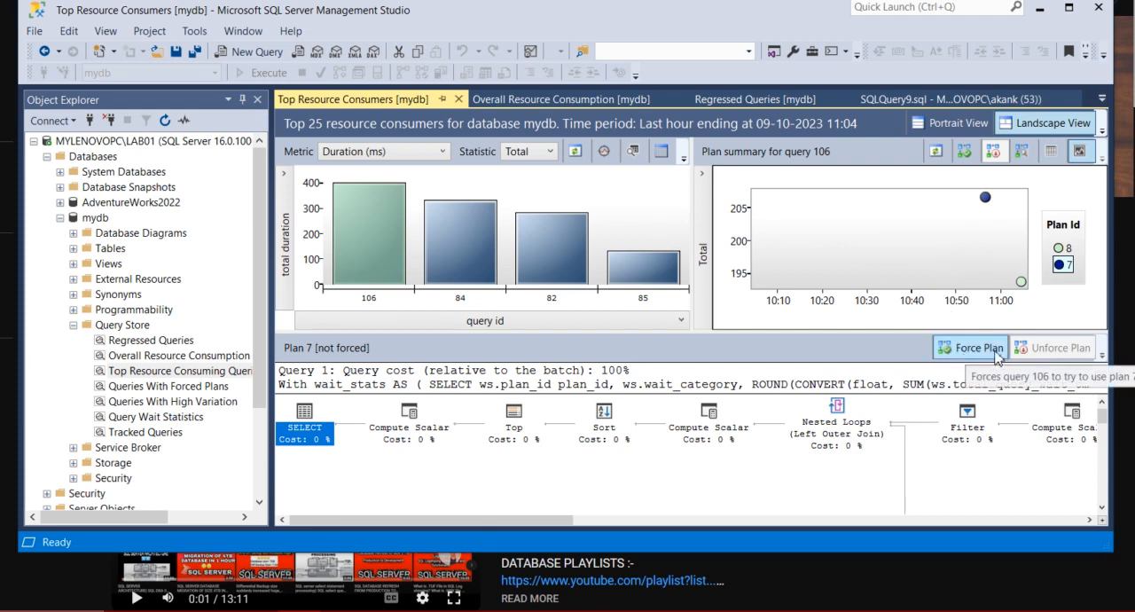
{"action": "mouse_move", "coordinate": [948, 323]}
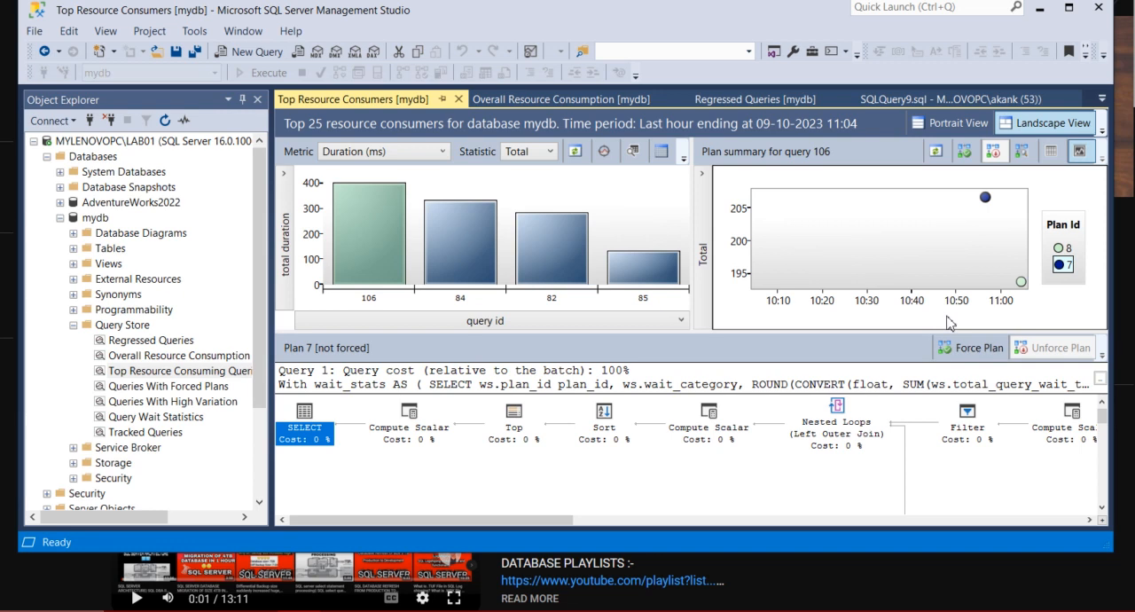
{"action": "mouse_move", "coordinate": [791, 310]}
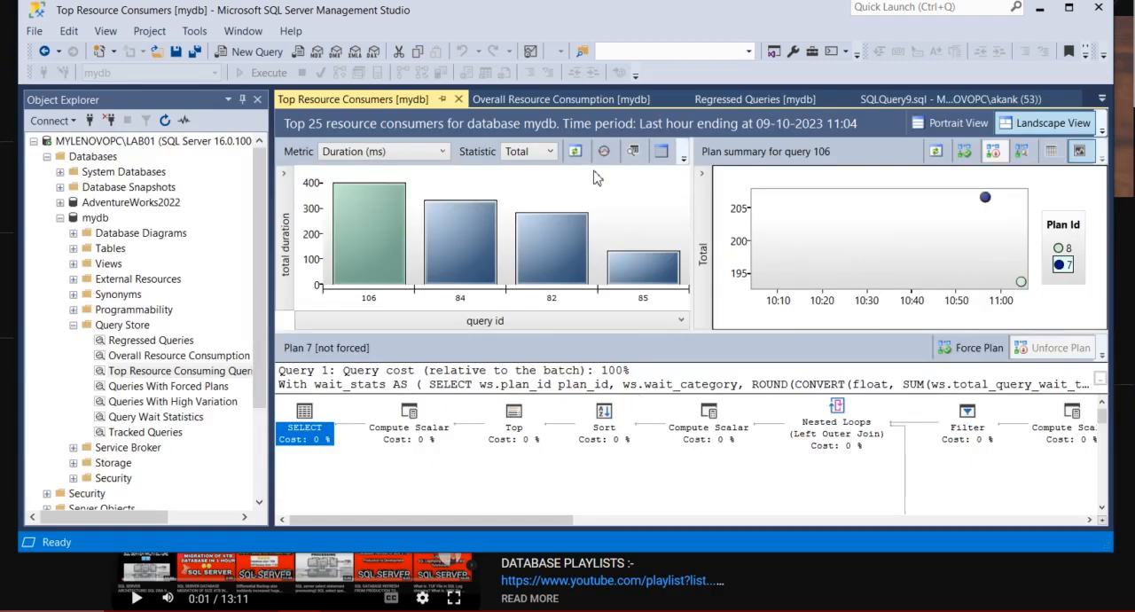
{"action": "left_click", "coordinate": [257, 50]}
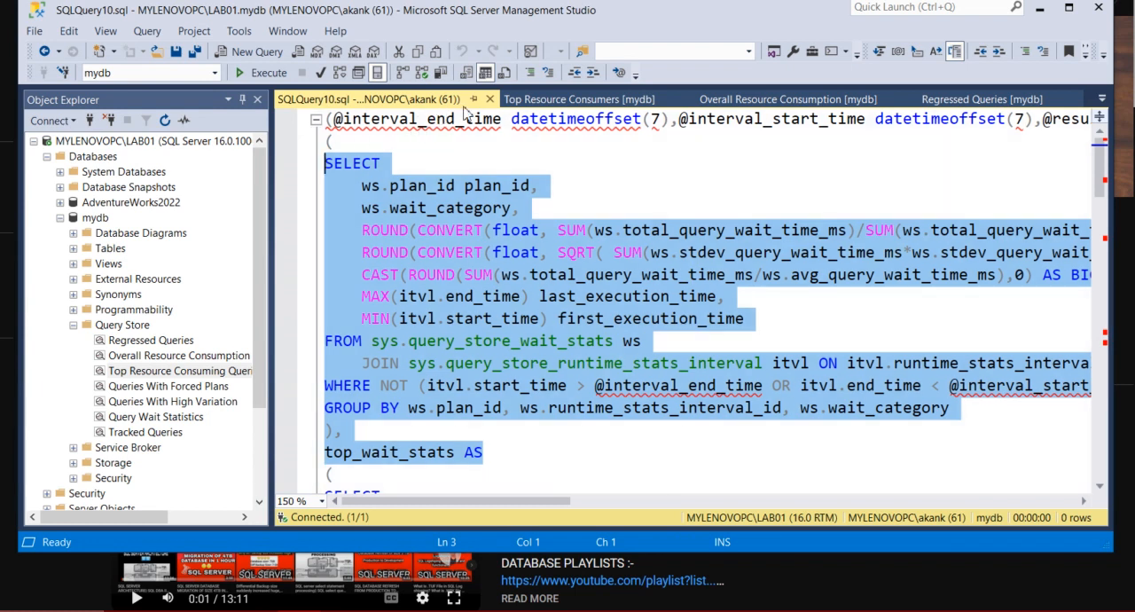
{"action": "left_click", "coordinate": [578, 97]}
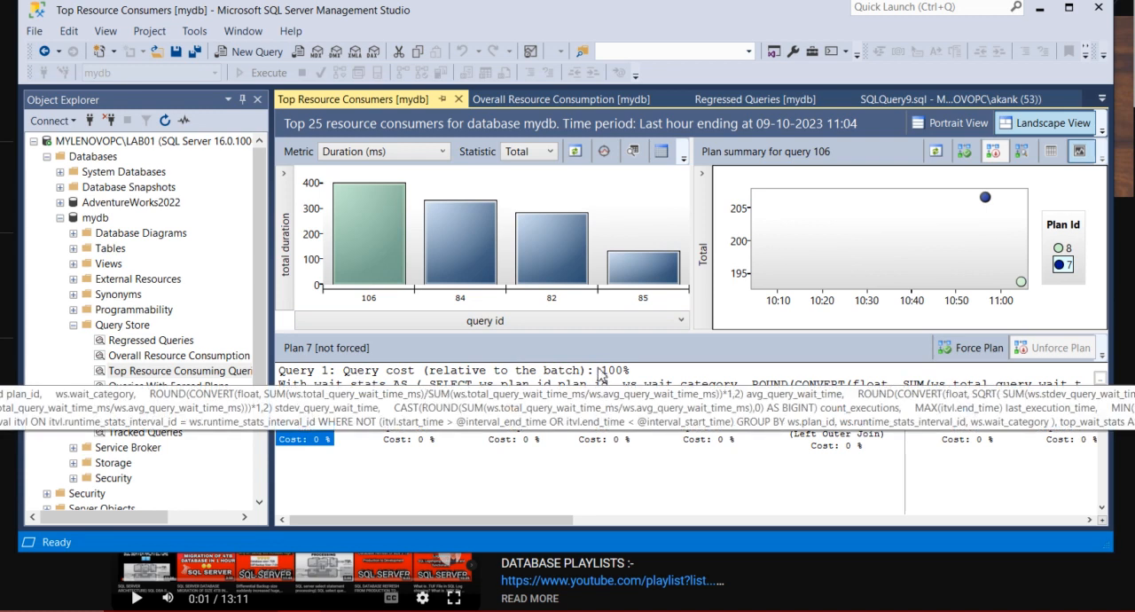
{"action": "mouse_move", "coordinate": [381, 387]}
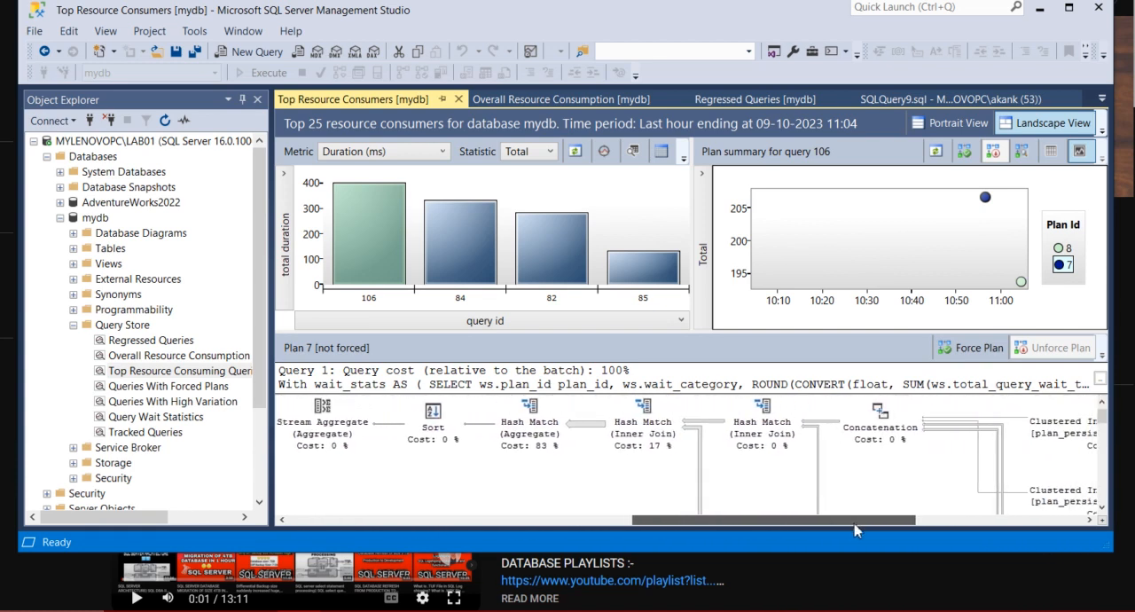
{"action": "scroll", "scroll_direction": "right", "scroll_amount": 3}
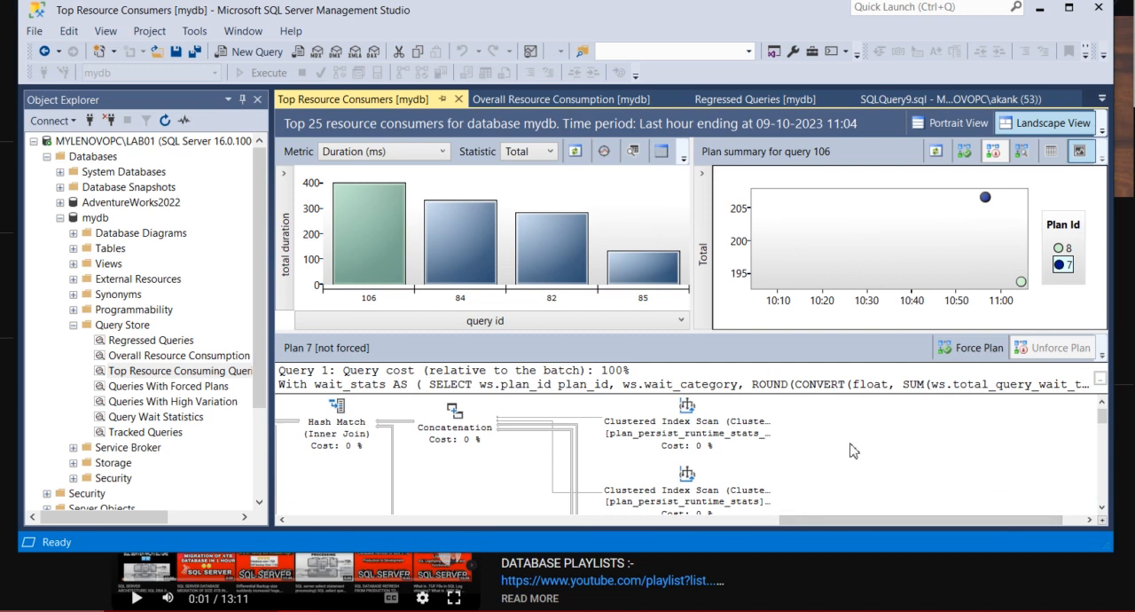
{"action": "mouse_move", "coordinate": [806, 459]}
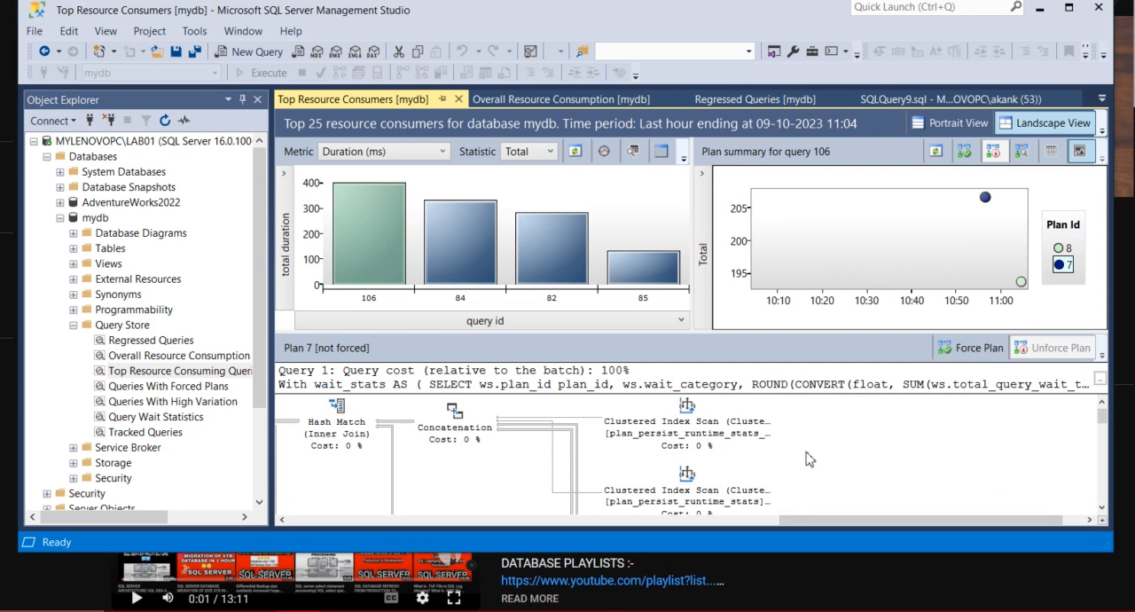
{"action": "mouse_move", "coordinate": [910, 461]}
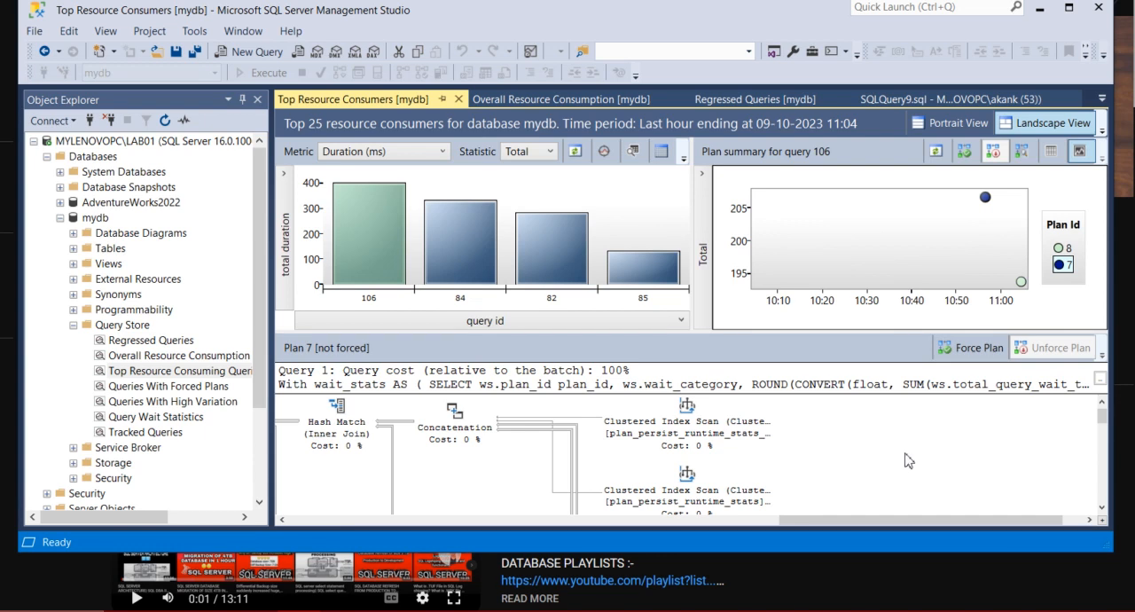
{"action": "mouse_move", "coordinate": [837, 507]}
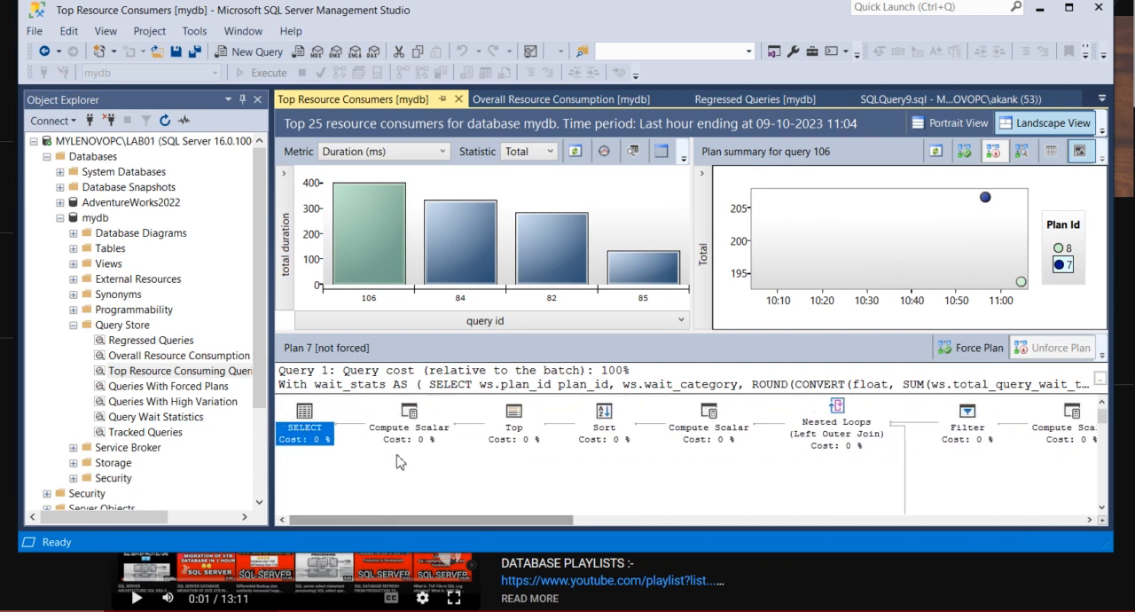
{"action": "mouse_move", "coordinate": [452, 493]}
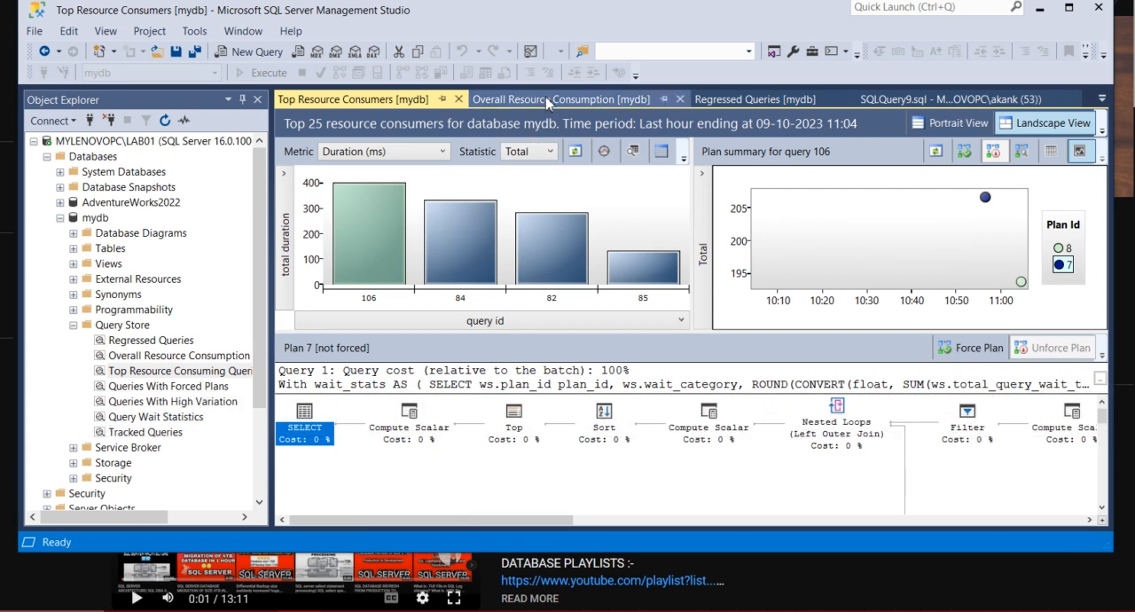
{"action": "left_click", "coordinate": [459, 240]}
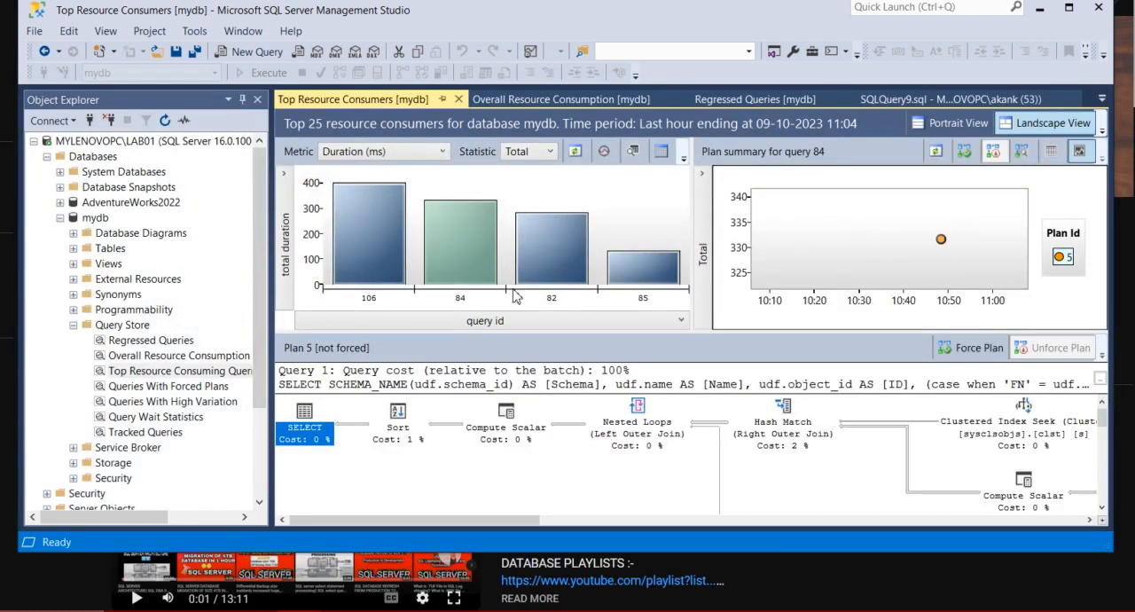
{"action": "mouse_move", "coordinate": [549, 248]}
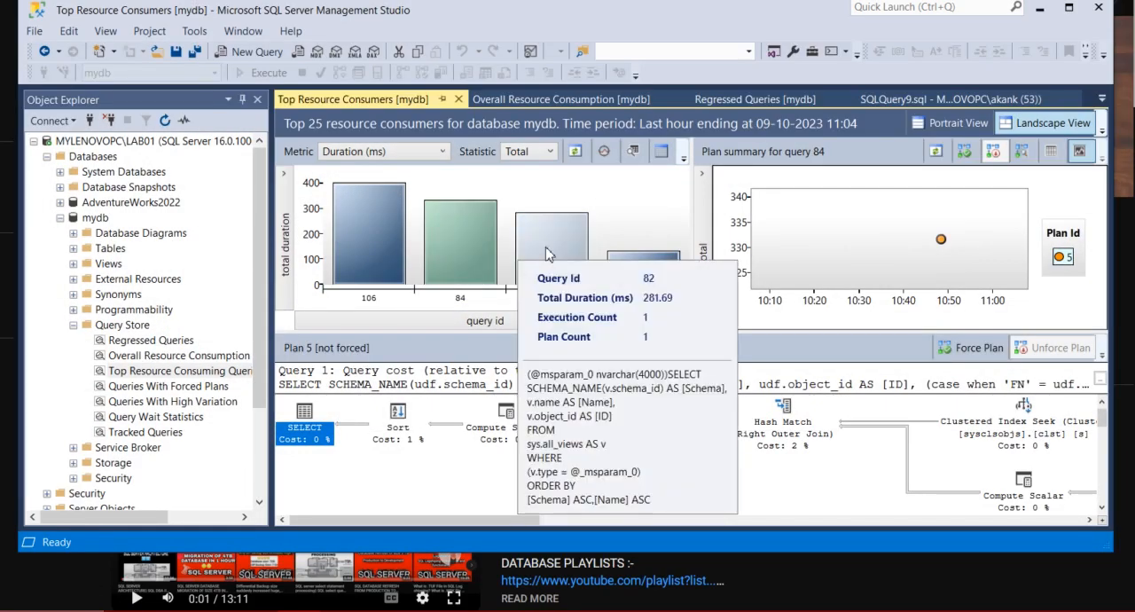
{"action": "left_click", "coordinate": [642, 257]}
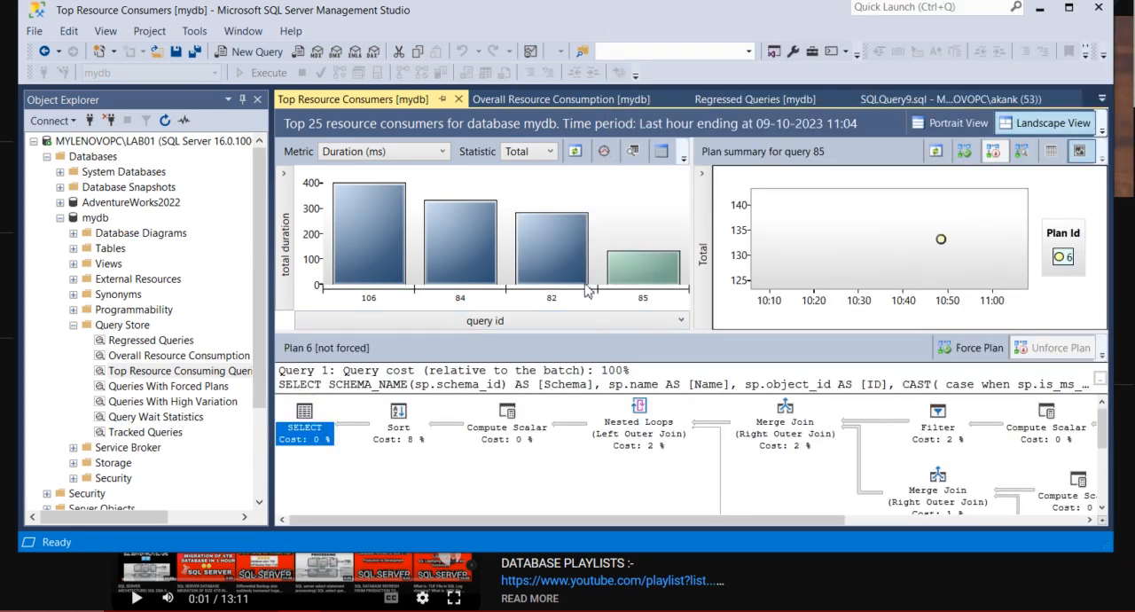
{"action": "left_click", "coordinate": [369, 240]}
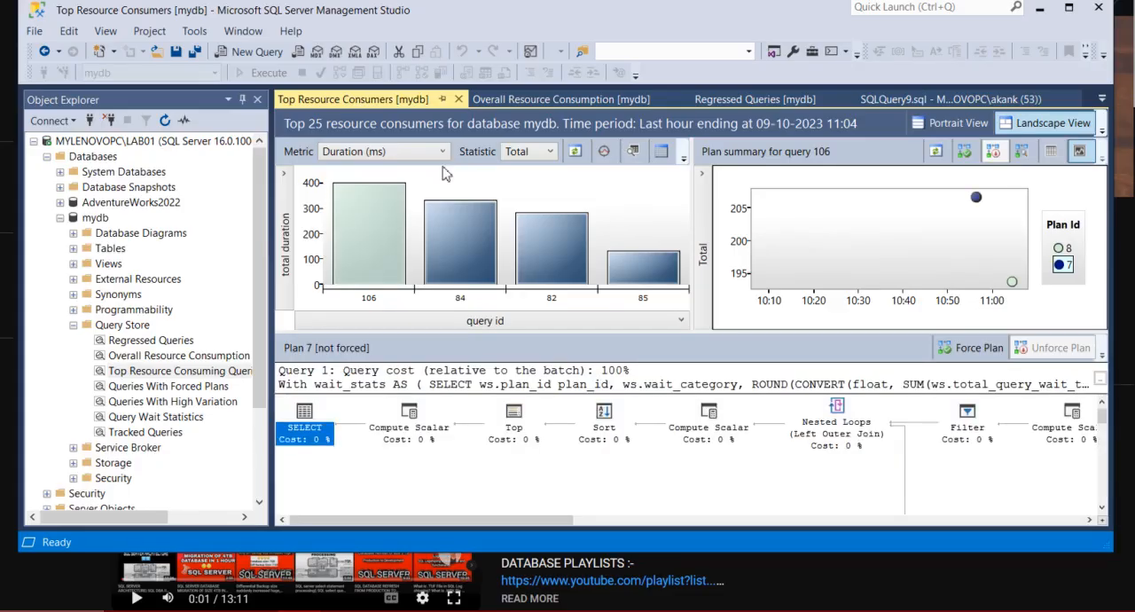
Step: Review the Overall Resource Consumption report's Duration, Execution Count, CPU Time and Logical Reads charts
{"action": "left_click", "coordinate": [560, 98]}
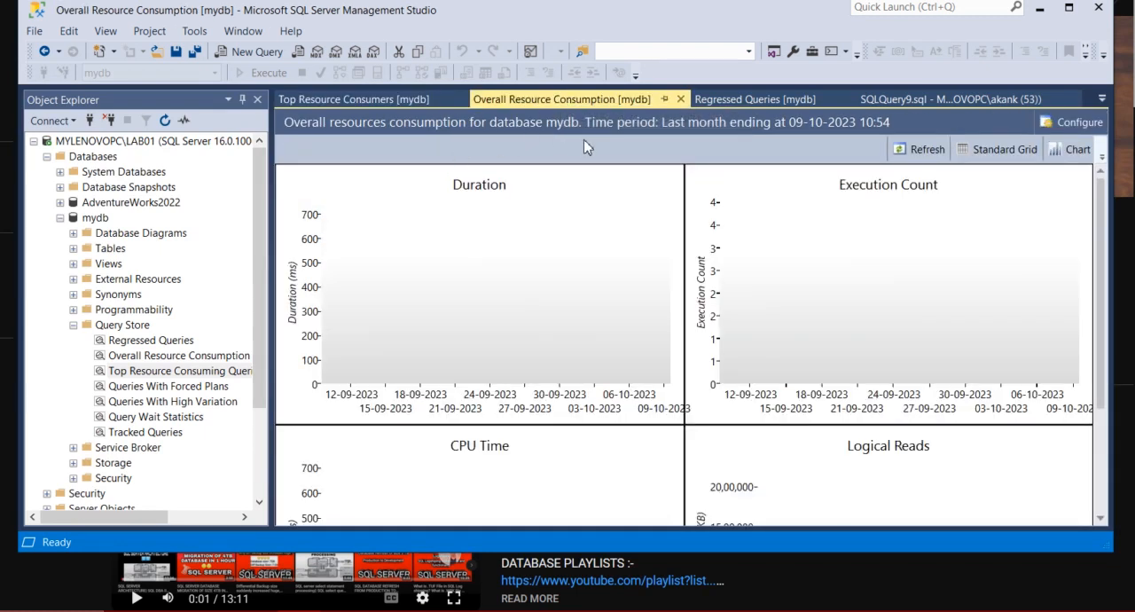
{"action": "mouse_move", "coordinate": [405, 383]}
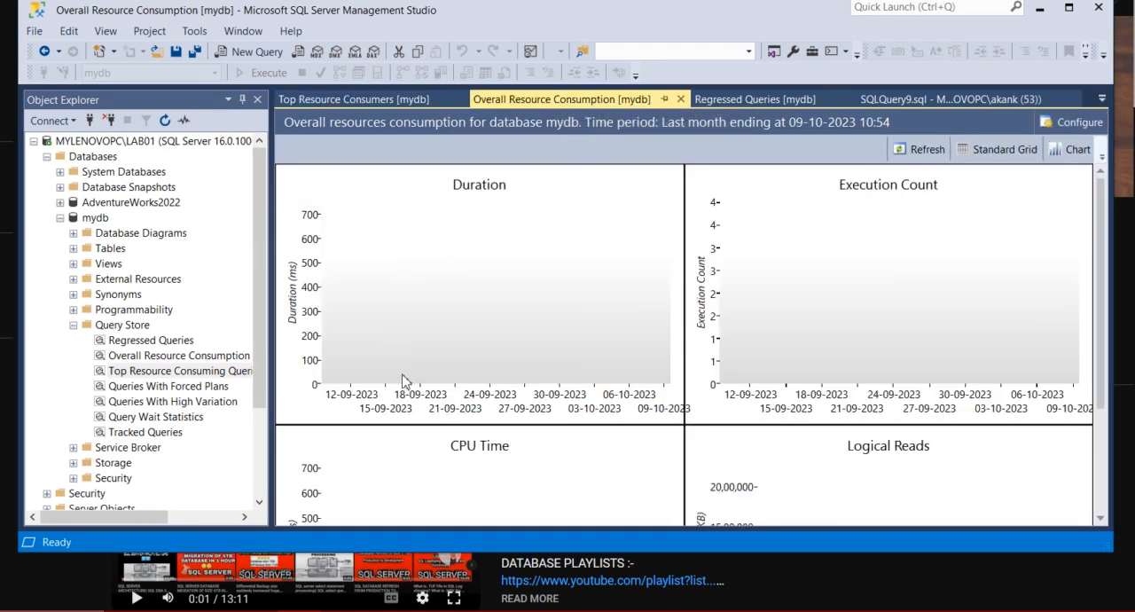
{"action": "mouse_move", "coordinate": [434, 344]}
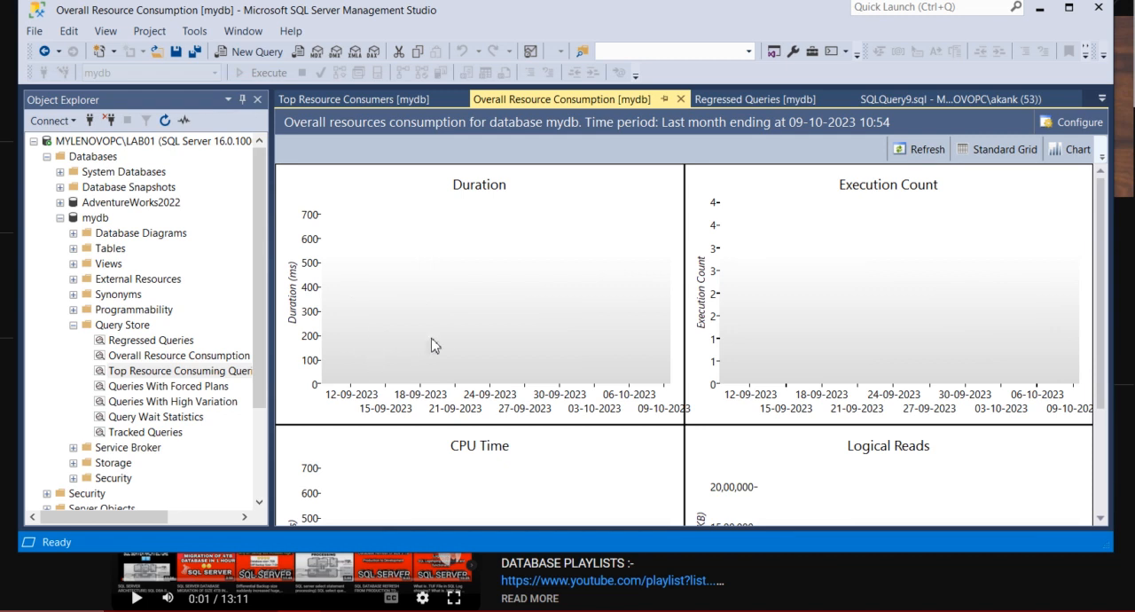
{"action": "mouse_move", "coordinate": [436, 238]}
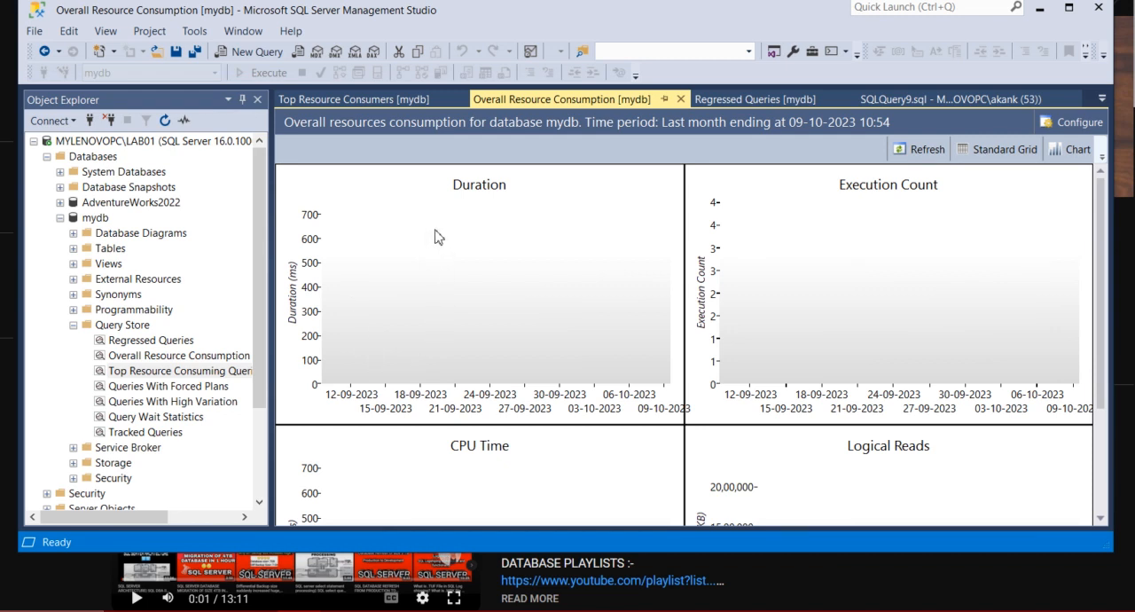
{"action": "mouse_move", "coordinate": [430, 259]}
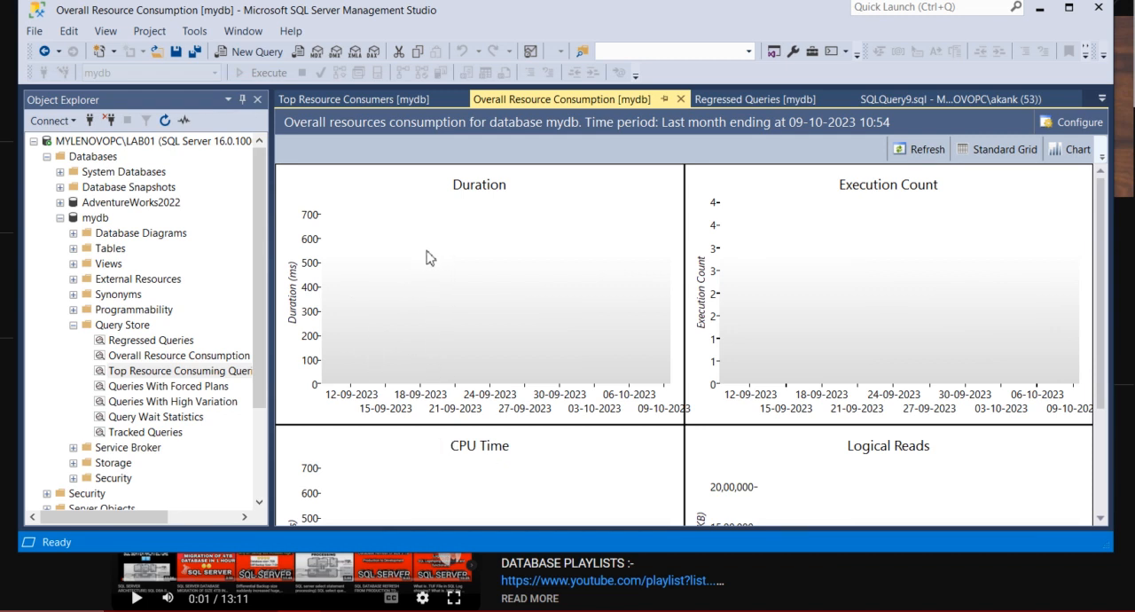
{"action": "mouse_move", "coordinate": [411, 295]}
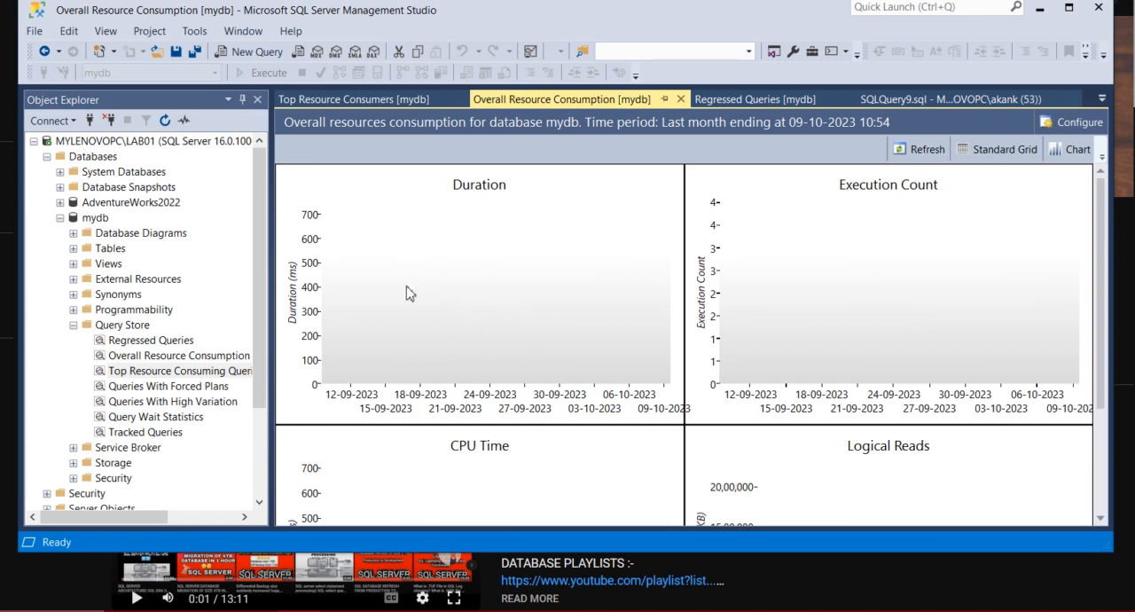
{"action": "mouse_move", "coordinate": [461, 186]}
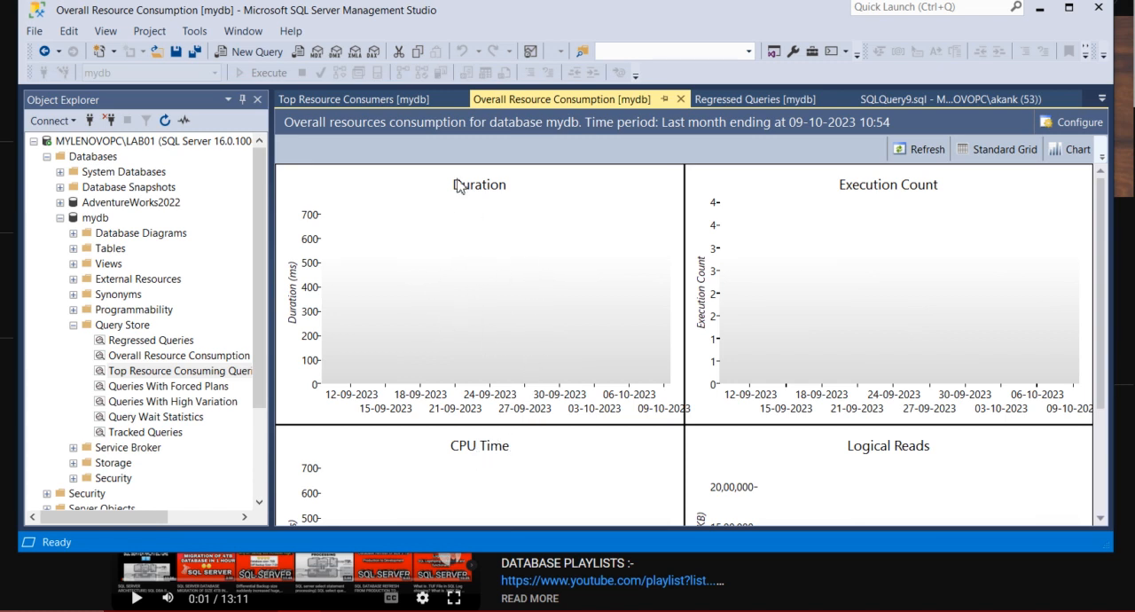
{"action": "mouse_move", "coordinate": [409, 291]}
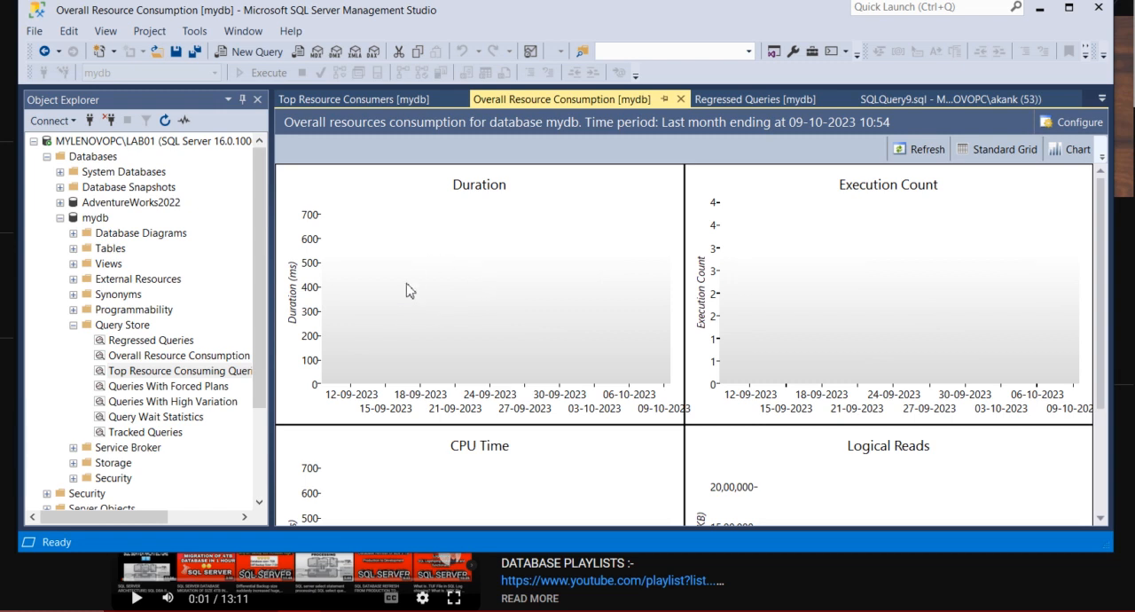
{"action": "mouse_move", "coordinate": [399, 342]}
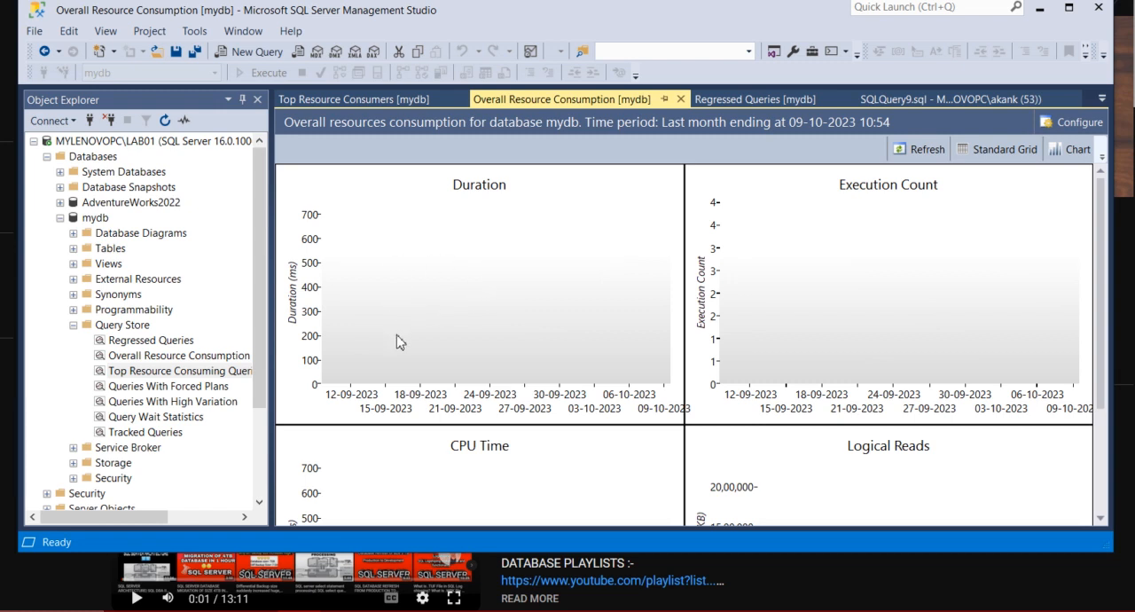
{"action": "mouse_move", "coordinate": [463, 301]}
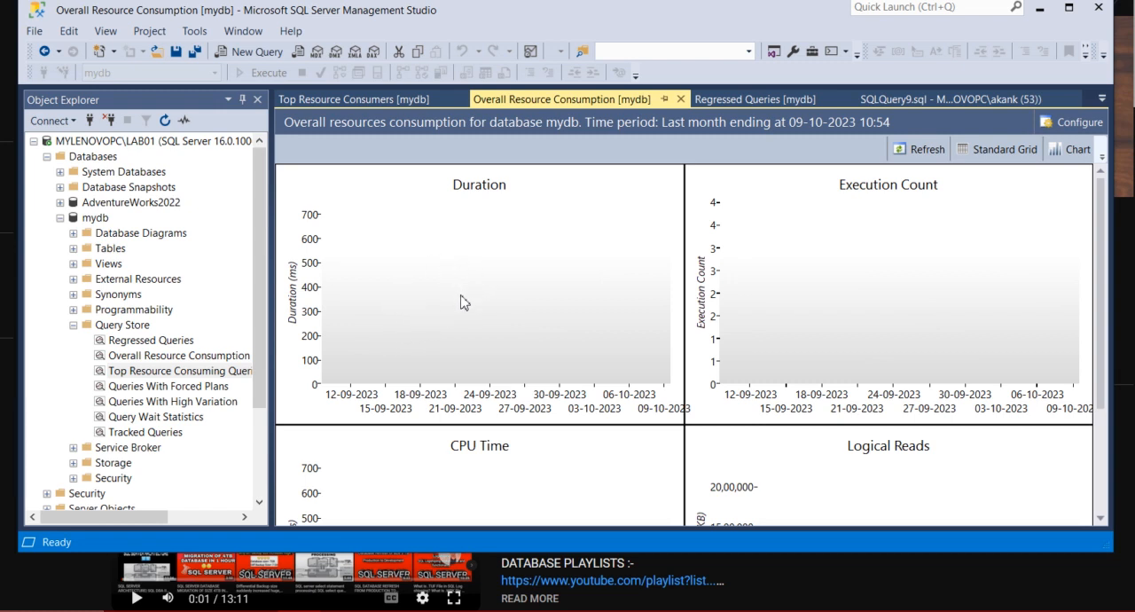
{"action": "mouse_move", "coordinate": [493, 255]}
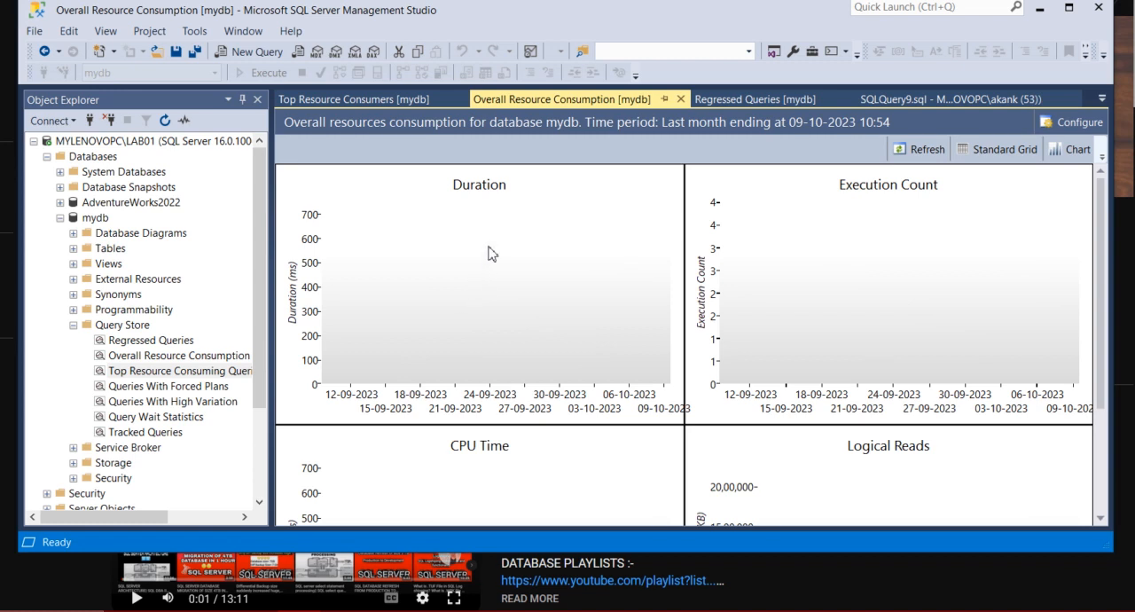
{"action": "mouse_move", "coordinate": [606, 285]}
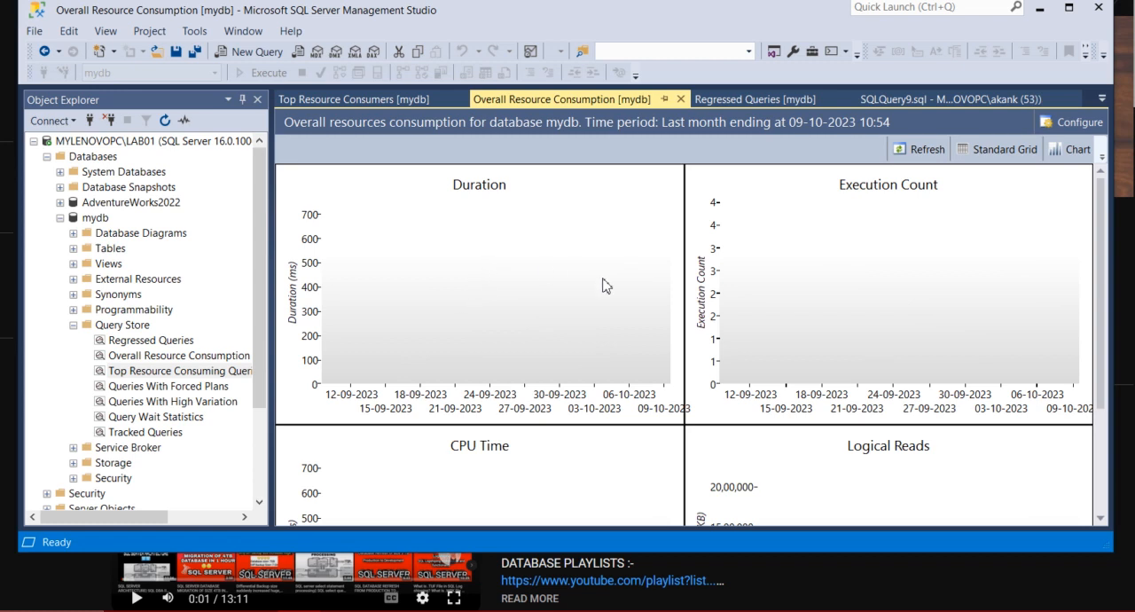
{"action": "mouse_move", "coordinate": [897, 291]}
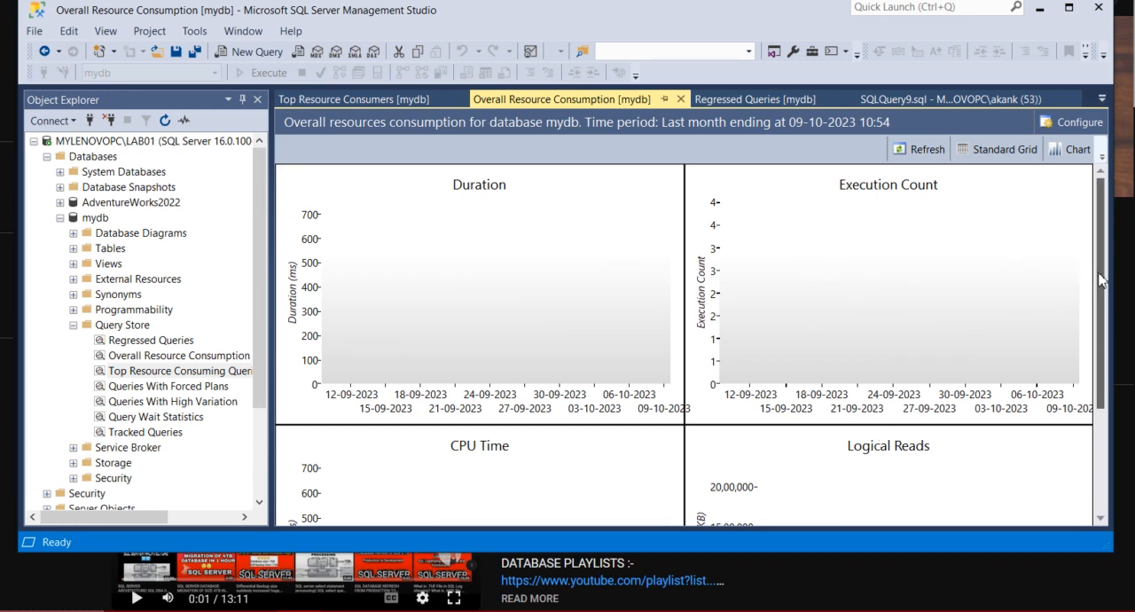
{"action": "scroll", "scroll_direction": "down", "scroll_amount": 3}
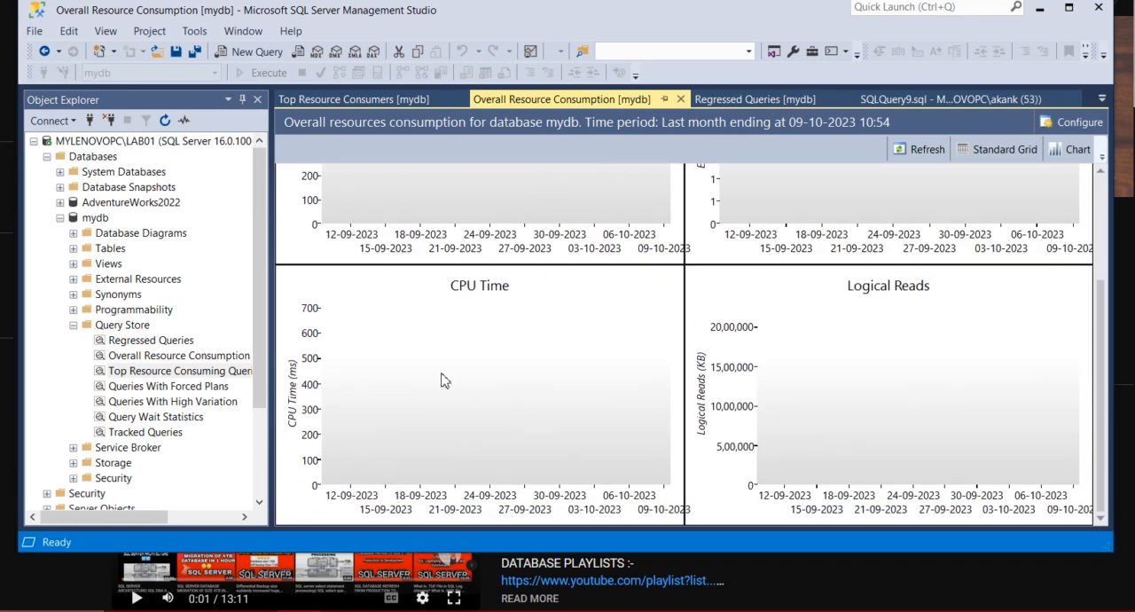
{"action": "mouse_move", "coordinate": [358, 367]}
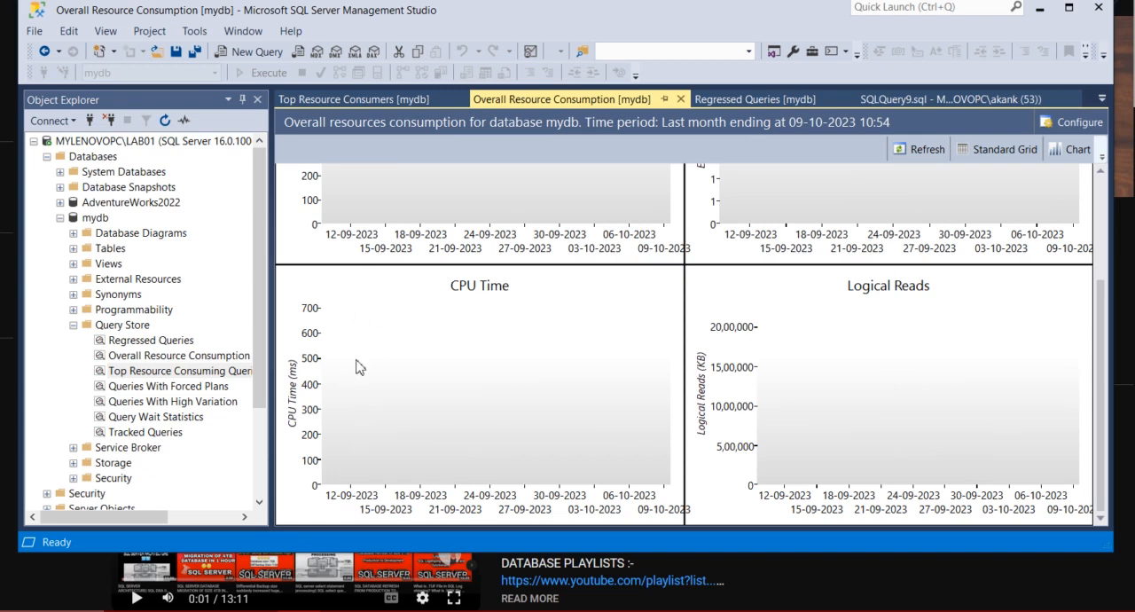
{"action": "mouse_move", "coordinate": [450, 489]}
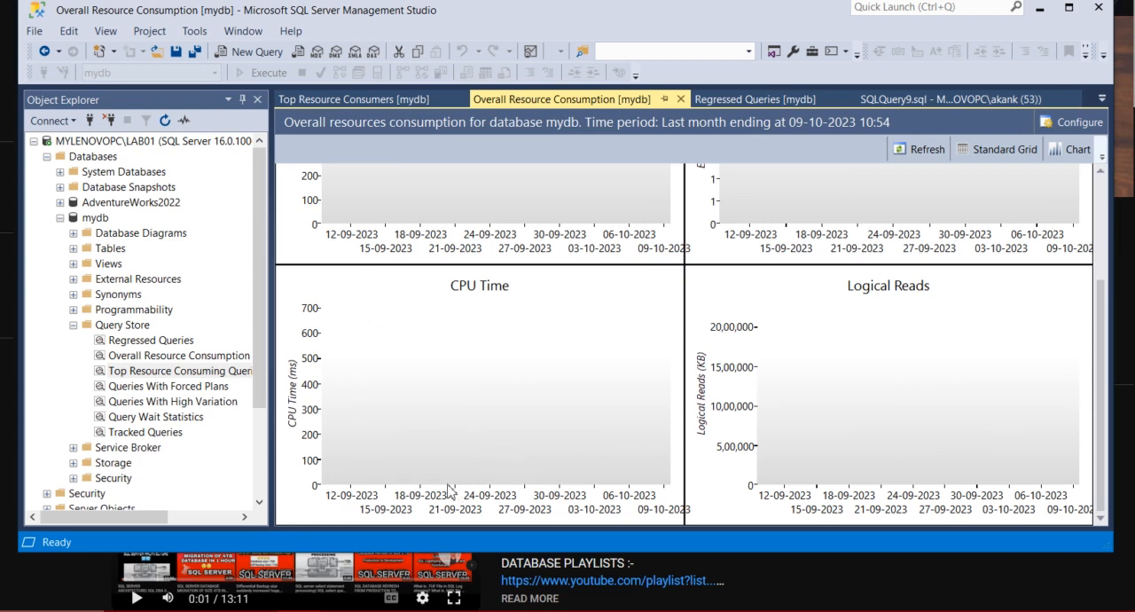
{"action": "mouse_move", "coordinate": [907, 293]}
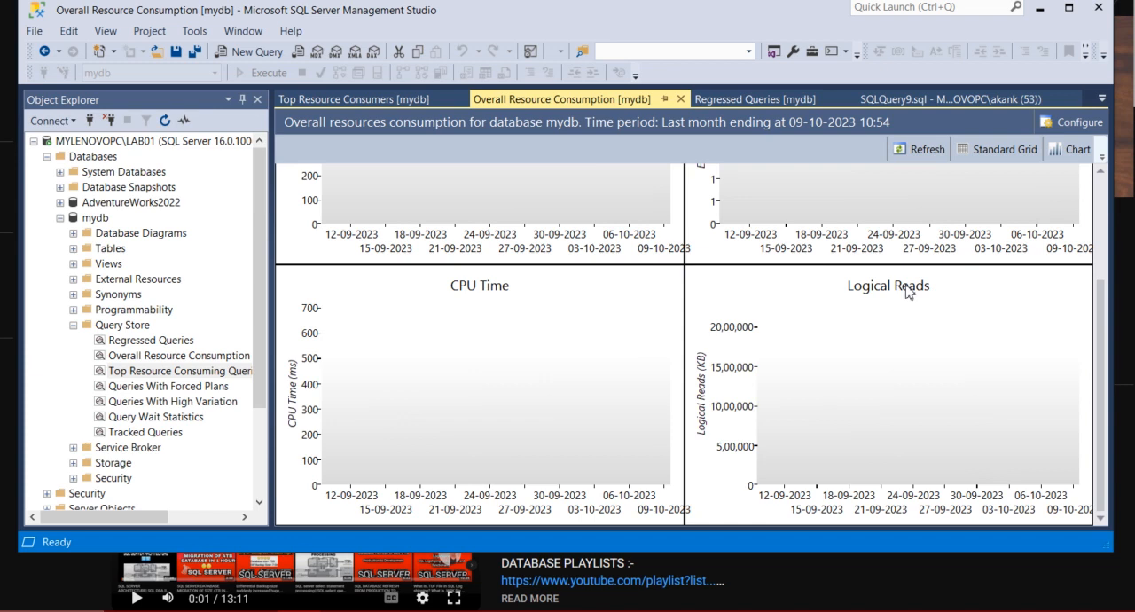
{"action": "mouse_move", "coordinate": [1067, 378]}
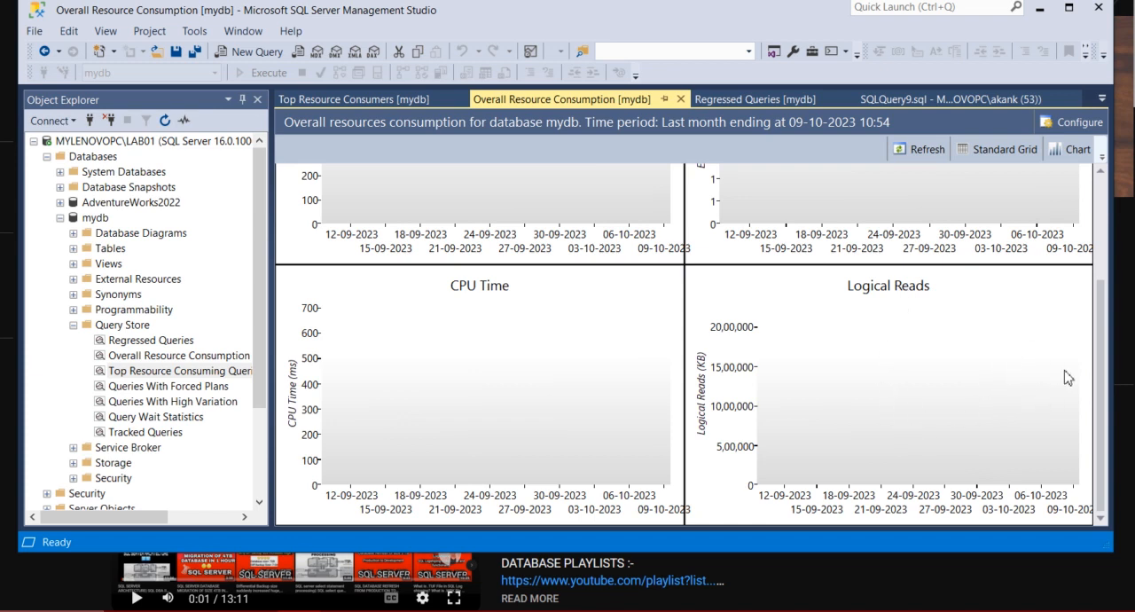
{"action": "scroll", "scroll_direction": "up", "scroll_amount": 3}
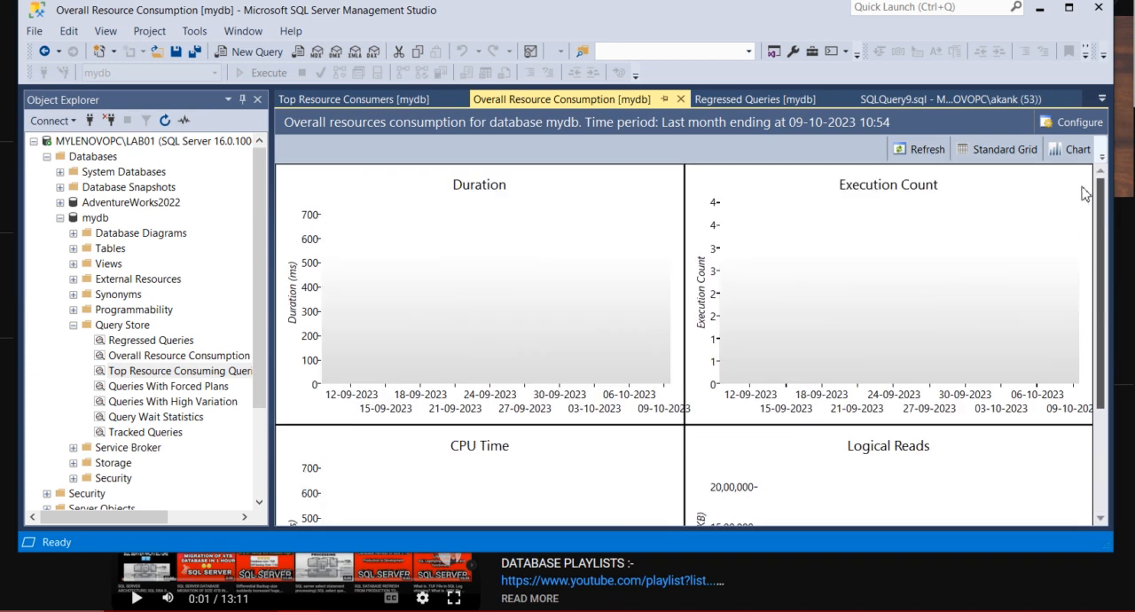
{"action": "mouse_move", "coordinate": [558, 321]}
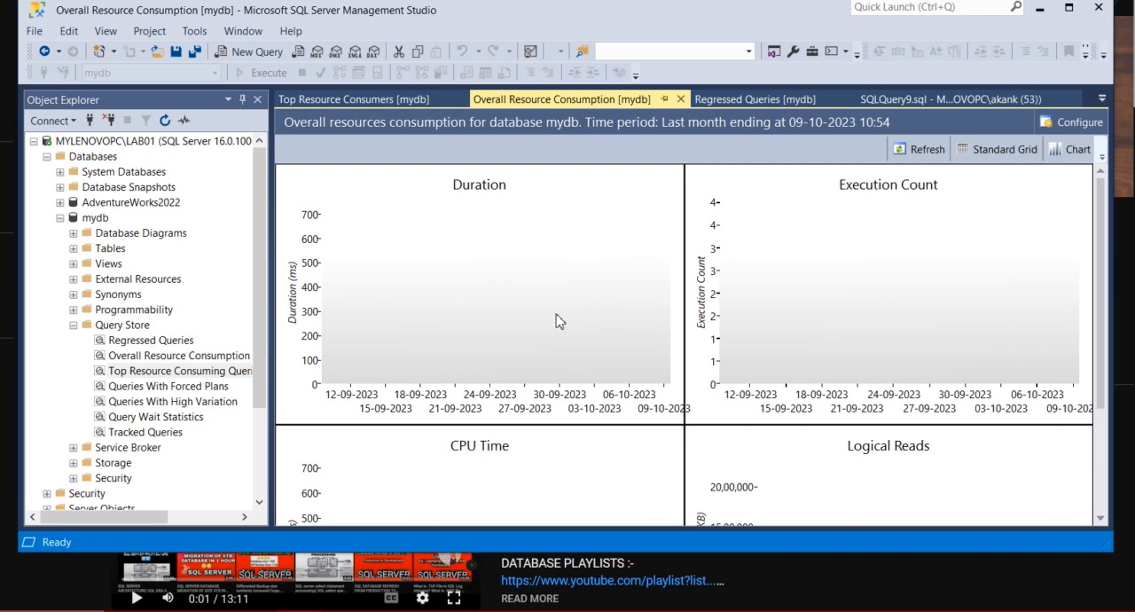
Step: Switch to the Regressed Queries report for mydb covering the last hour
{"action": "left_click", "coordinate": [756, 98]}
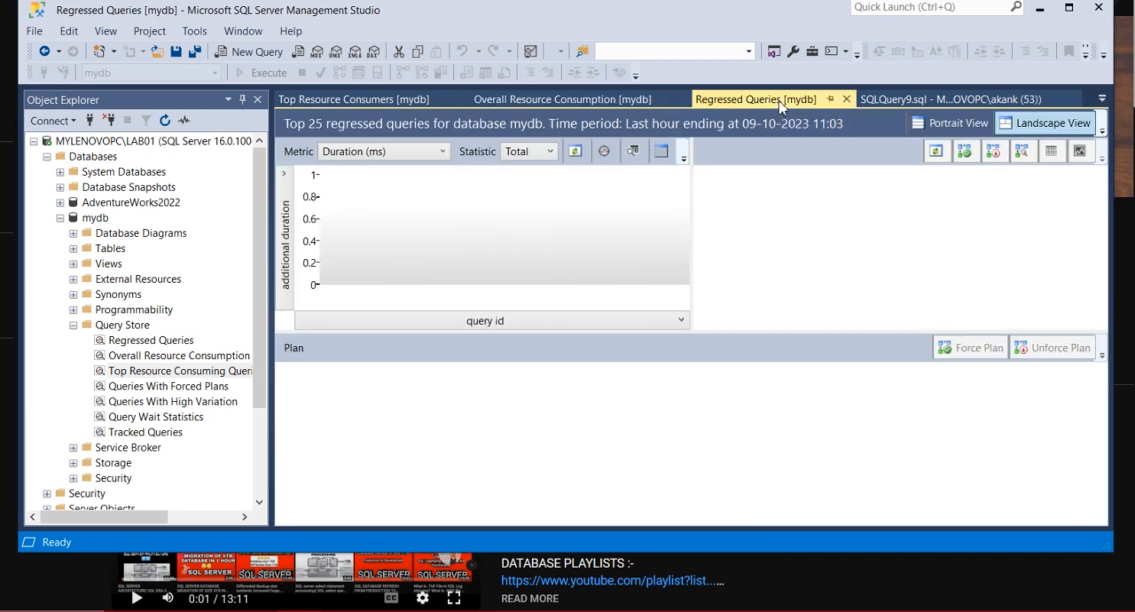
{"action": "mouse_move", "coordinate": [1074, 202]}
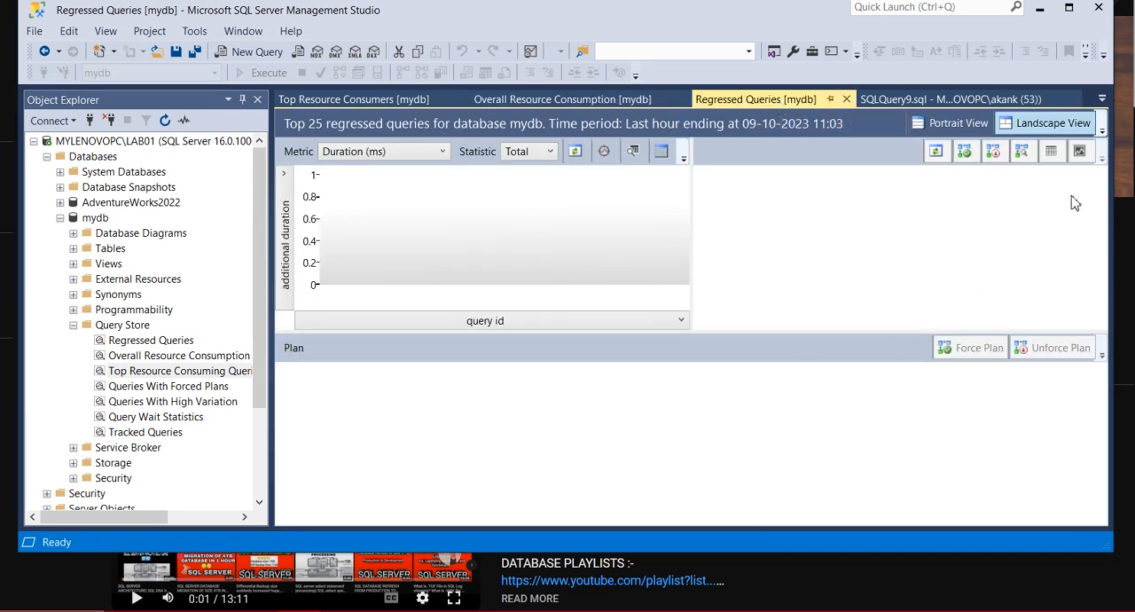
{"action": "mouse_move", "coordinate": [1085, 228]}
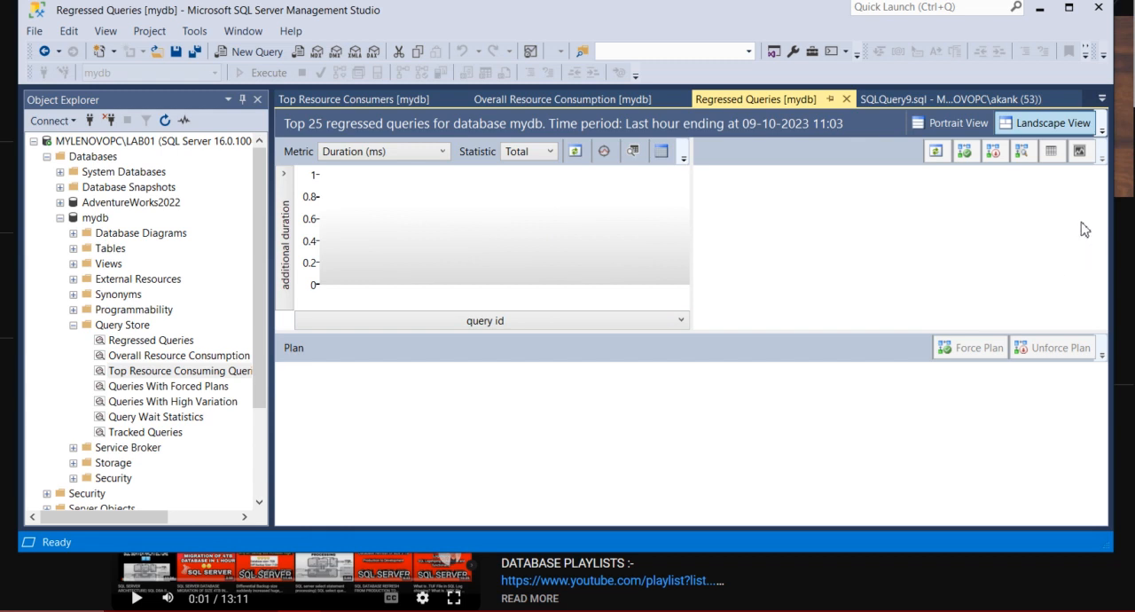
{"action": "mouse_move", "coordinate": [418, 248]}
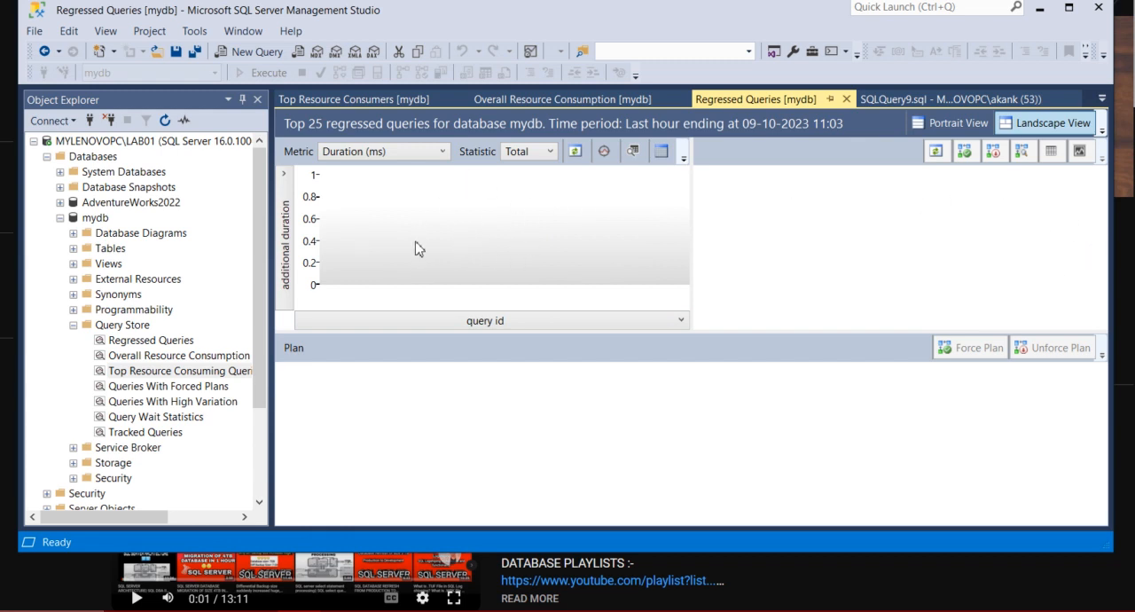
{"action": "mouse_move", "coordinate": [544, 187]}
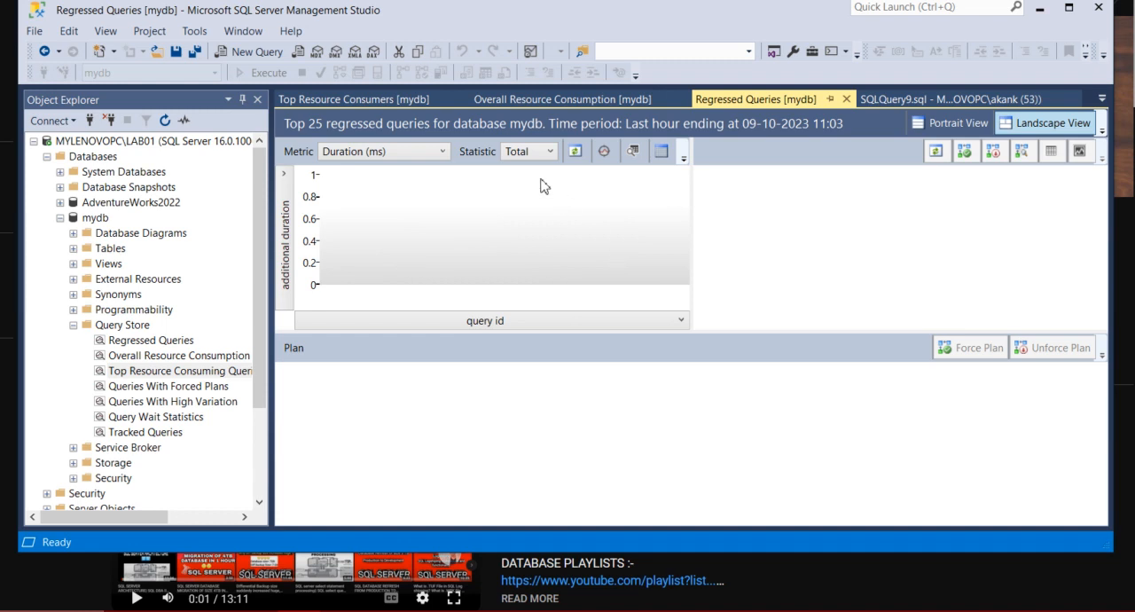
{"action": "mouse_move", "coordinate": [427, 246]}
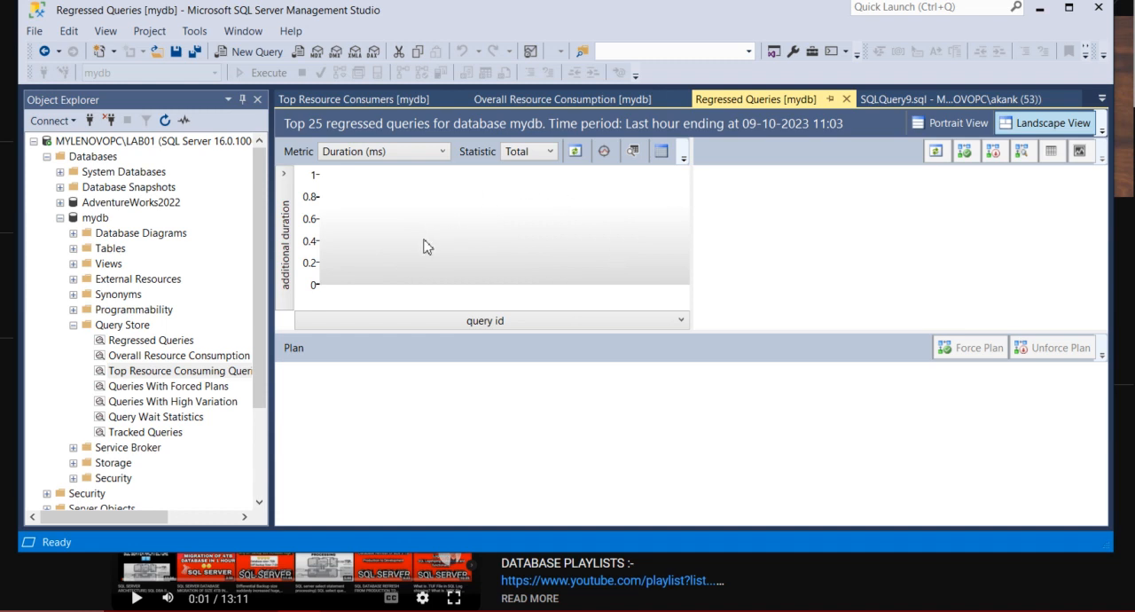
{"action": "mouse_move", "coordinate": [409, 248]}
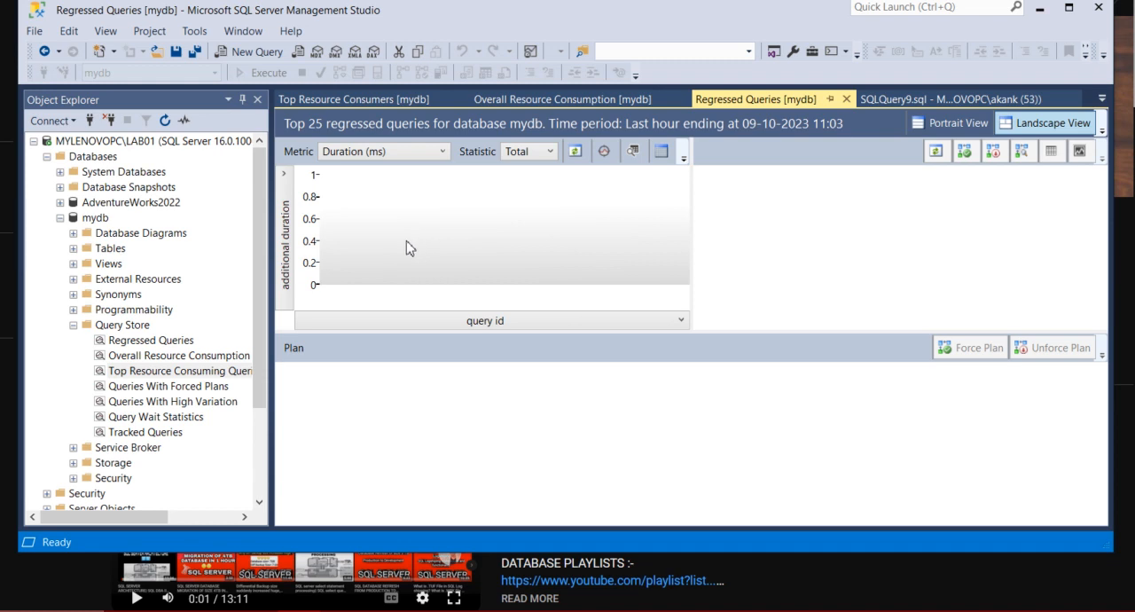
{"action": "mouse_move", "coordinate": [411, 407]}
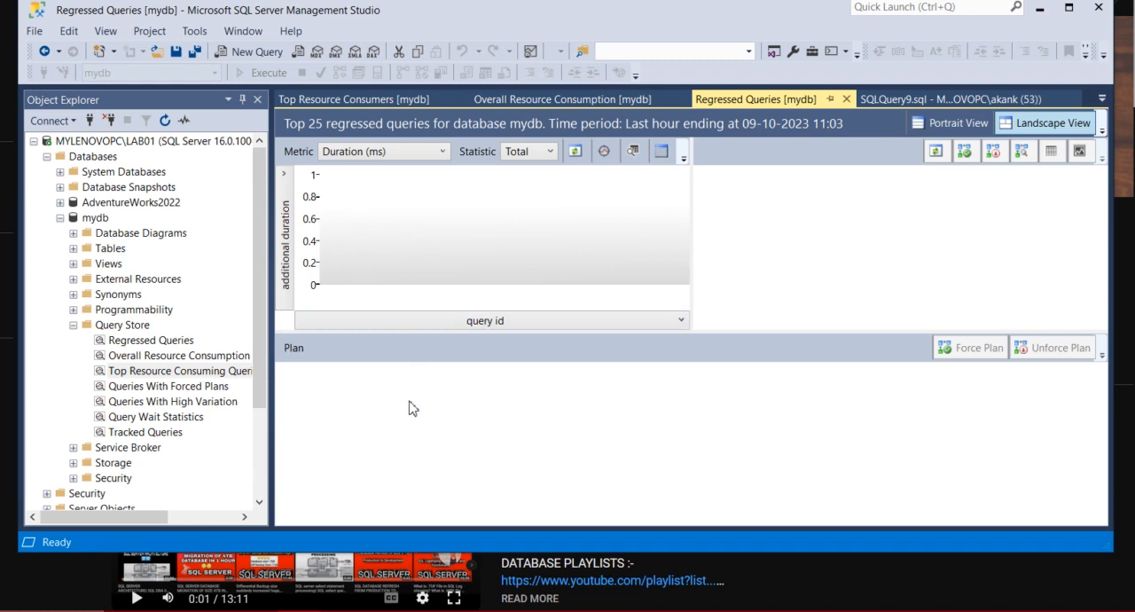
{"action": "mouse_move", "coordinate": [570, 417]}
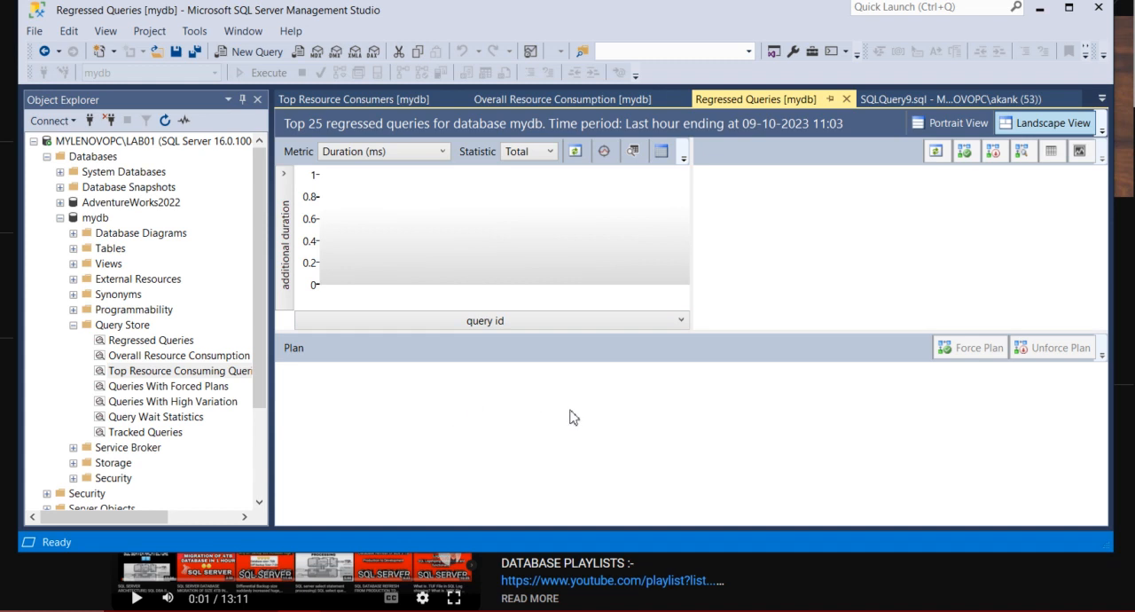
{"action": "mouse_move", "coordinate": [597, 486]}
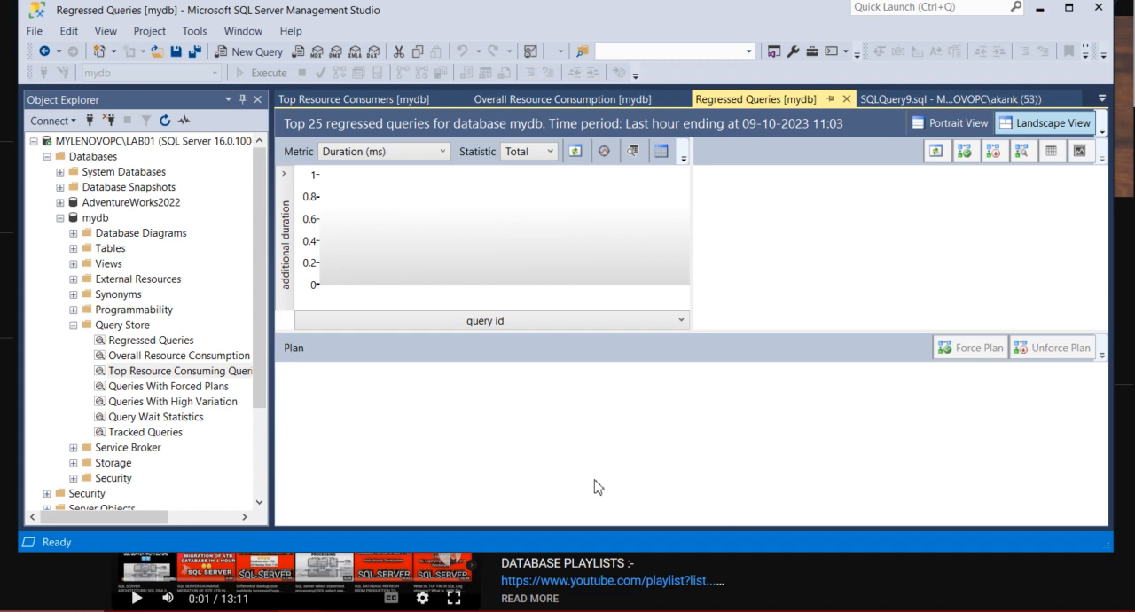
{"action": "mouse_move", "coordinate": [873, 266]}
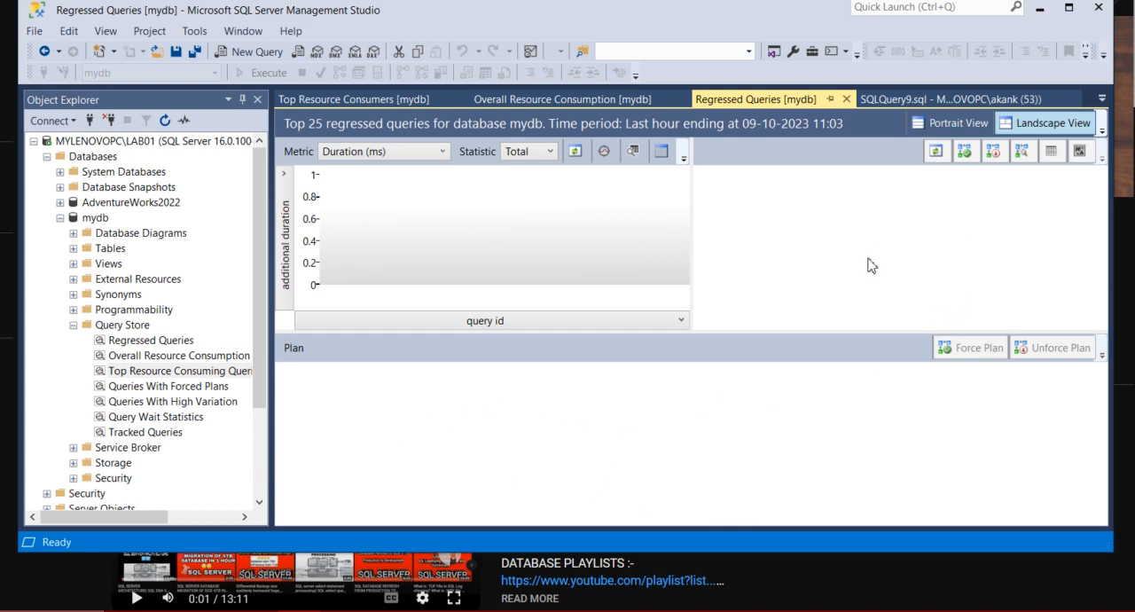
{"action": "mouse_move", "coordinate": [910, 206]}
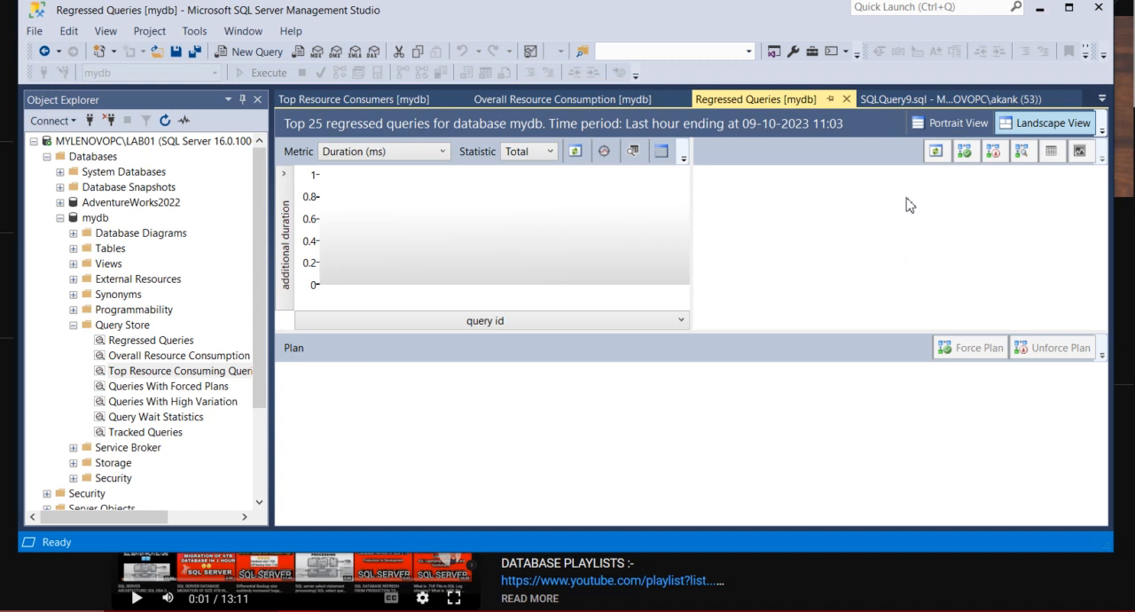
{"action": "mouse_move", "coordinate": [883, 250]}
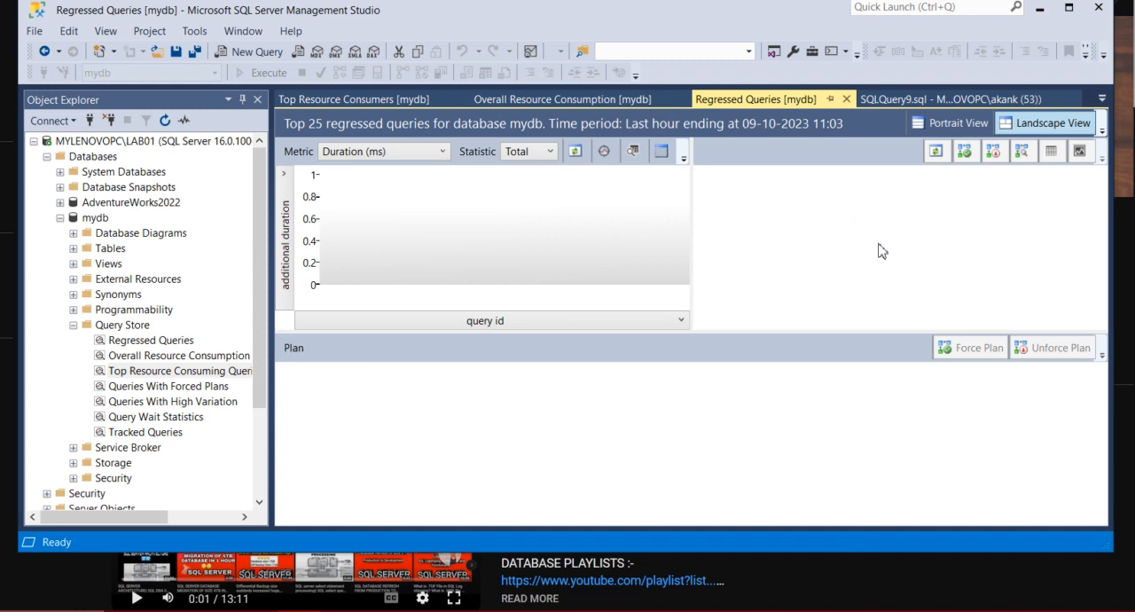
{"action": "mouse_move", "coordinate": [914, 326]}
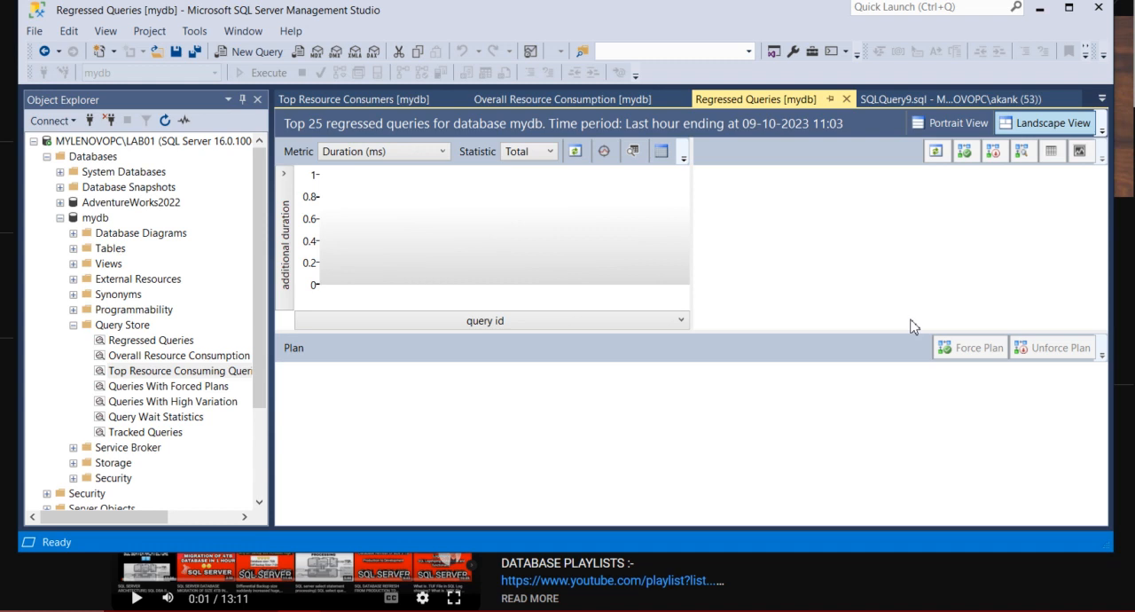
{"action": "mouse_move", "coordinate": [872, 326]}
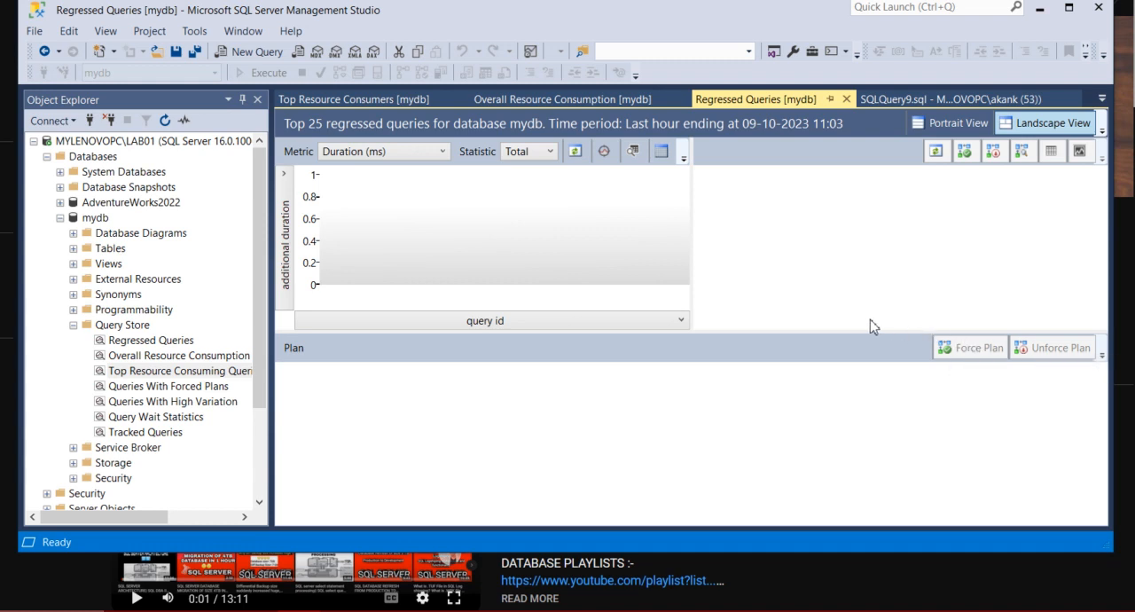
{"action": "mouse_move", "coordinate": [813, 273]}
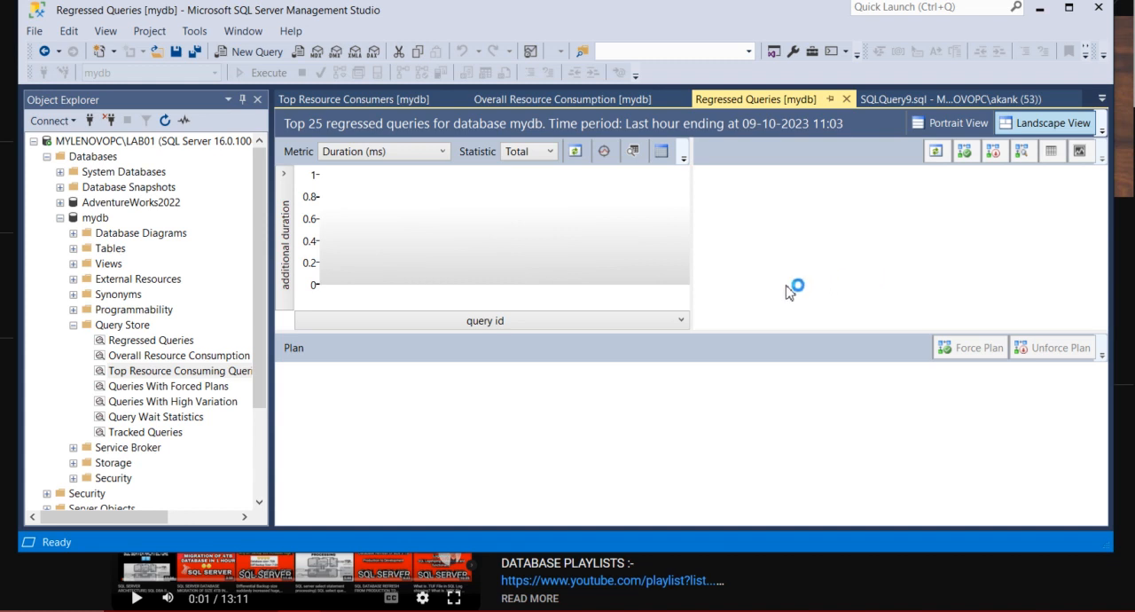
{"action": "mouse_move", "coordinate": [571, 269]}
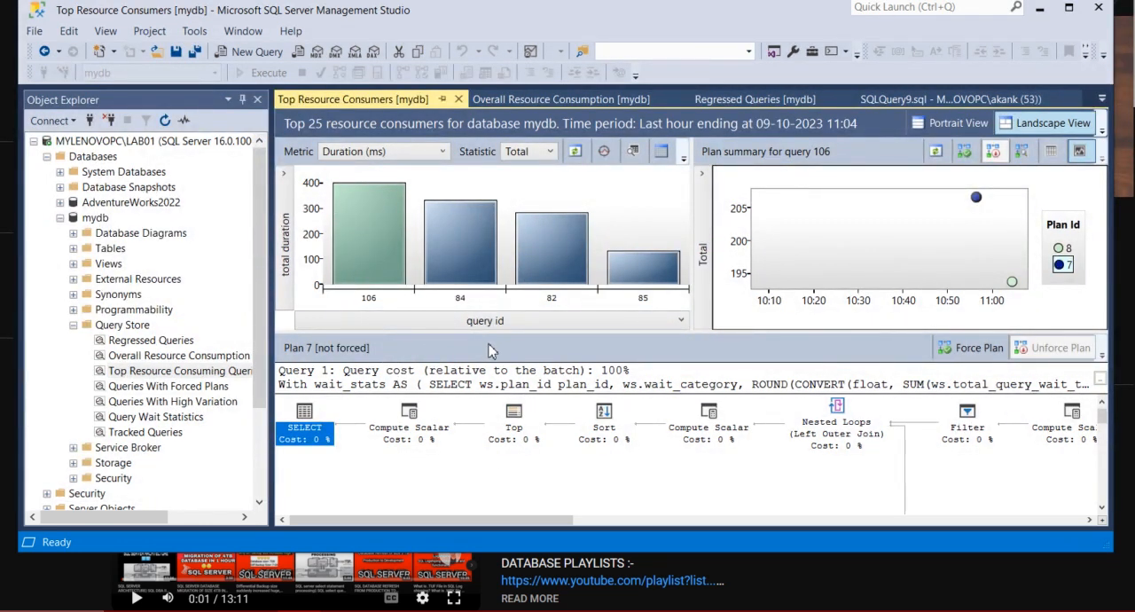
{"action": "mouse_move", "coordinate": [553, 497]}
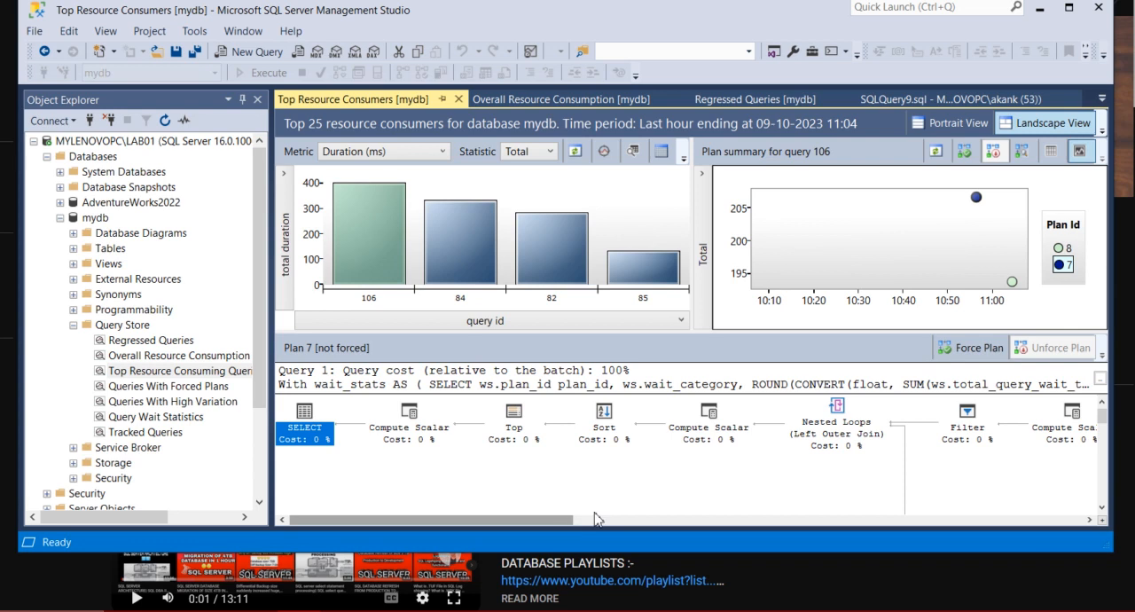
{"action": "mouse_move", "coordinate": [667, 507]}
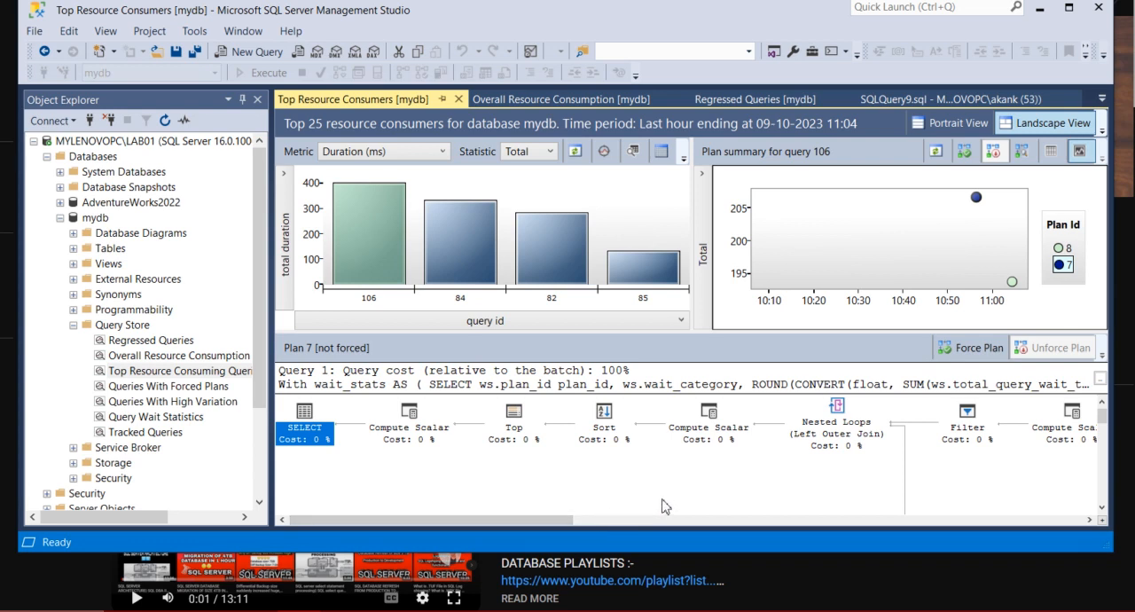
{"action": "mouse_move", "coordinate": [567, 491]}
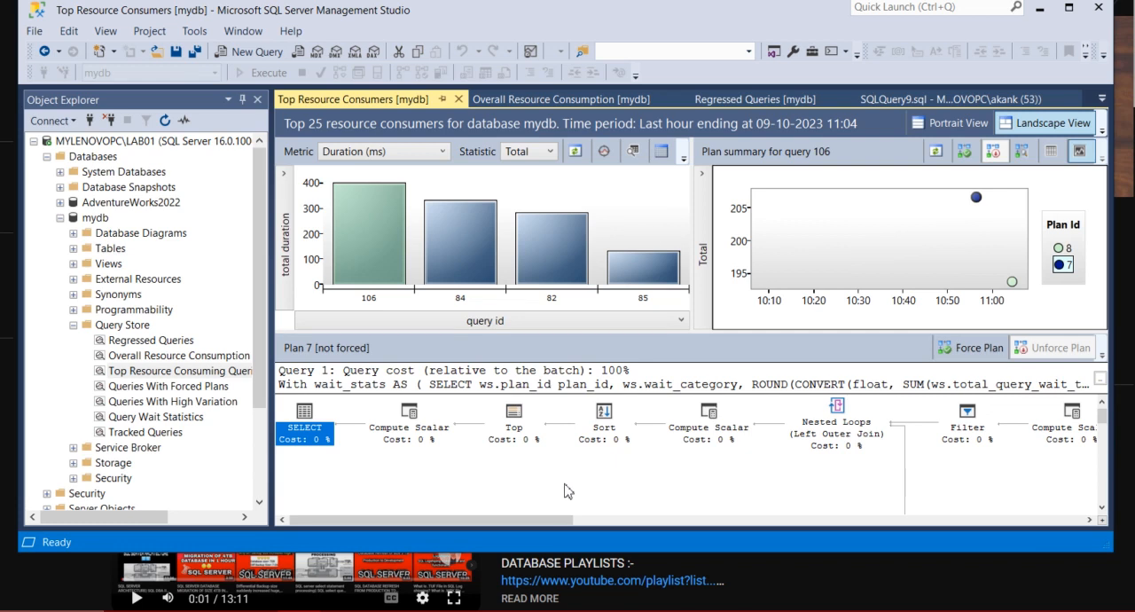
{"action": "mouse_move", "coordinate": [486, 488]}
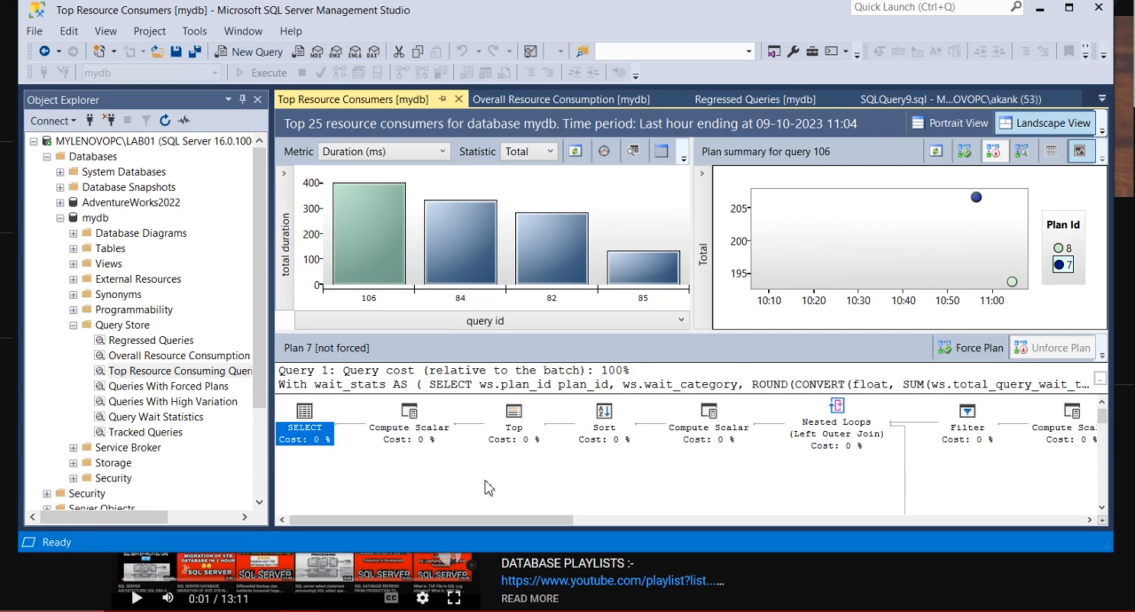
{"action": "mouse_move", "coordinate": [469, 483]}
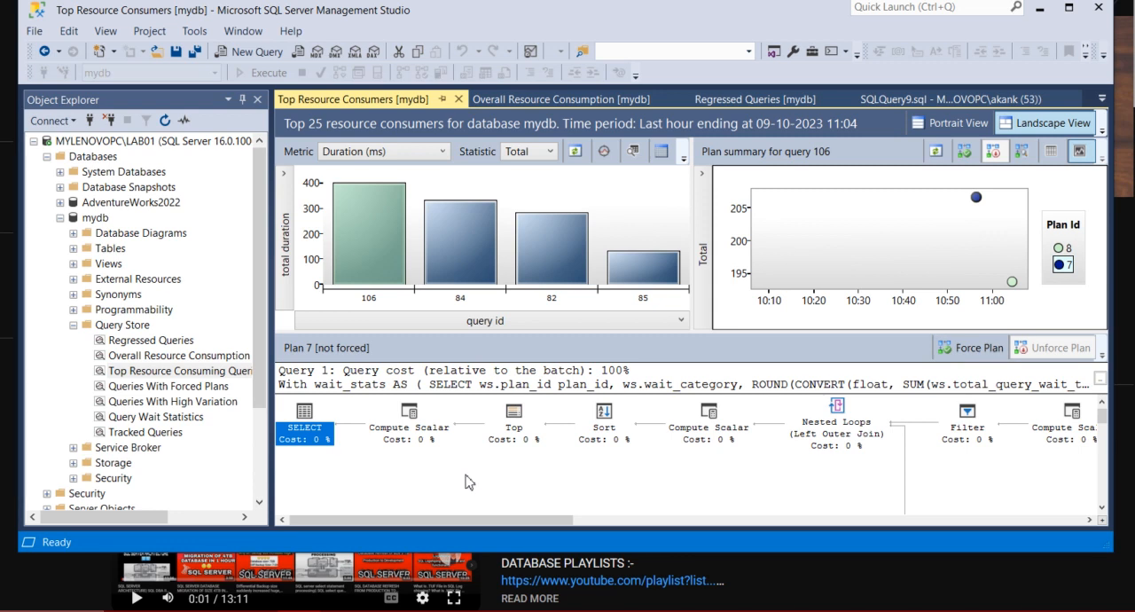
{"action": "mouse_move", "coordinate": [472, 470]}
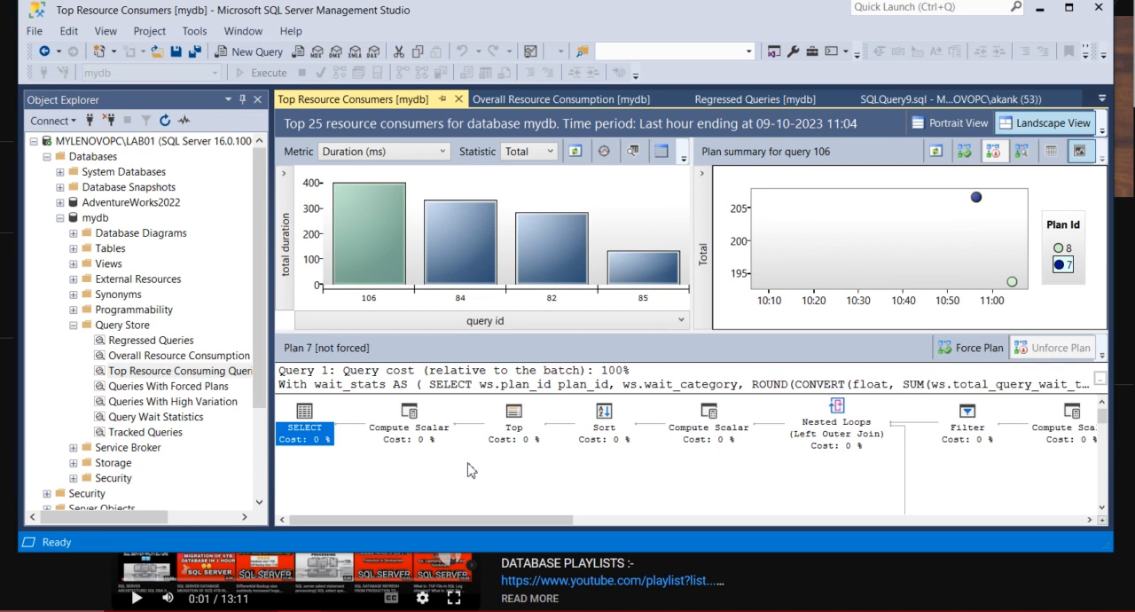
{"action": "mouse_move", "coordinate": [447, 496]}
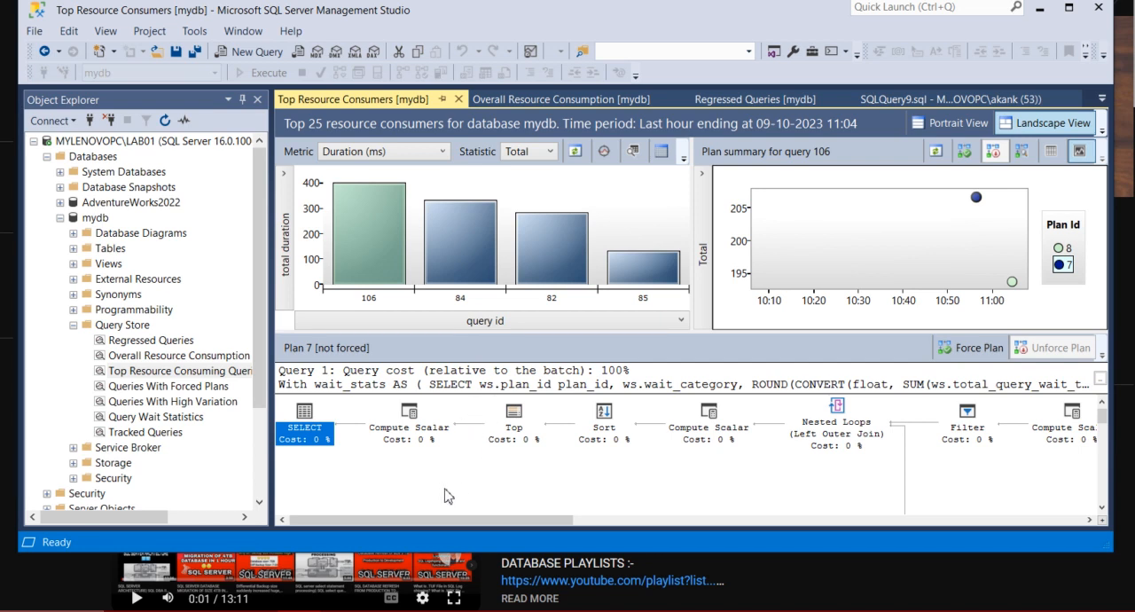